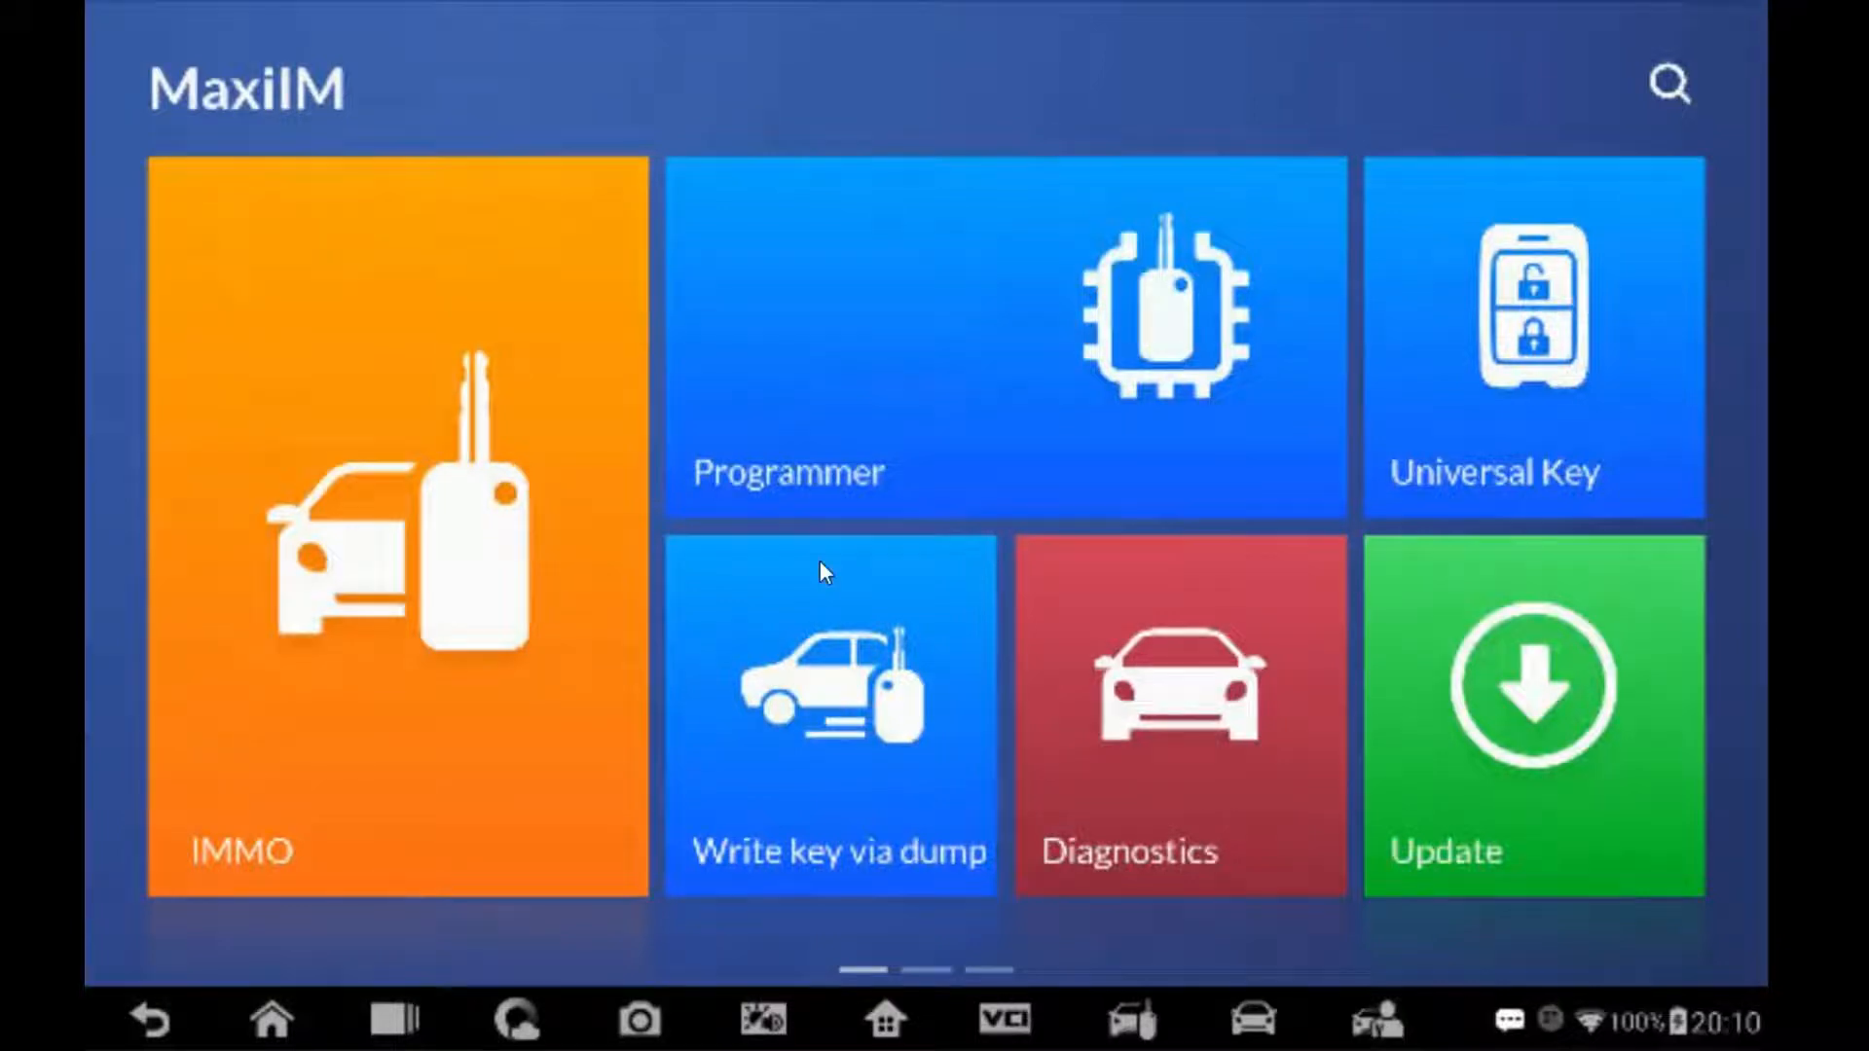
{"action": "mouse_move", "coordinate": [871, 465]}
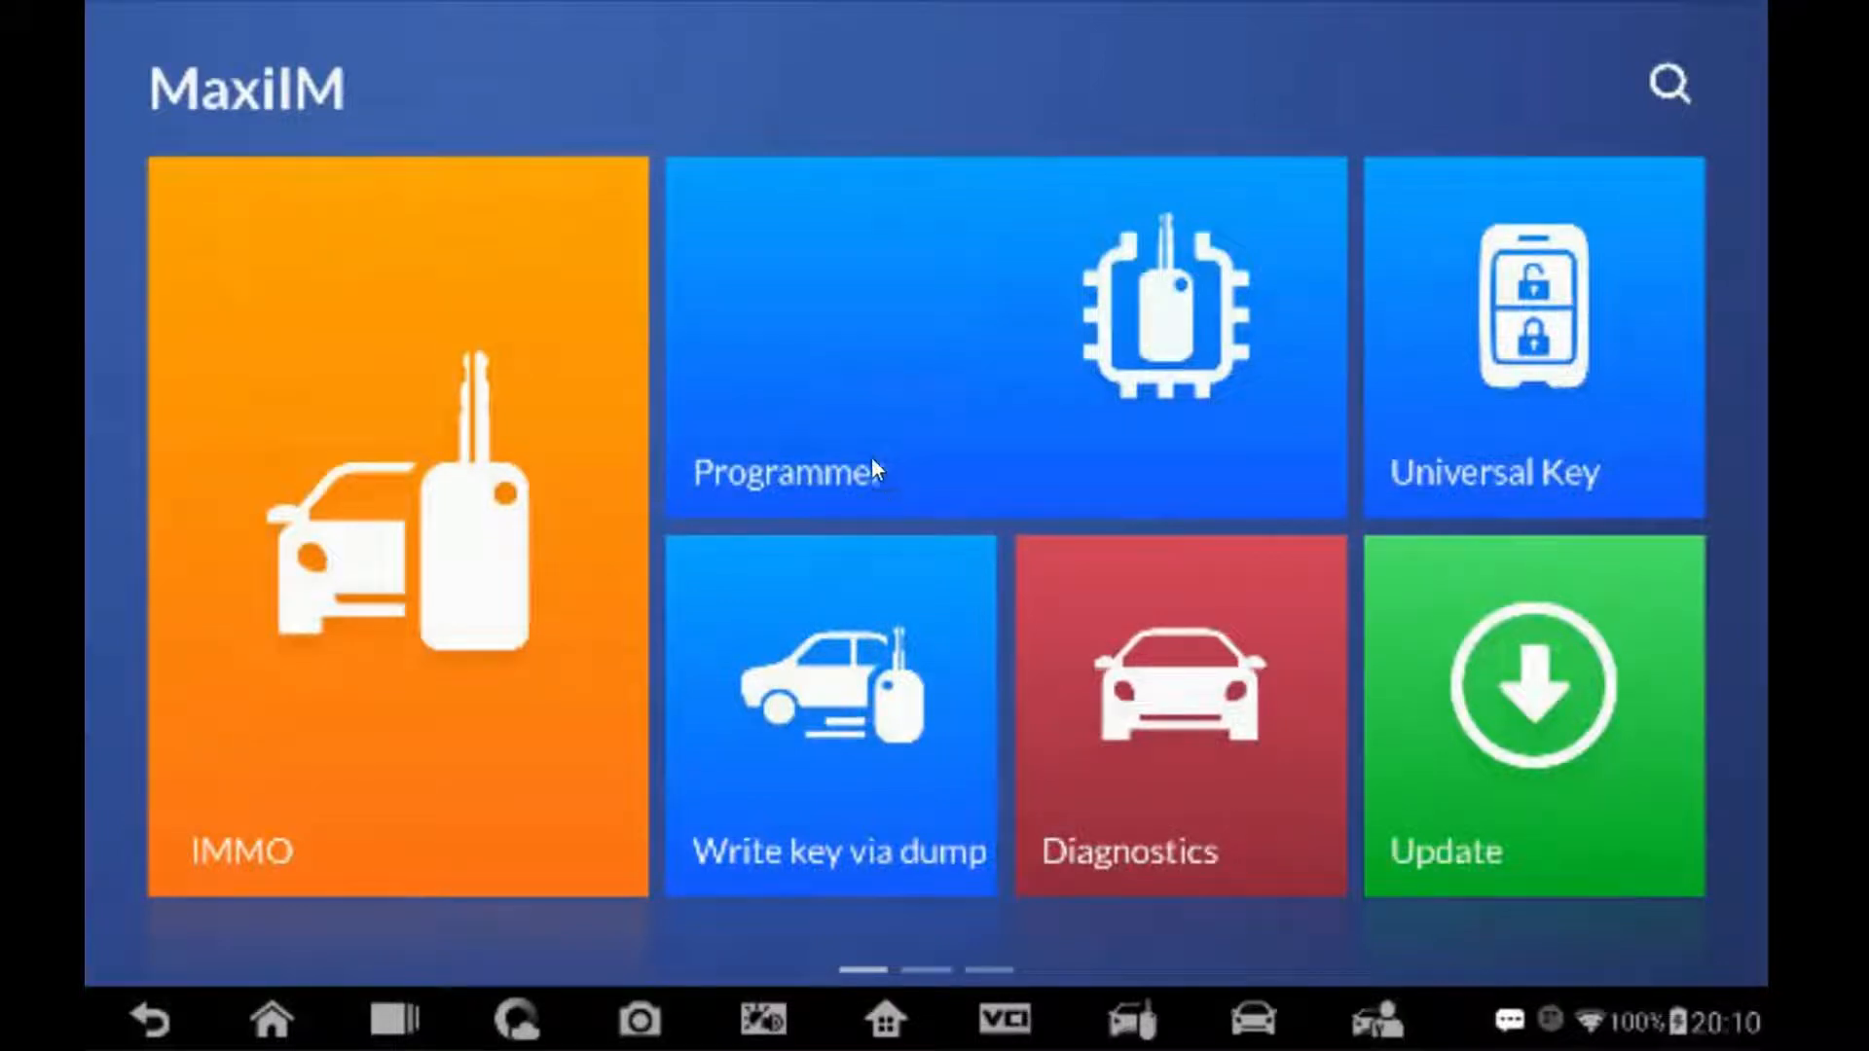
{"action": "mouse_move", "coordinate": [1592, 342]}
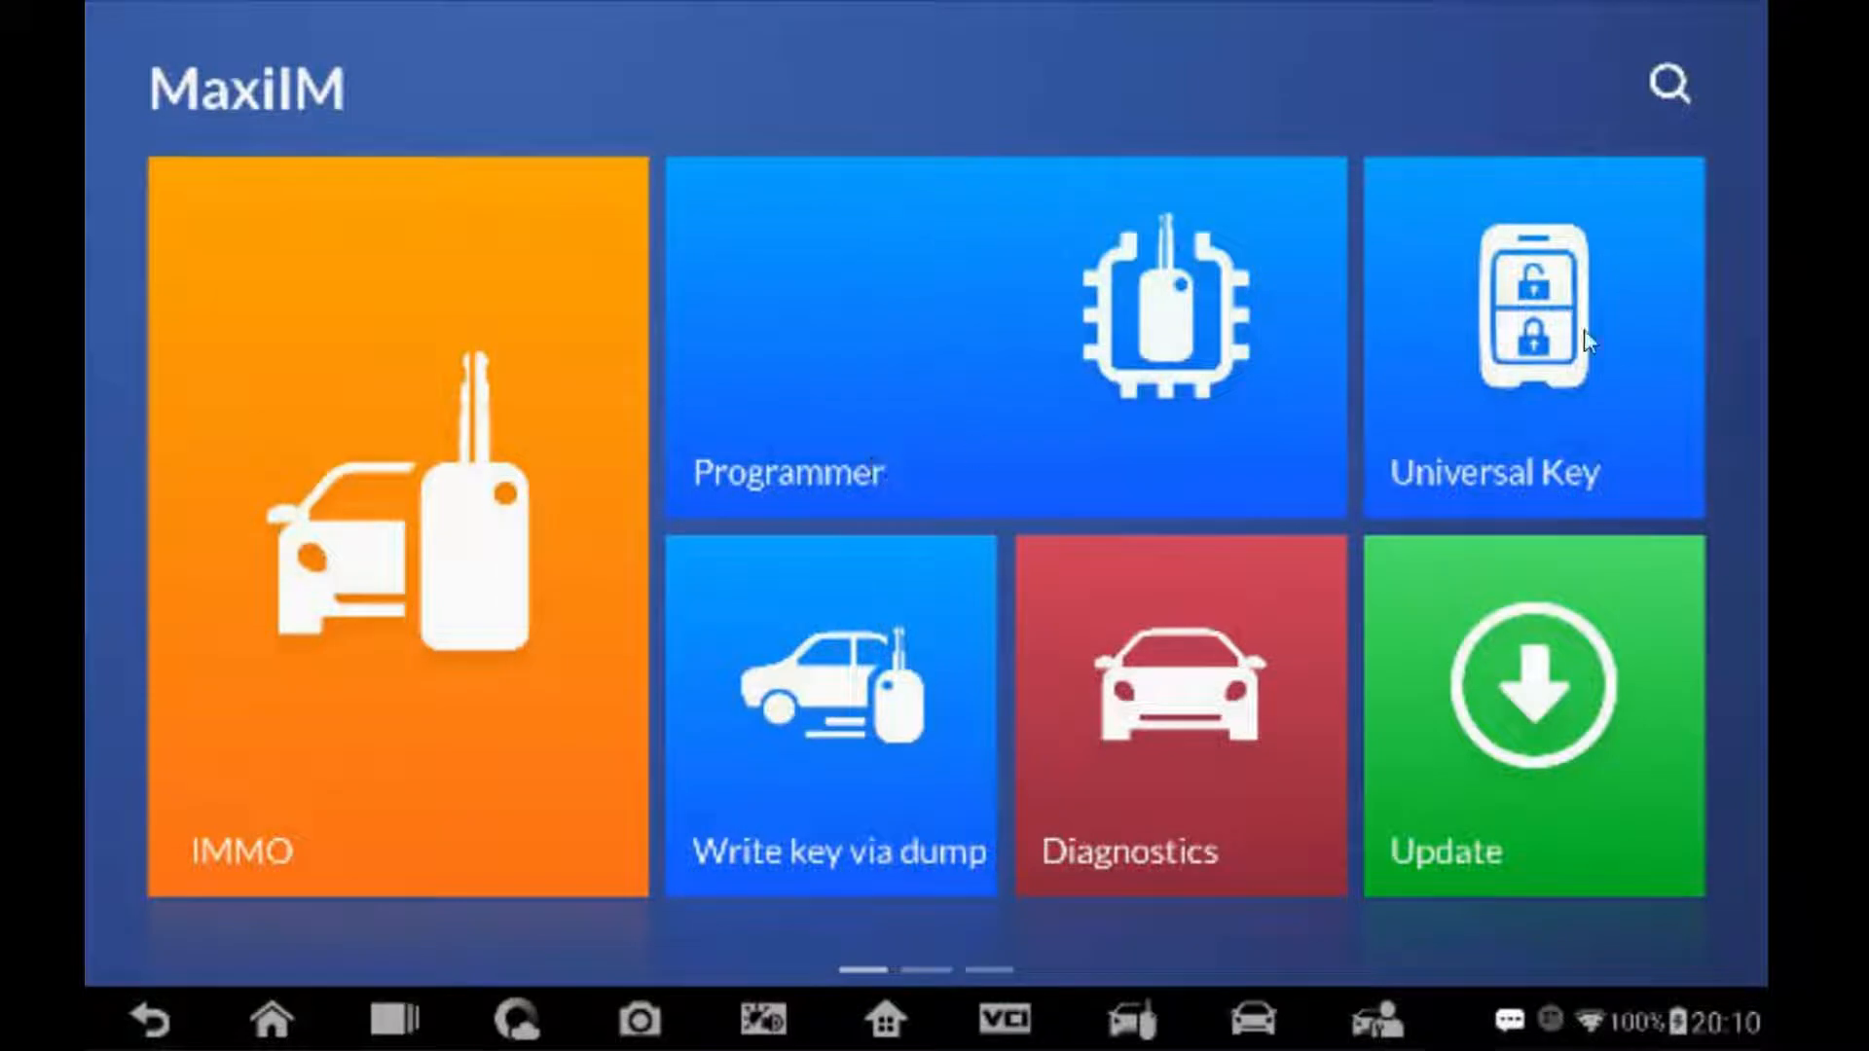
{"action": "mouse_move", "coordinate": [1577, 384]}
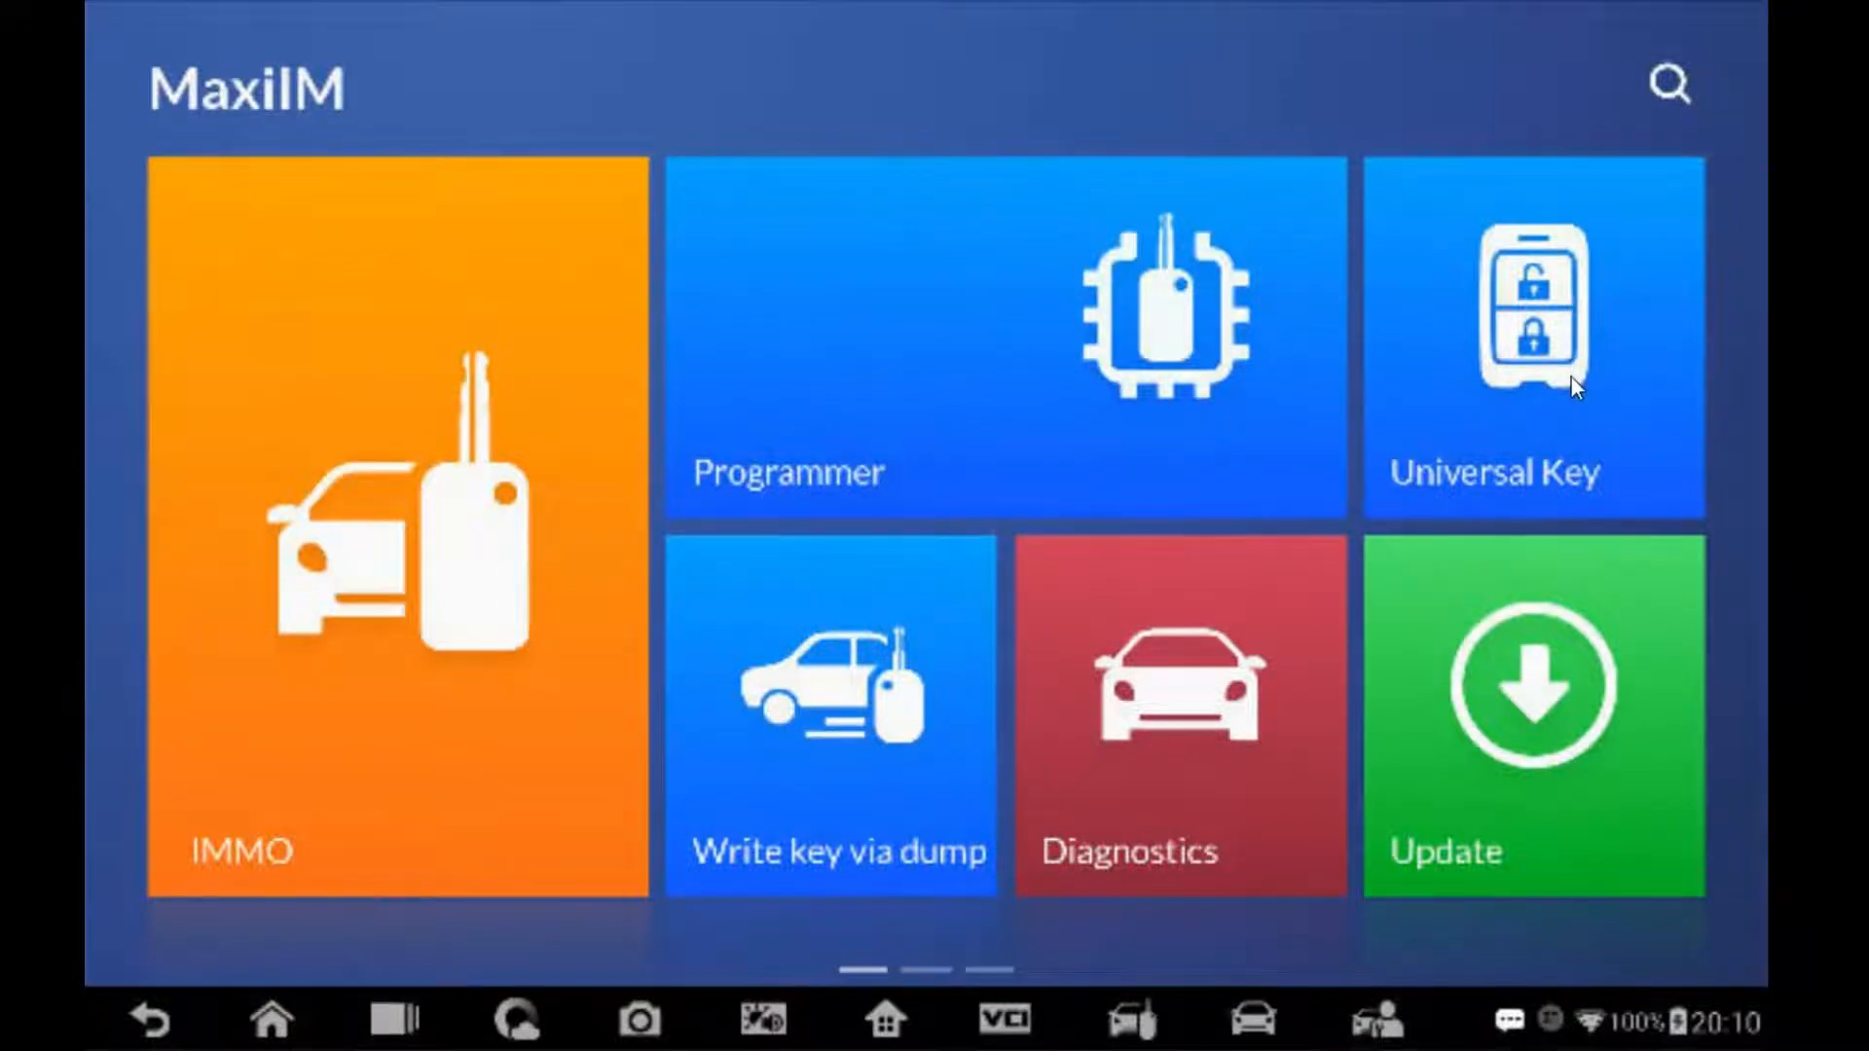
Step: Open Universal Key Generation for the Honda Civic via Australia, Honda, Type by Model
{"action": "left_click", "coordinate": [1180, 716]}
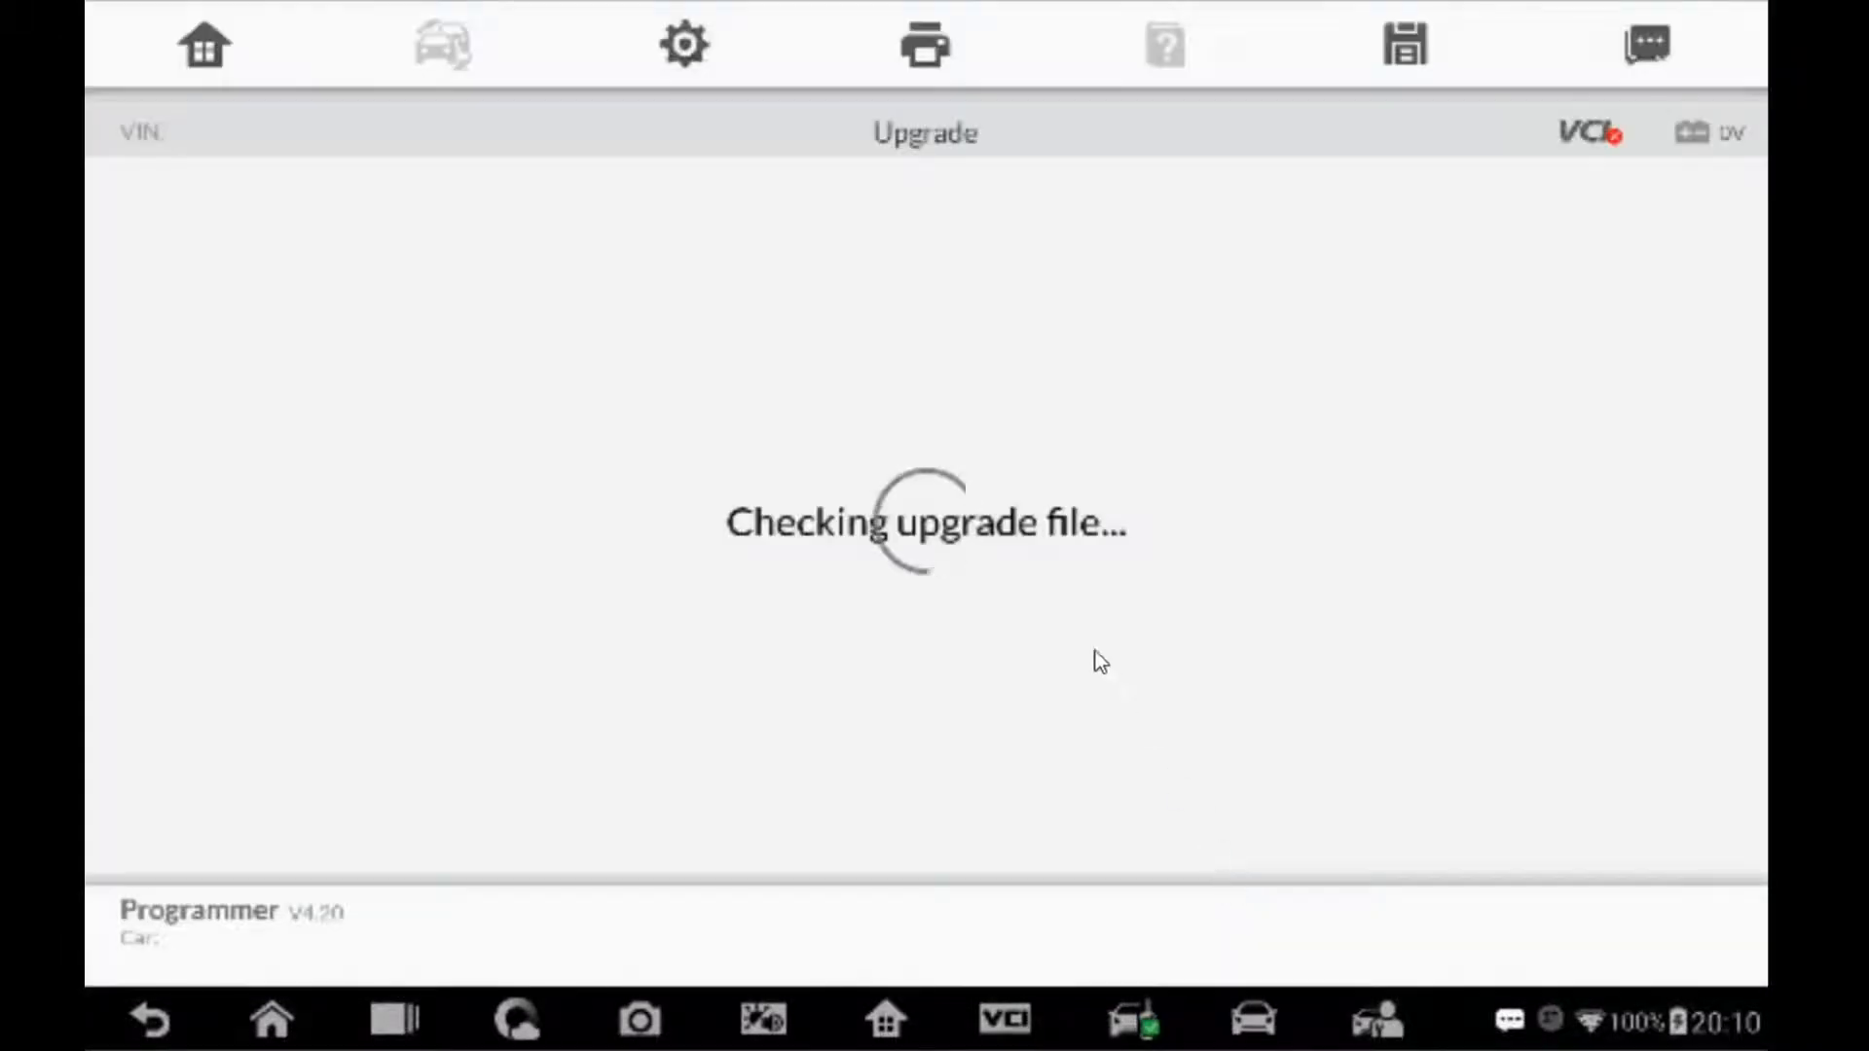
{"action": "mouse_move", "coordinate": [801, 490]}
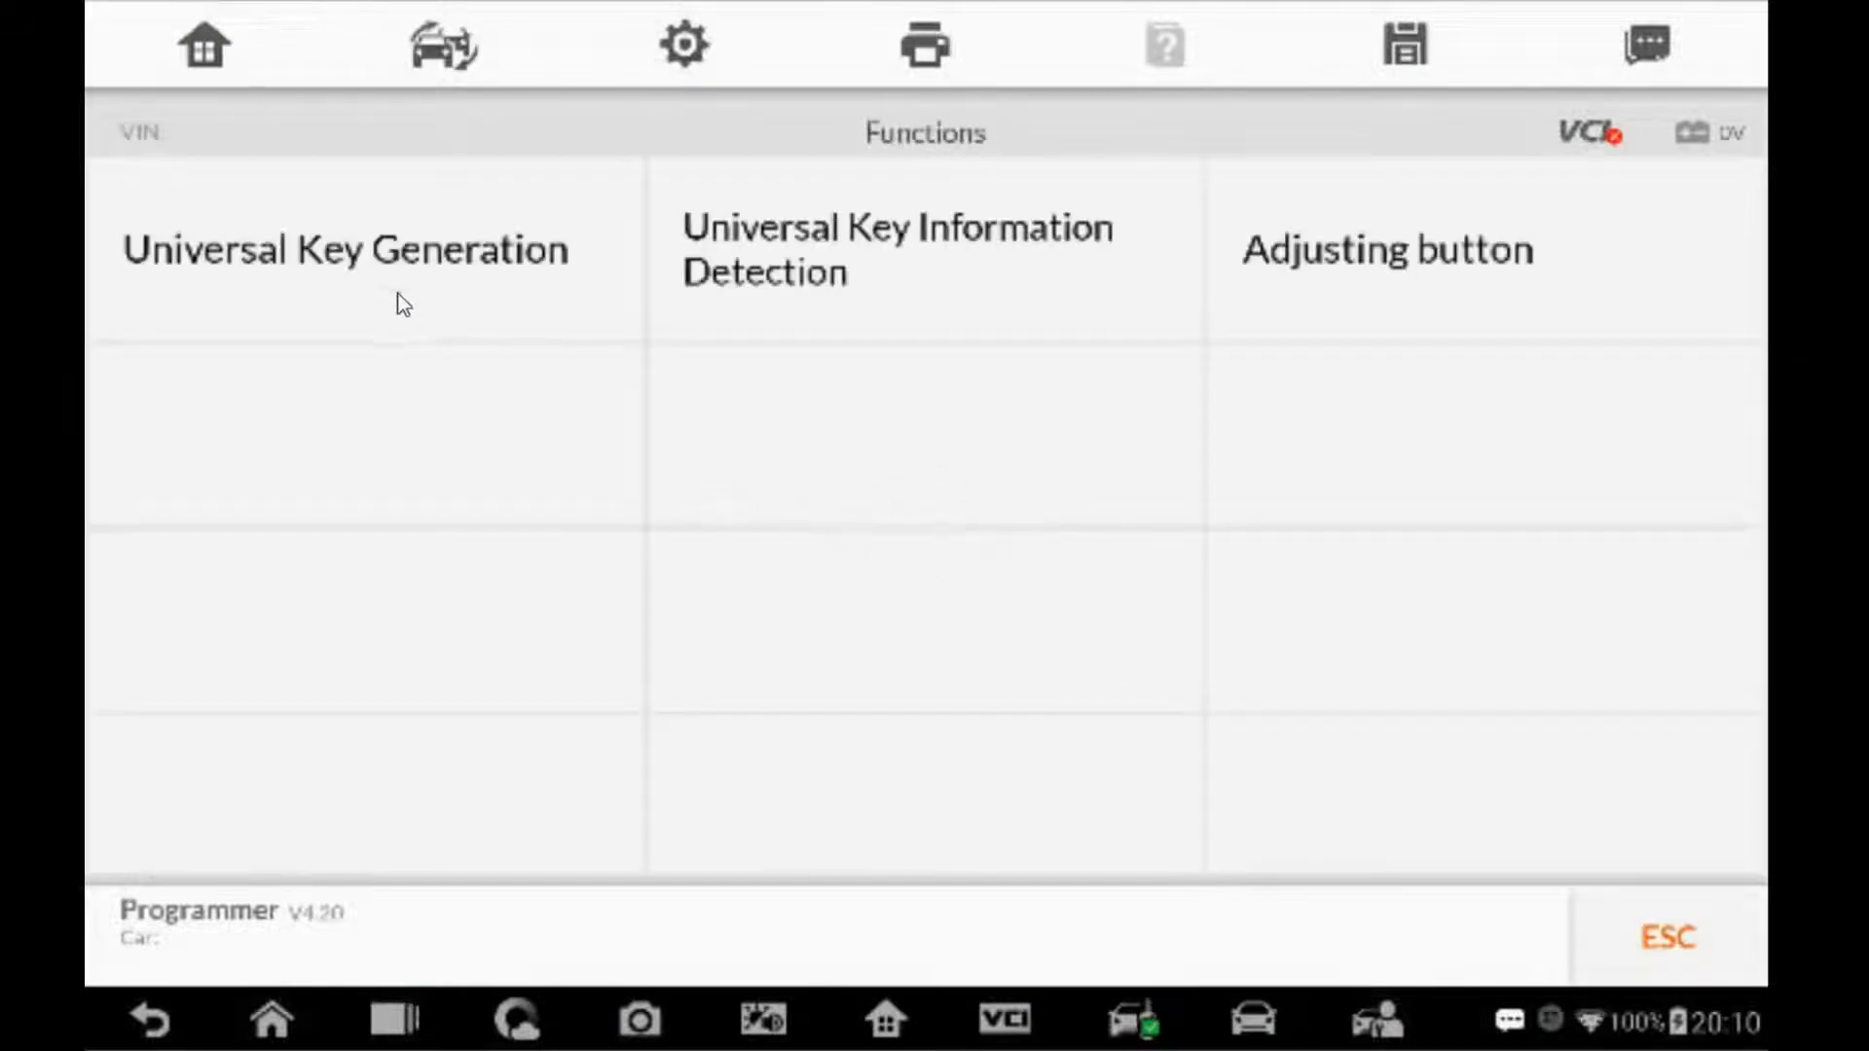
{"action": "left_click", "coordinate": [344, 249]}
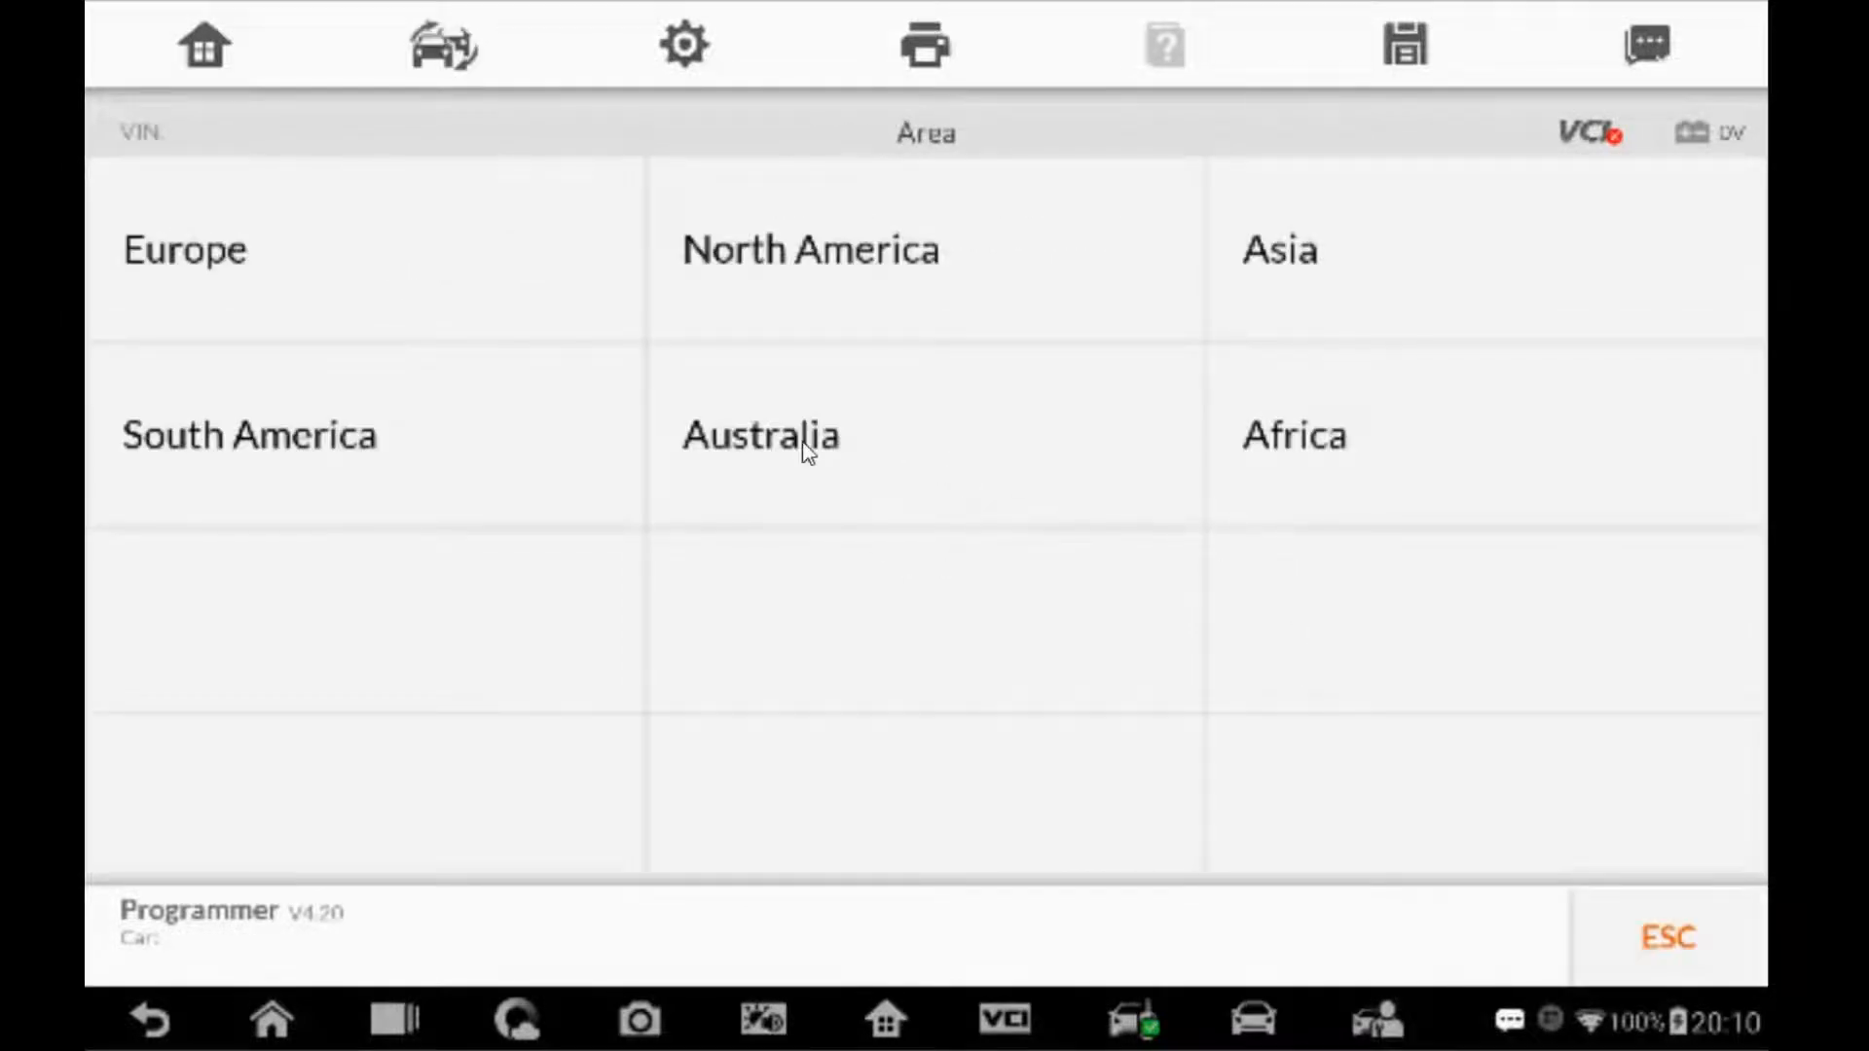
{"action": "left_click", "coordinate": [760, 434]}
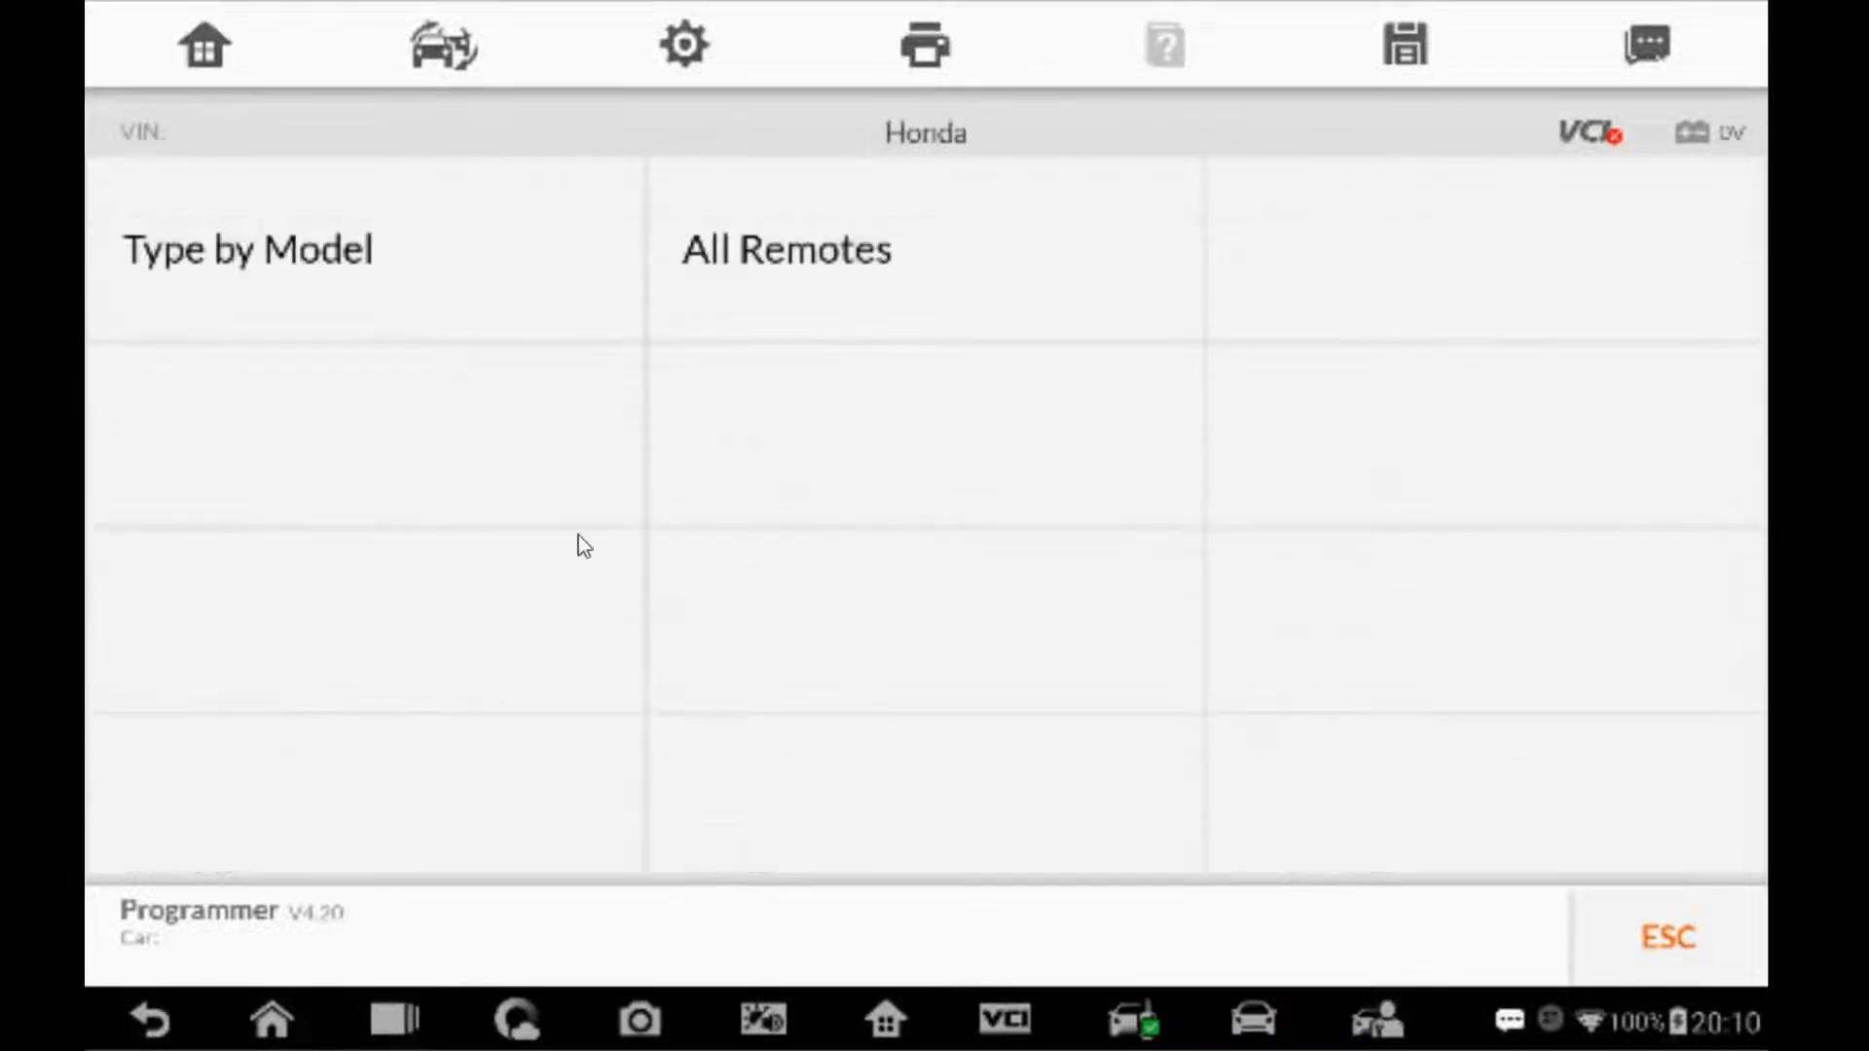
{"action": "left_click", "coordinate": [246, 249]}
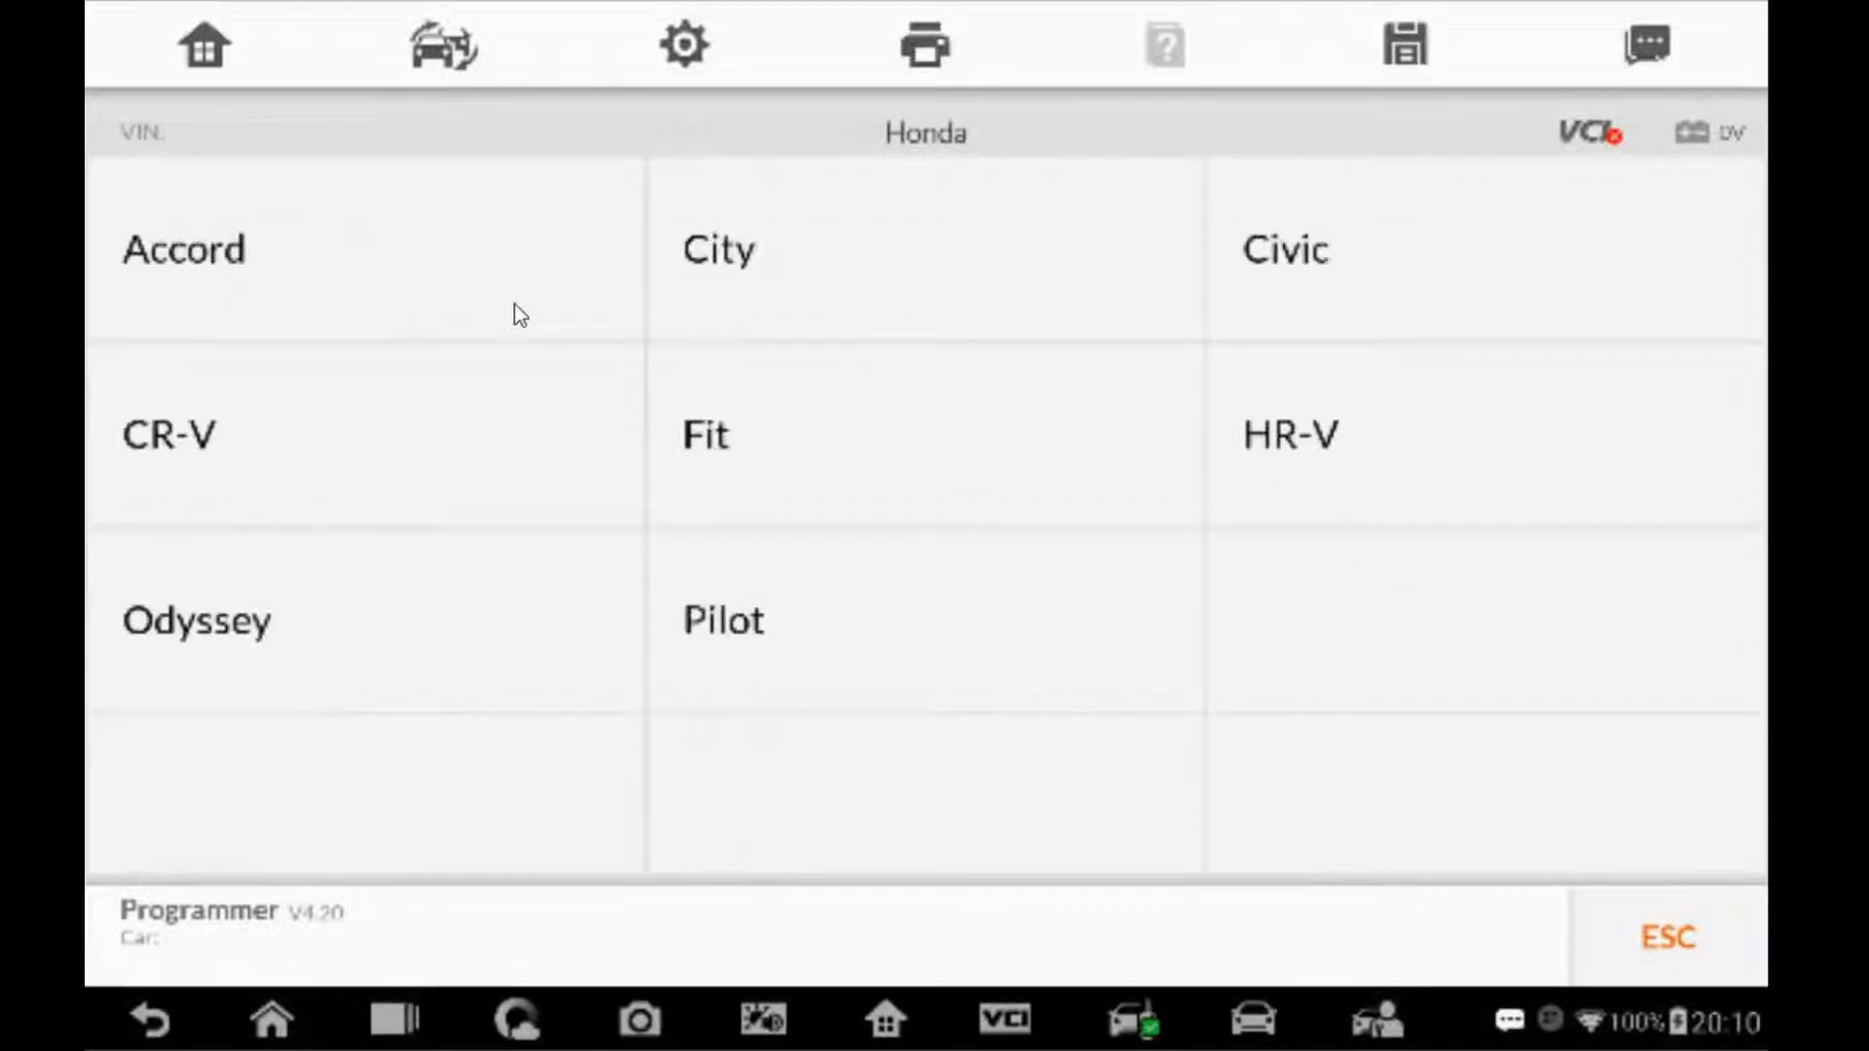
{"action": "left_click", "coordinate": [1285, 249]}
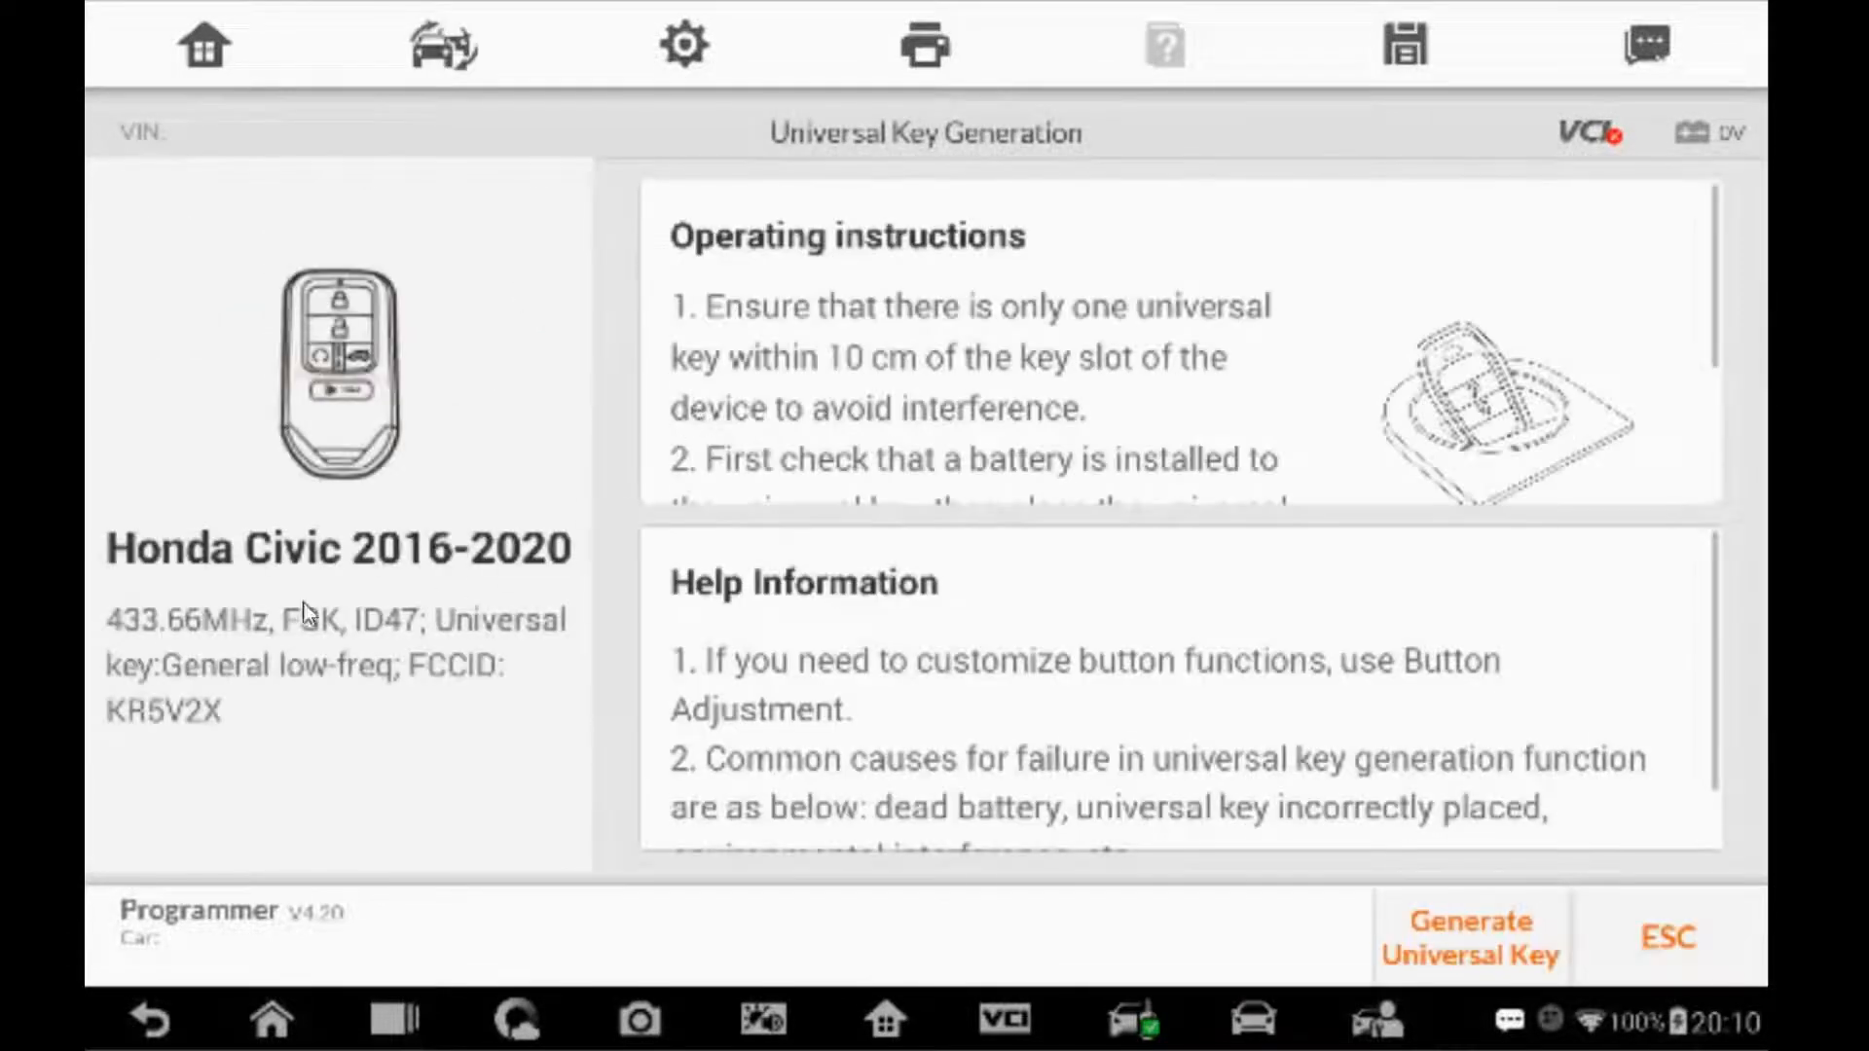
{"action": "mouse_move", "coordinate": [156, 635]}
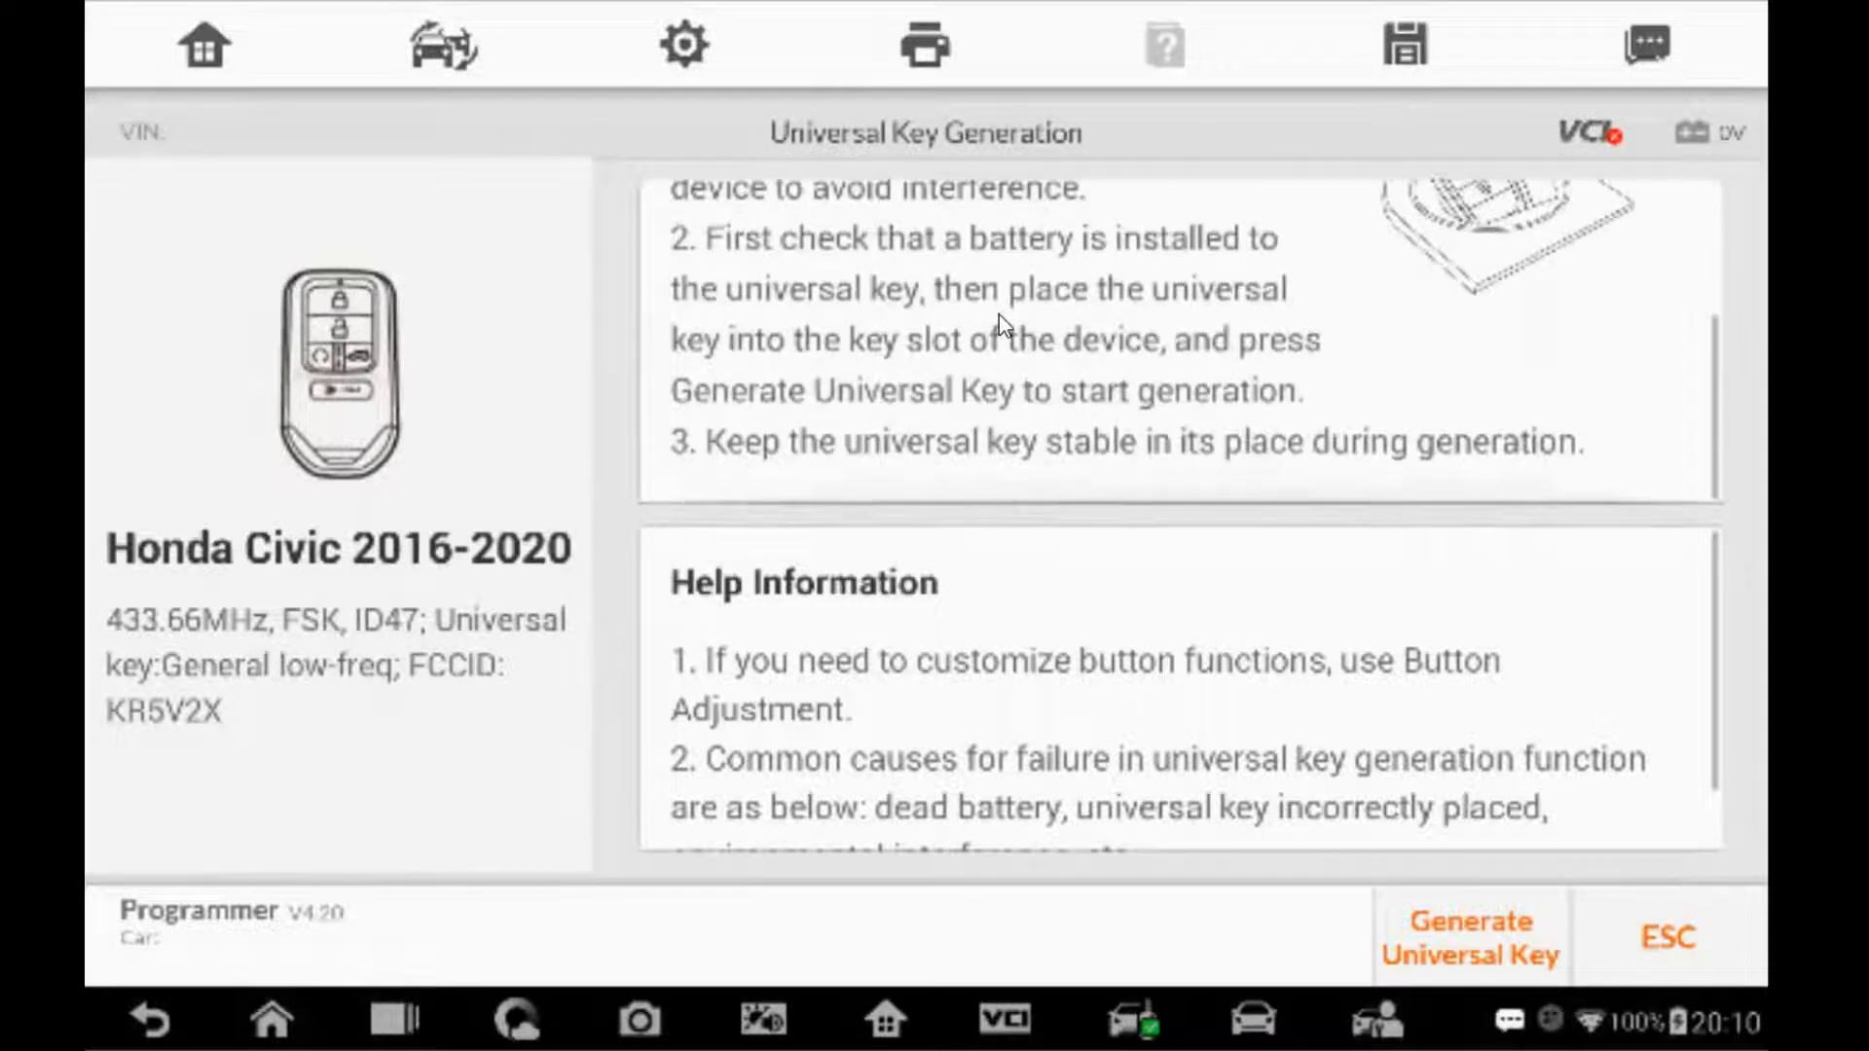
{"action": "scroll", "scroll_direction": "up", "scroll_amount": 3}
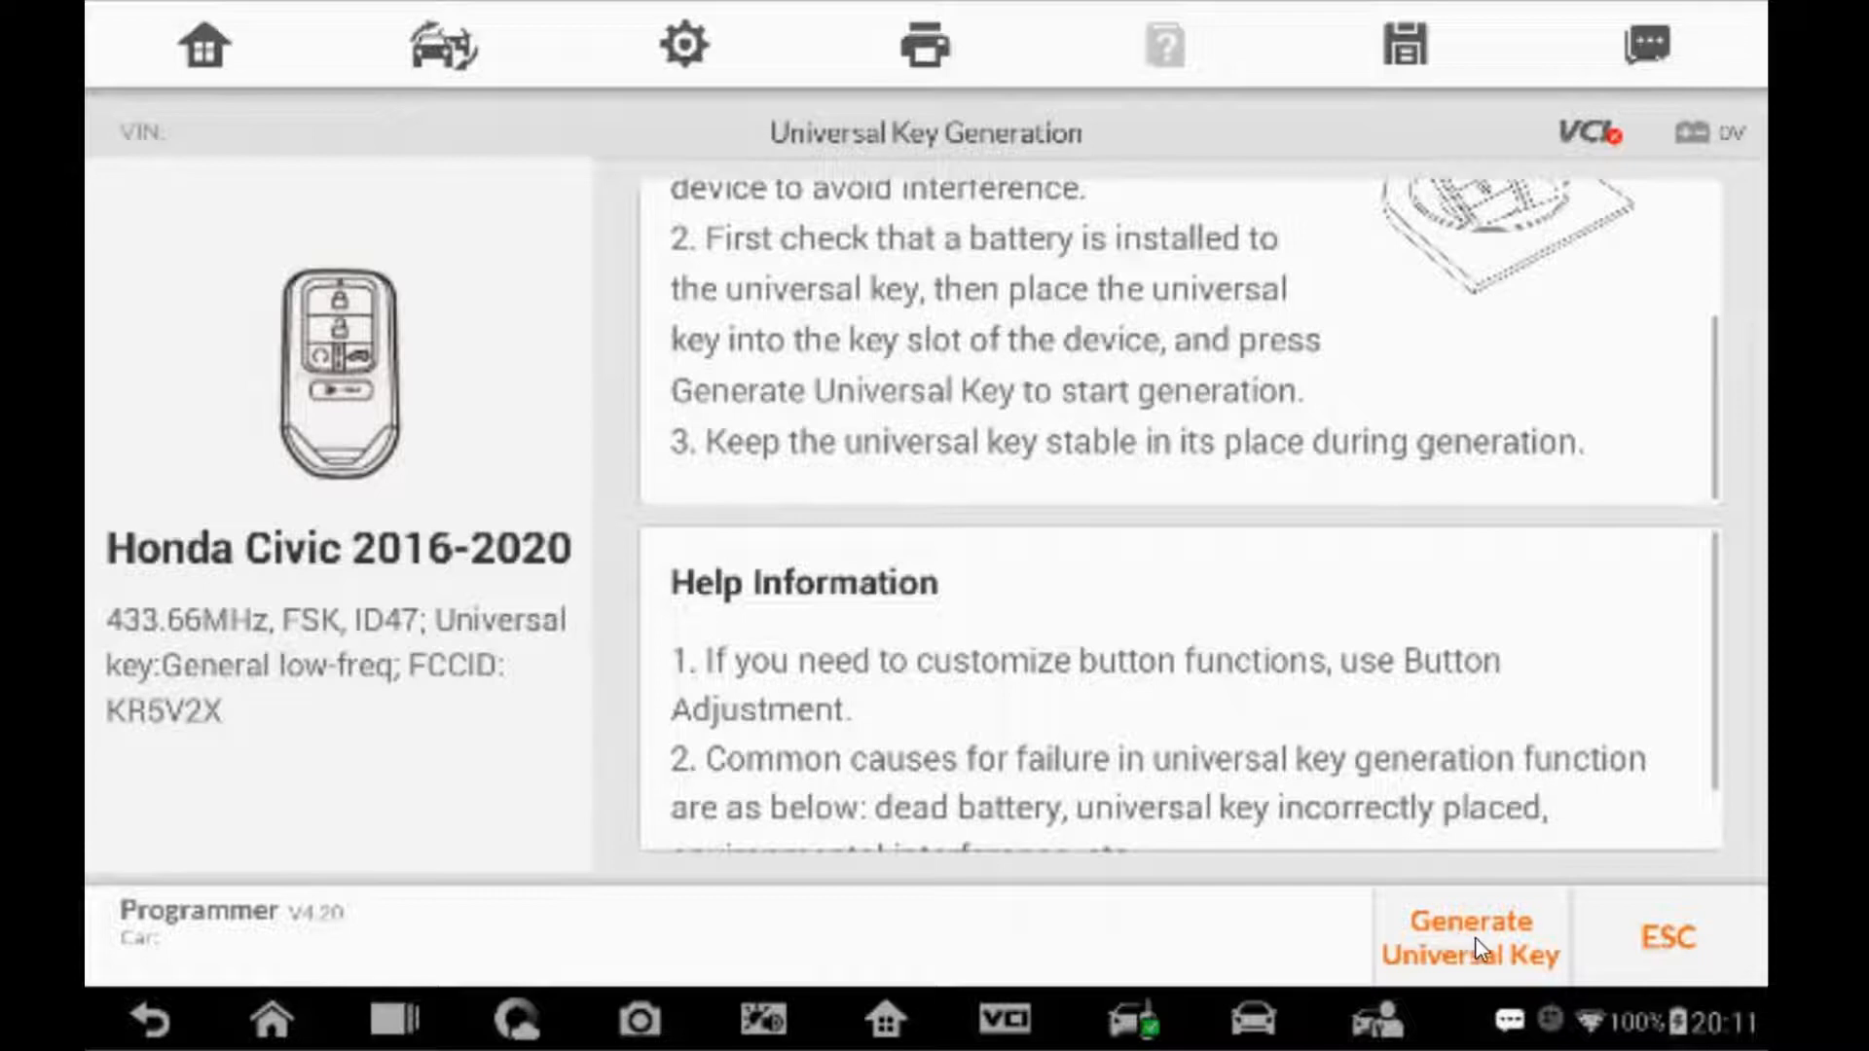
Step: Generate the Civic universal key, choosing Continue Generation on the button-type warning
{"action": "left_click", "coordinate": [1469, 937]}
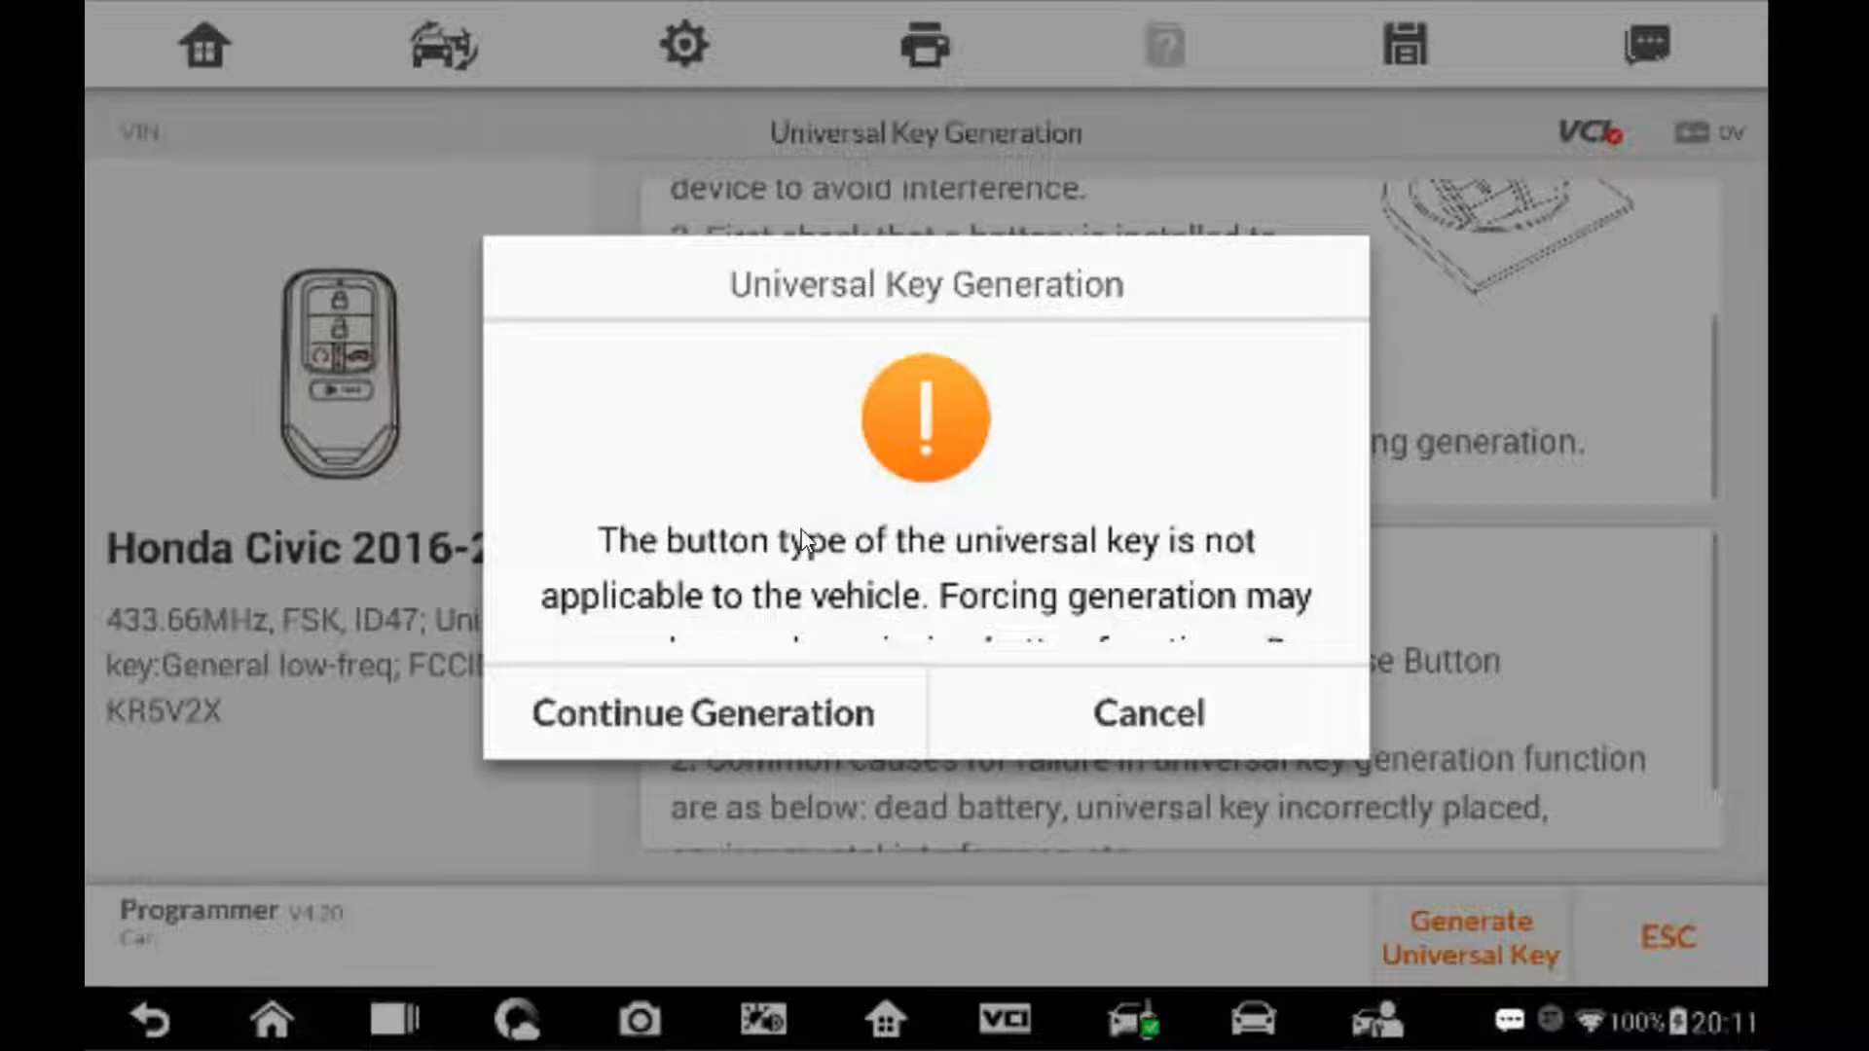
{"action": "mouse_move", "coordinate": [608, 542]}
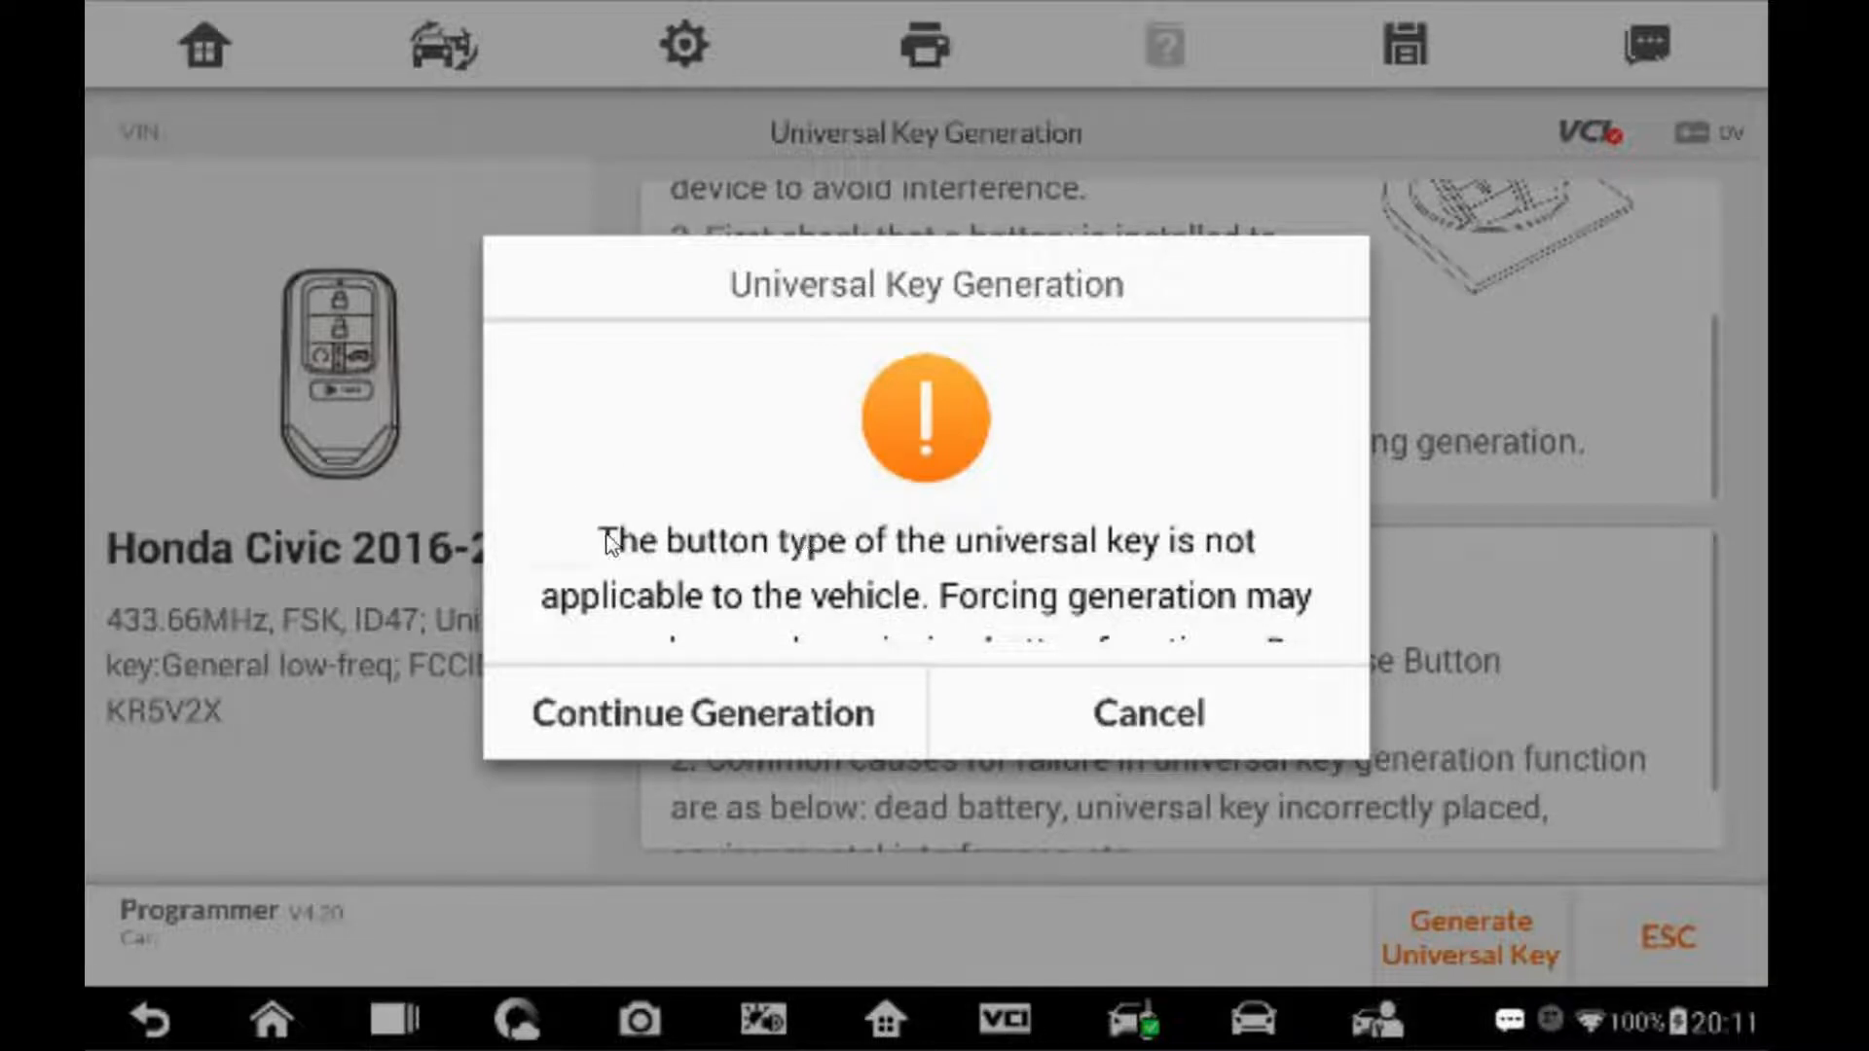
{"action": "left_click", "coordinate": [698, 713]}
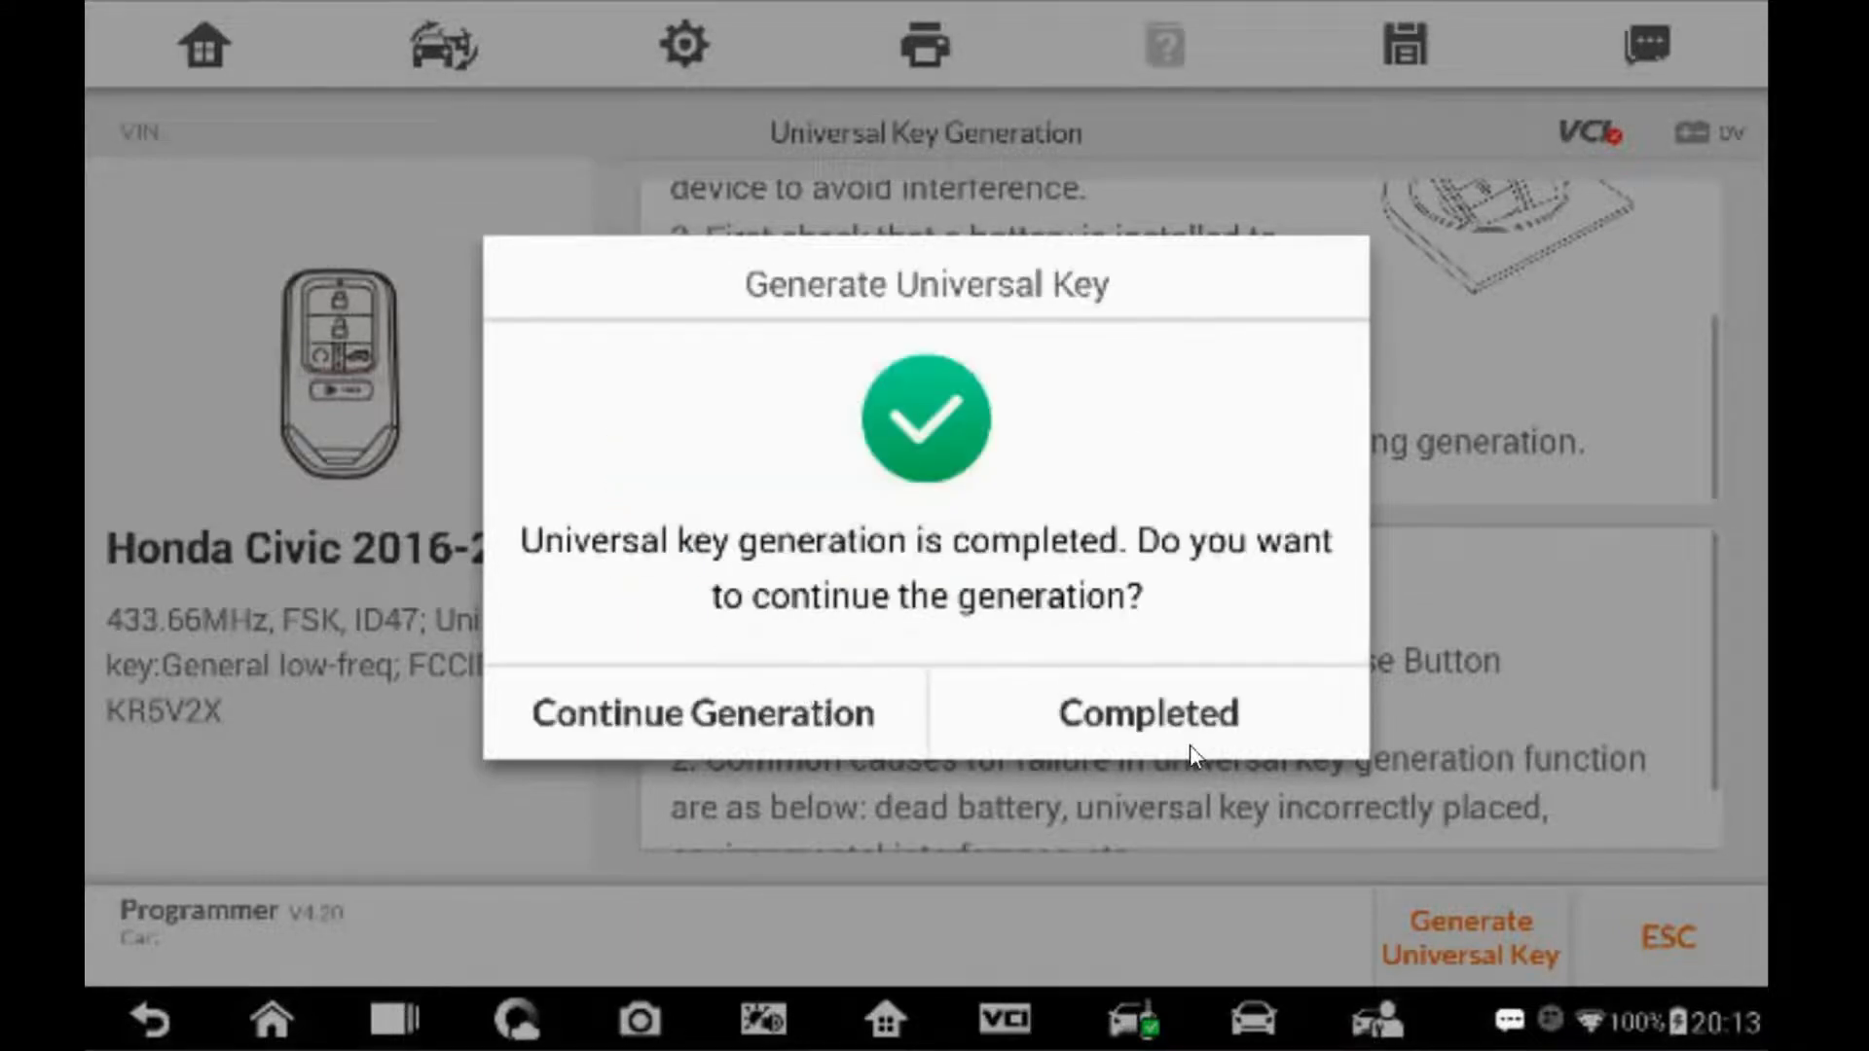
Step: Close the completed generation result and return to the universal key functions
{"action": "left_click", "coordinate": [1147, 713]}
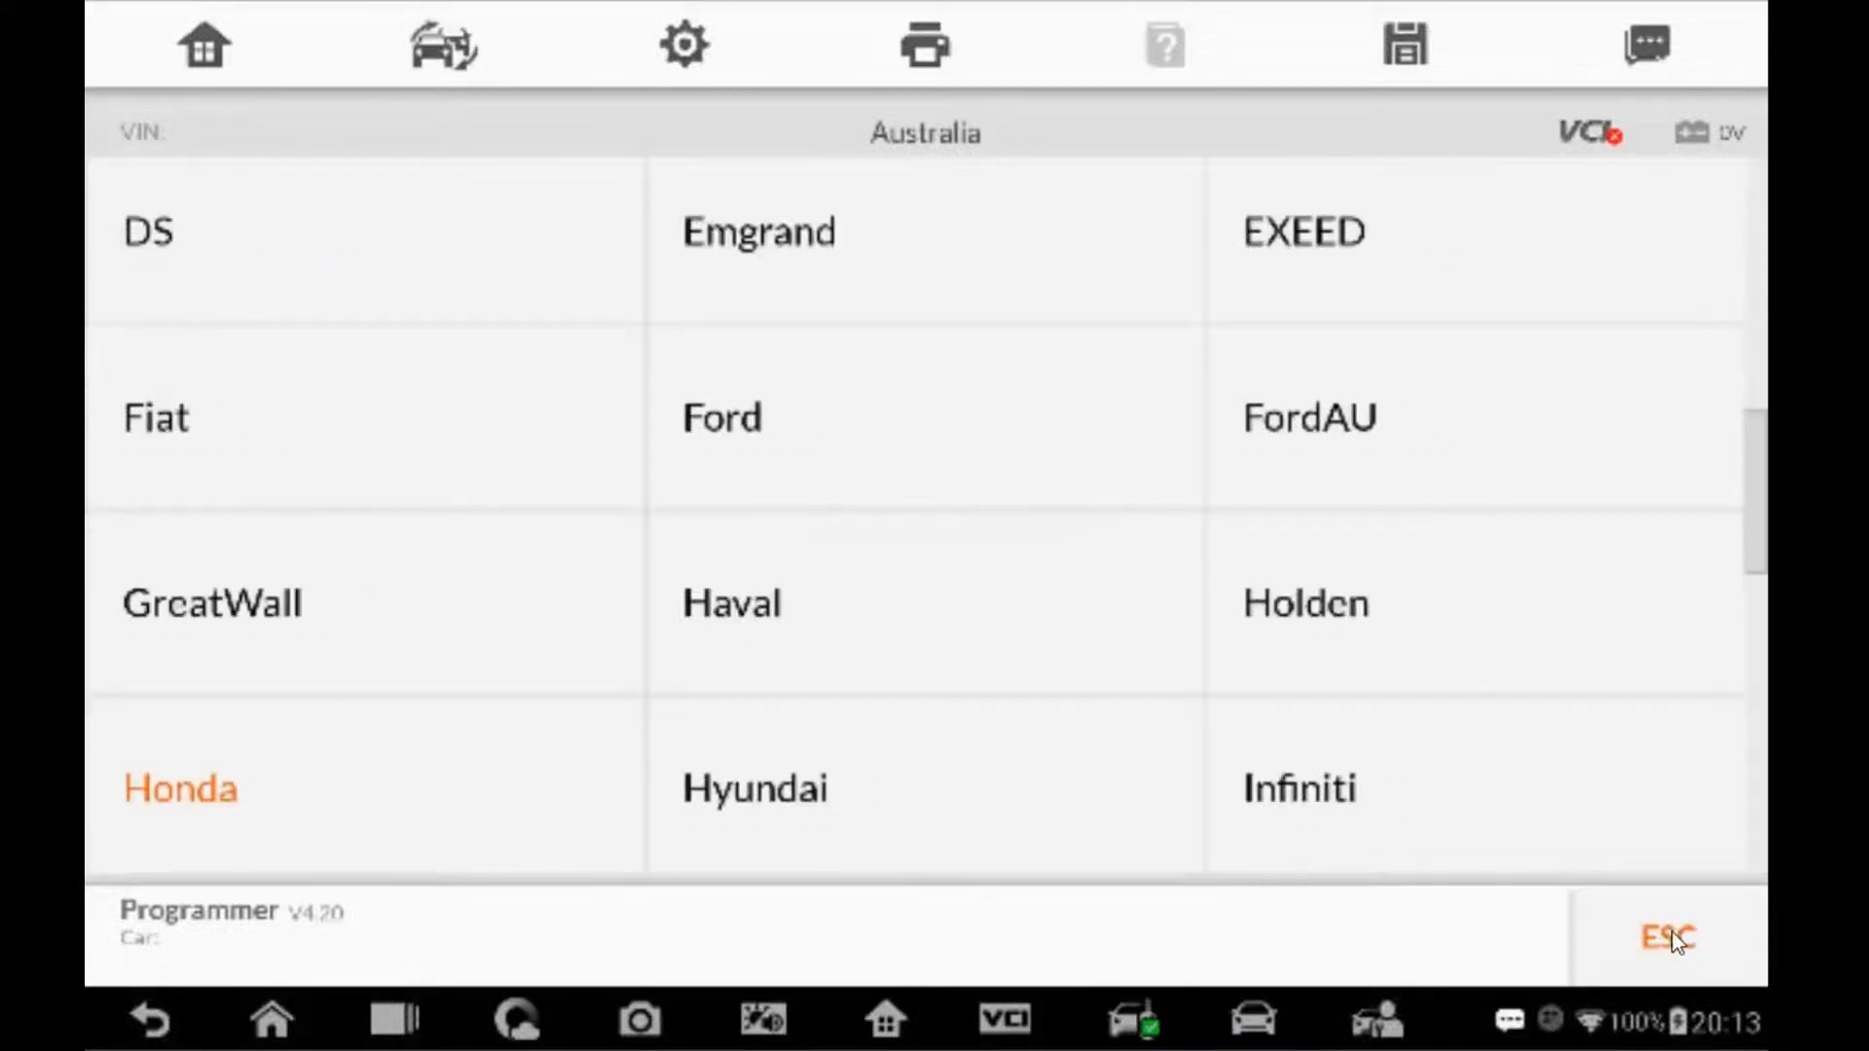
{"action": "left_click", "coordinate": [1665, 936]}
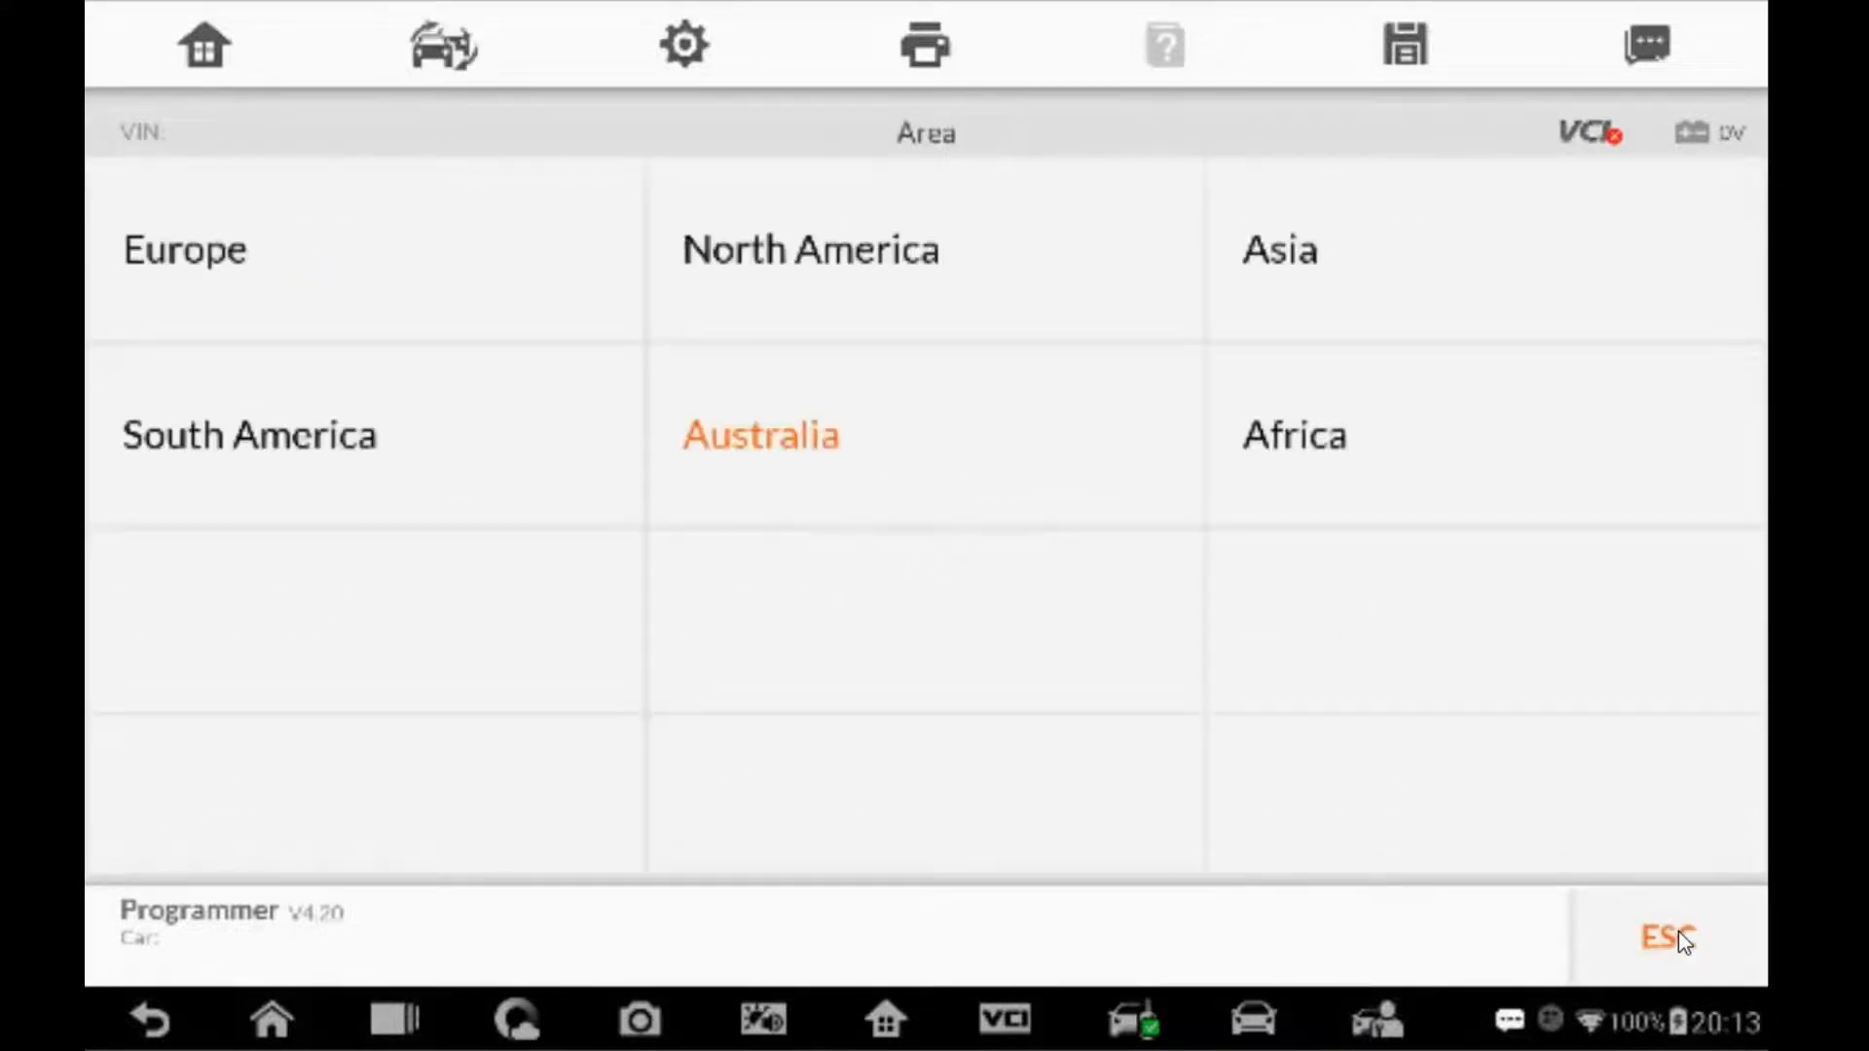
{"action": "left_click", "coordinate": [760, 434]}
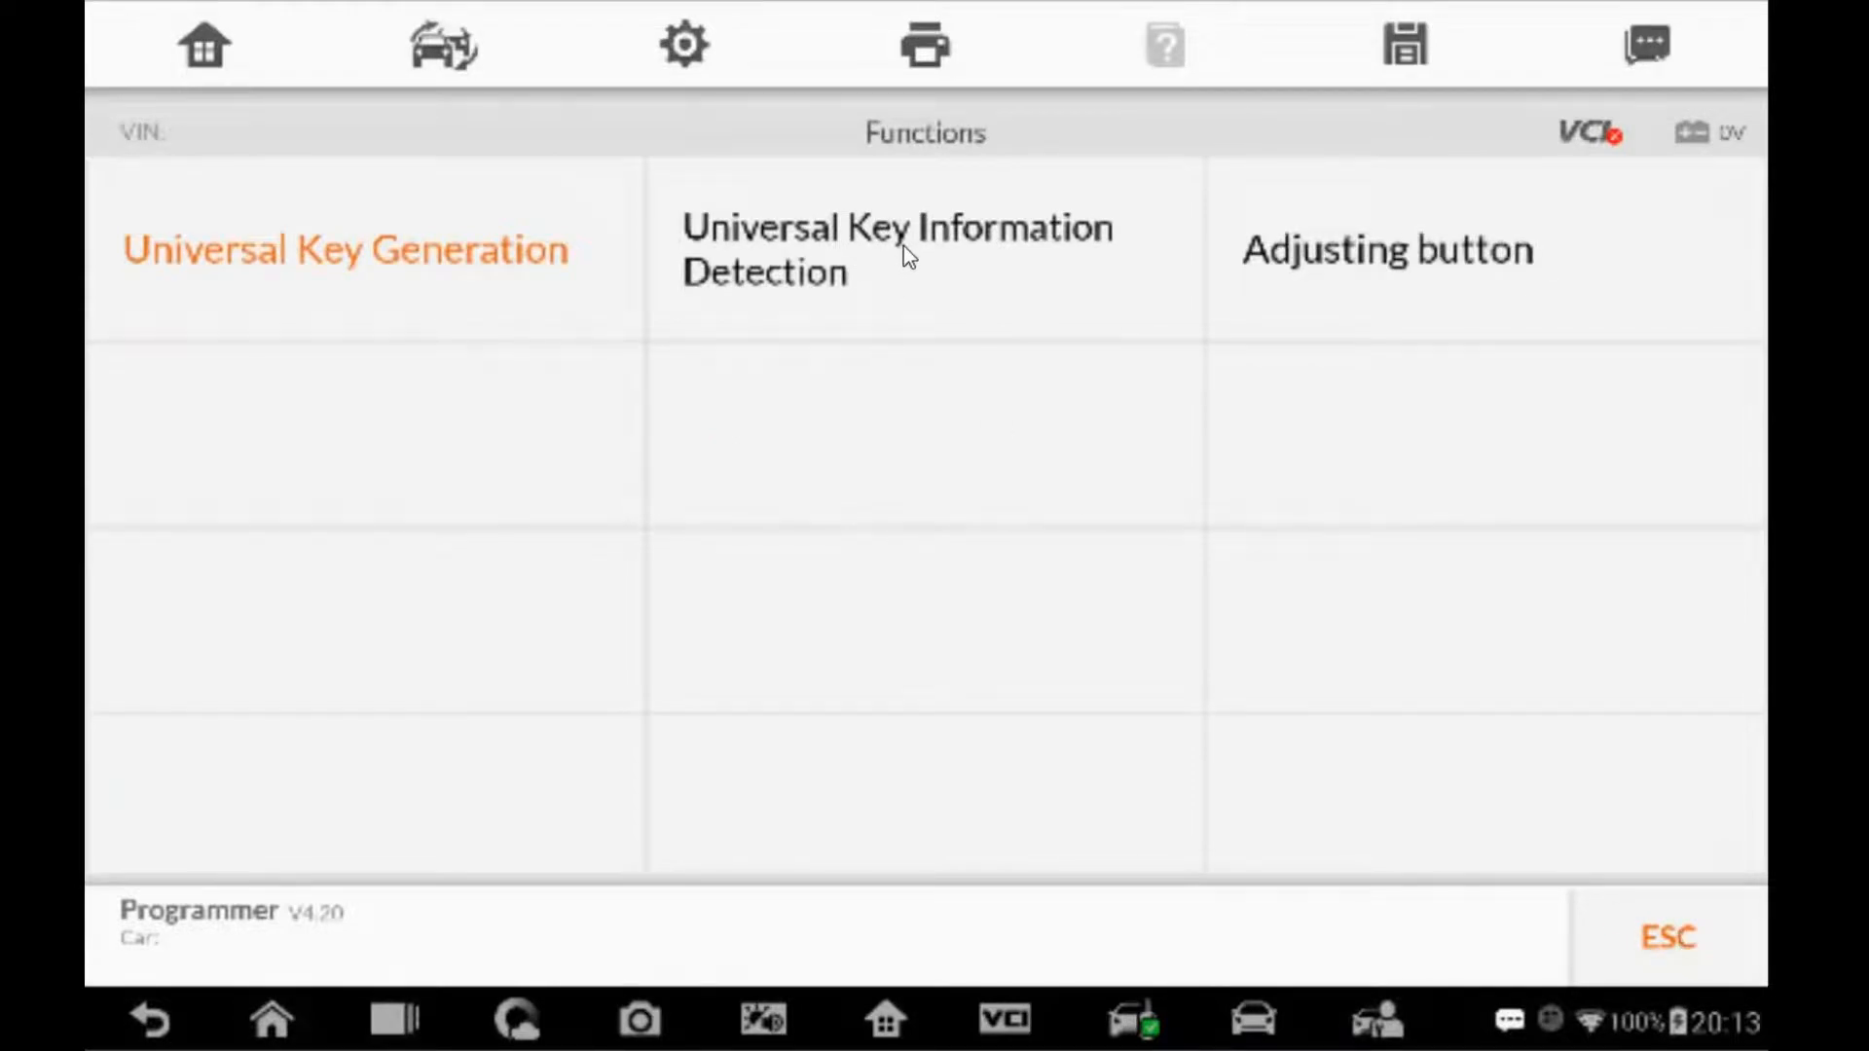
Step: Detect the key's serial number, key ID and firmware versions, then exit
{"action": "left_click", "coordinate": [897, 250]}
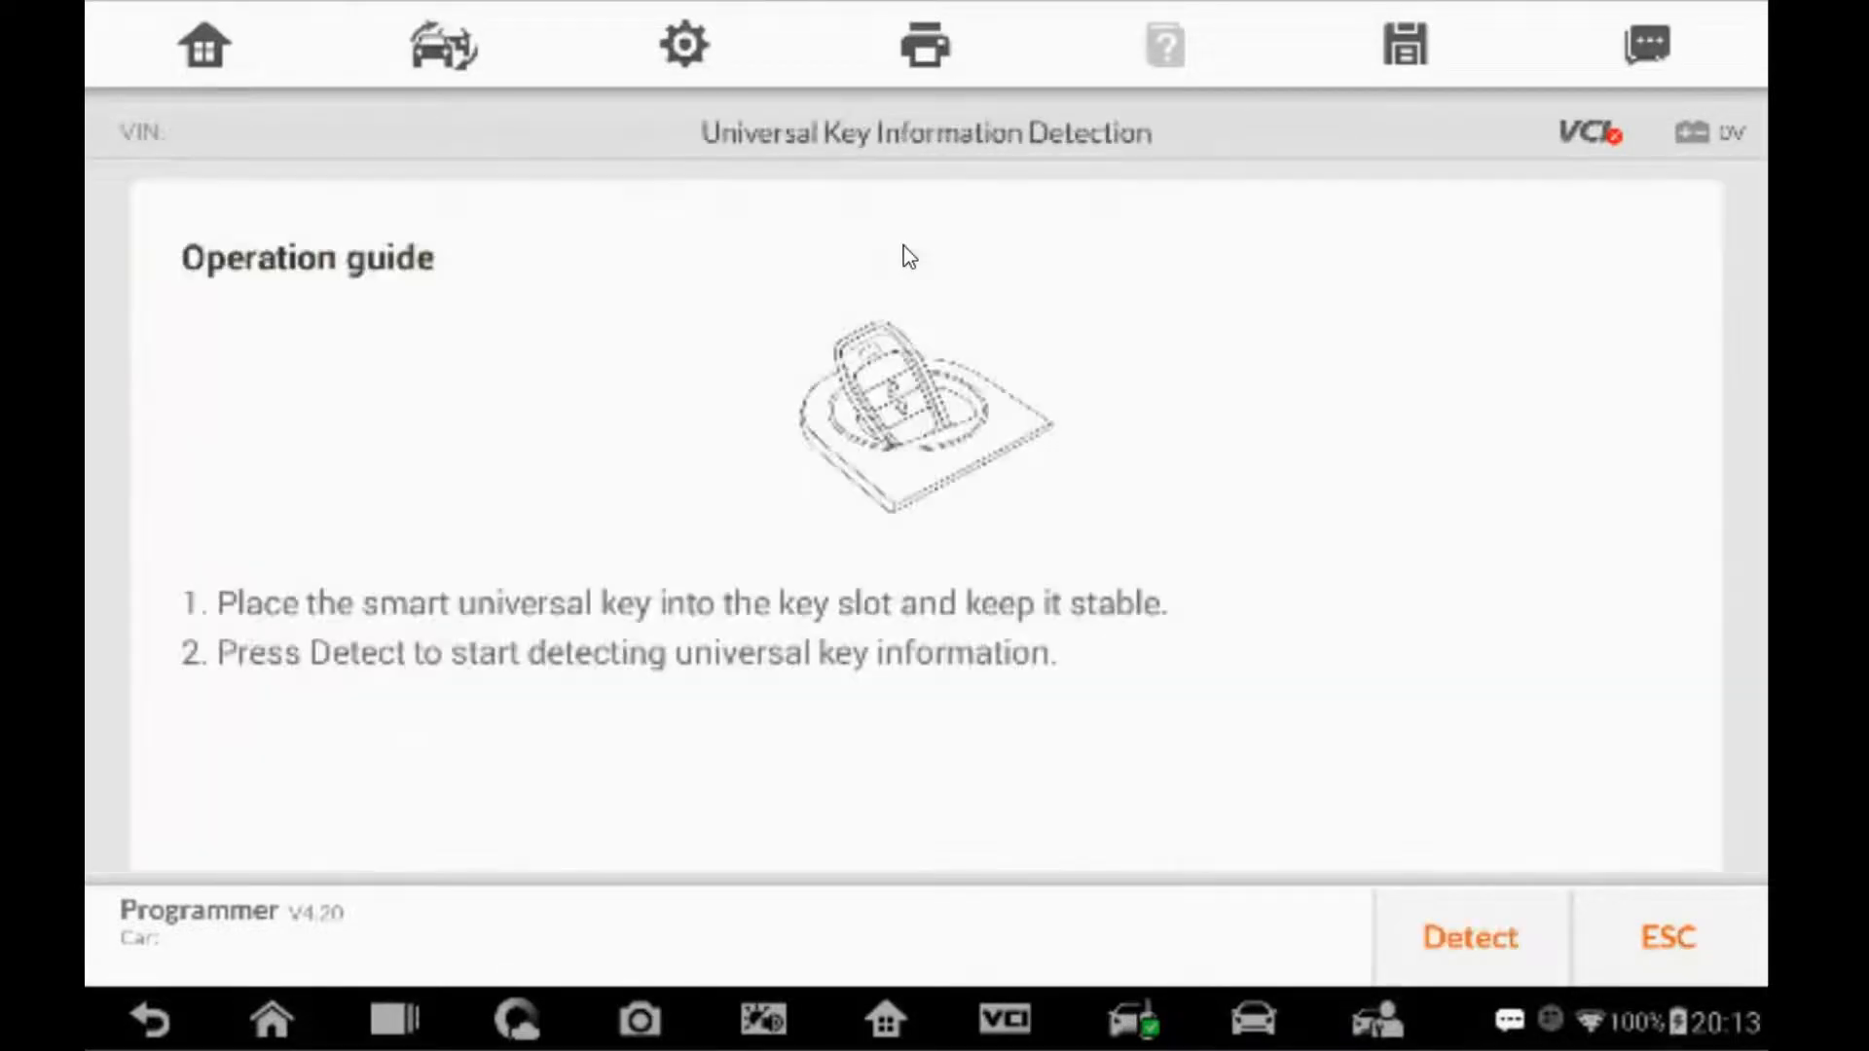
{"action": "left_click", "coordinate": [1469, 936]}
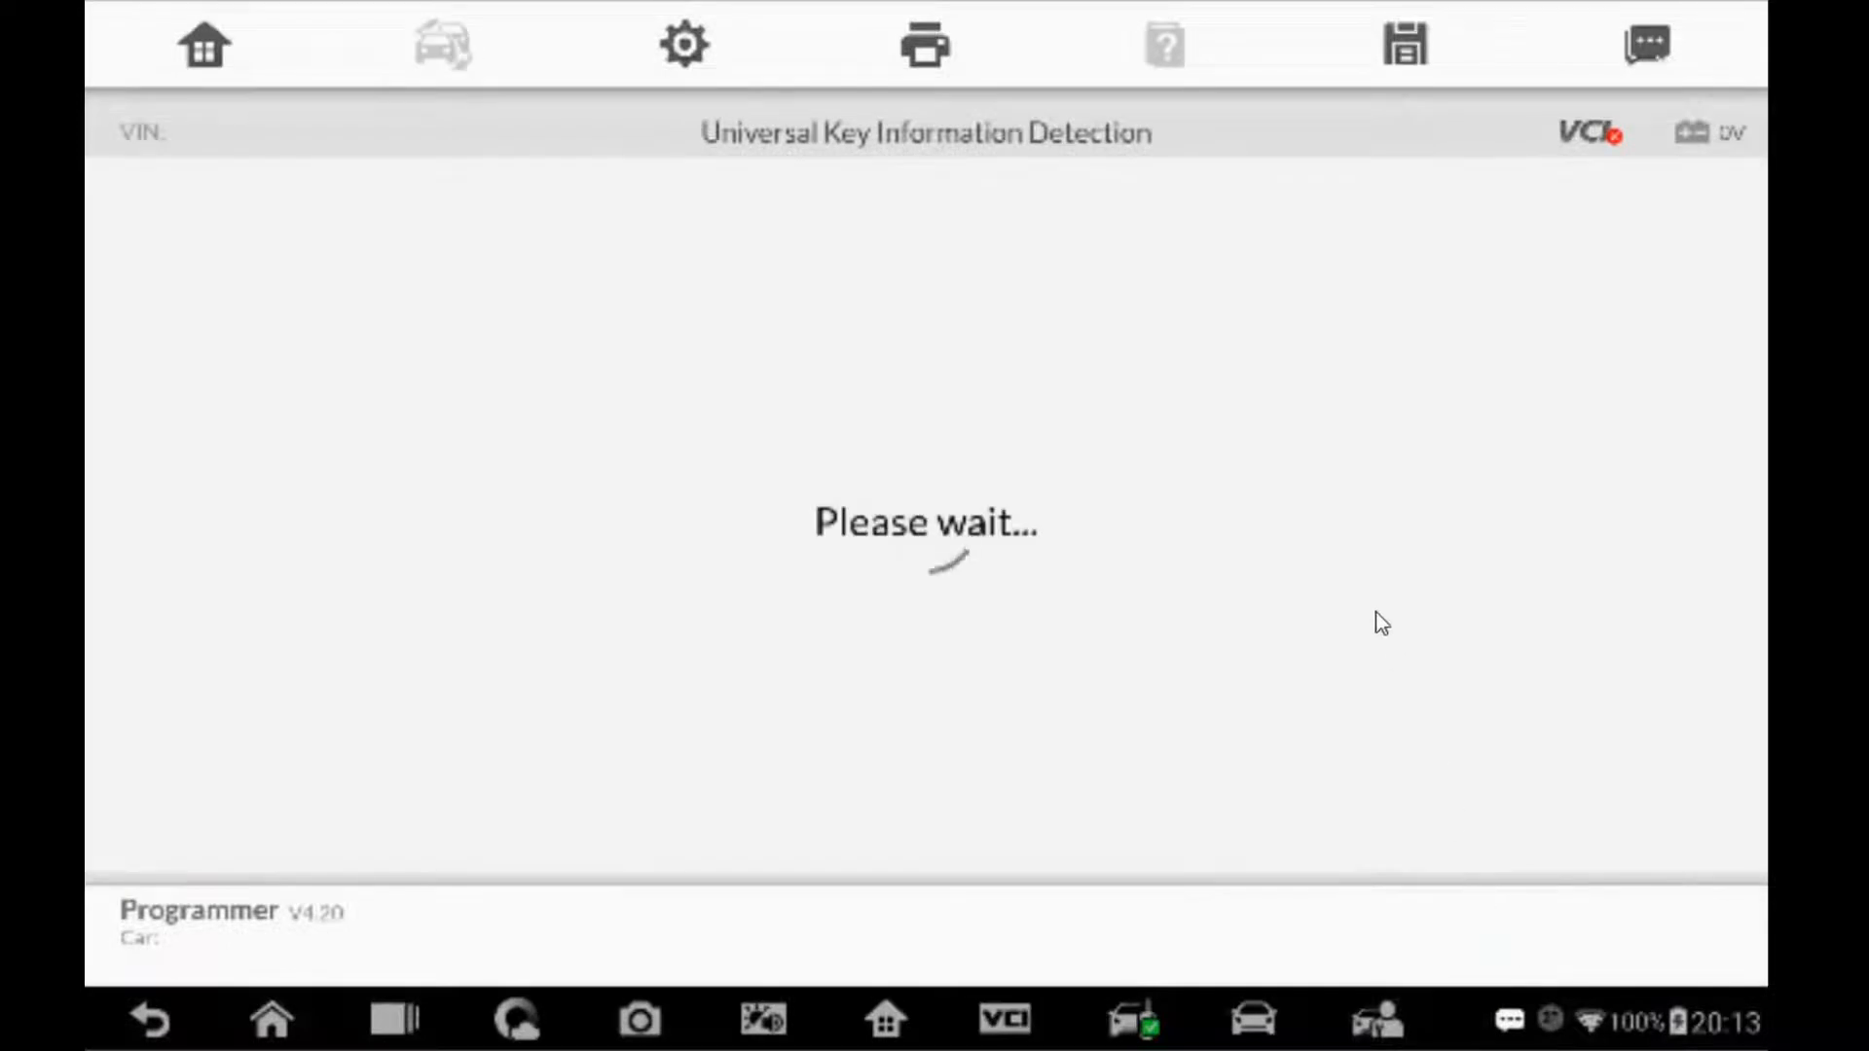
{"action": "mouse_move", "coordinate": [1348, 532]}
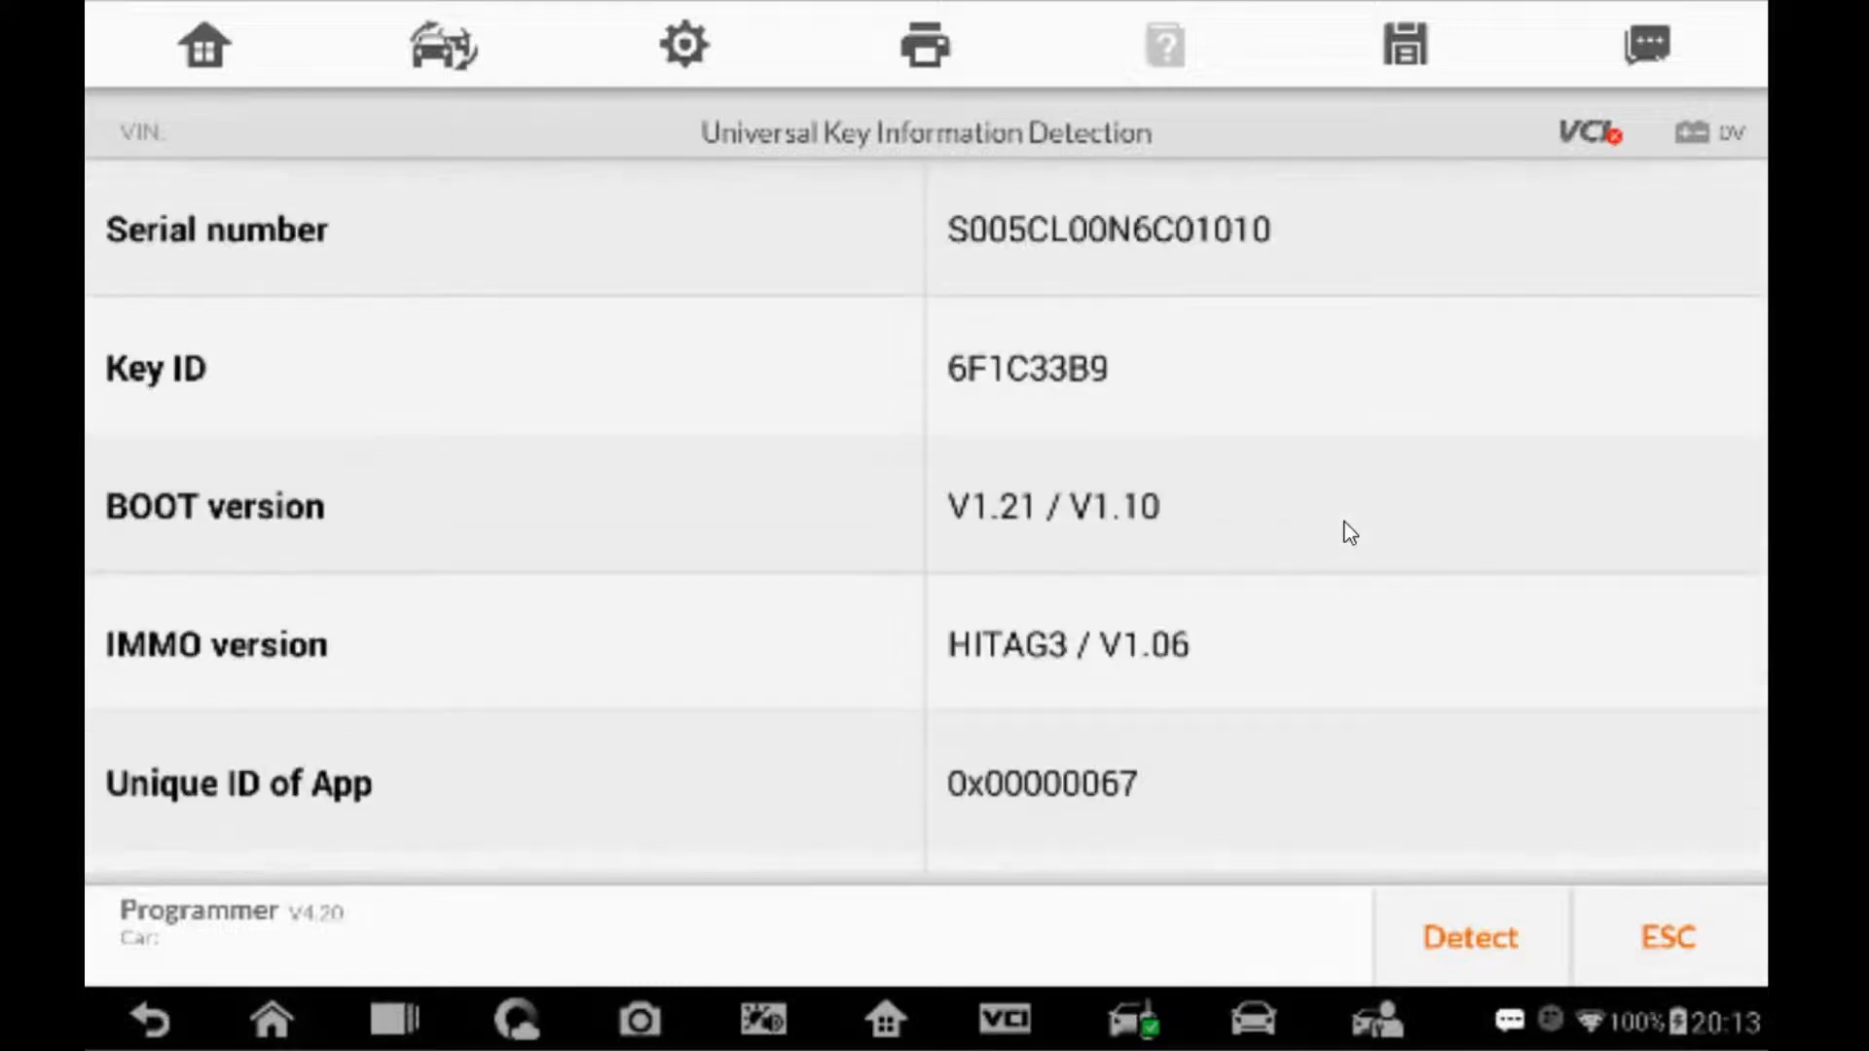
{"action": "left_click", "coordinate": [1667, 936]}
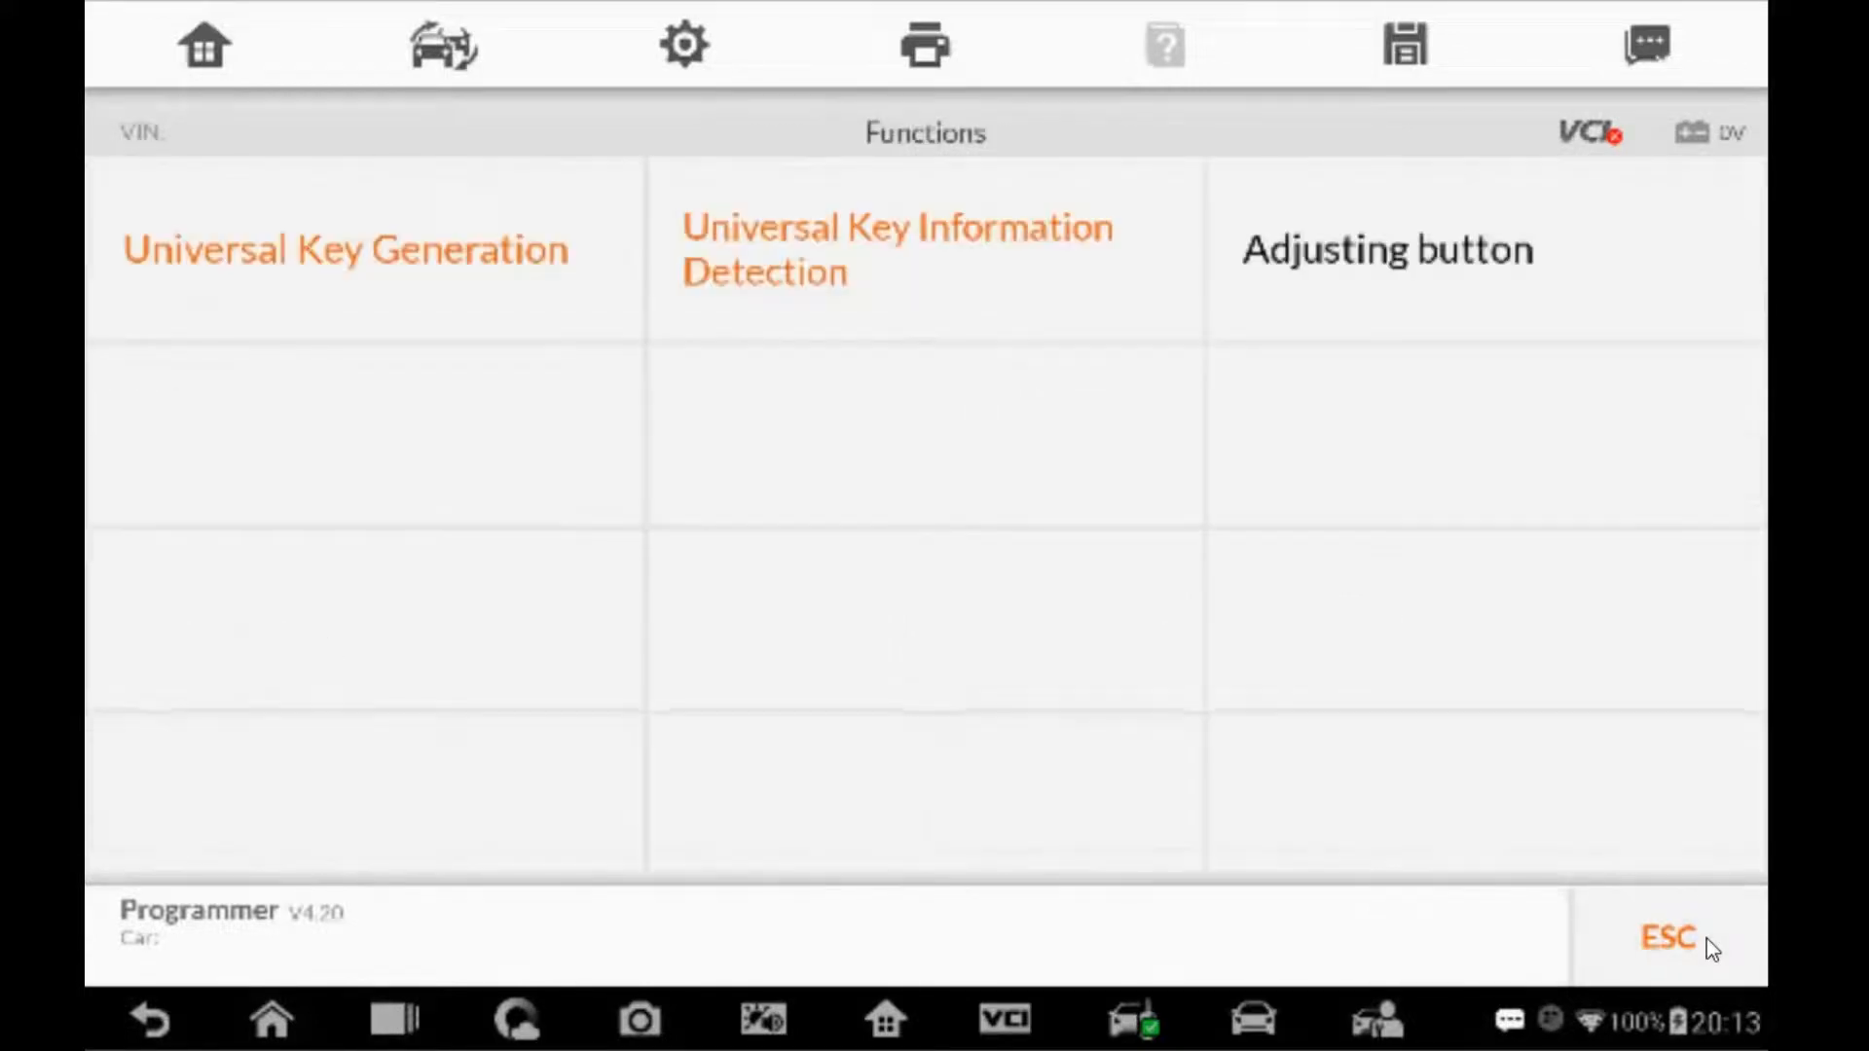
Step: Set button 04's adjusted value to 10:Remote start and button 10's to 04:Trunk
{"action": "left_click", "coordinate": [896, 249]}
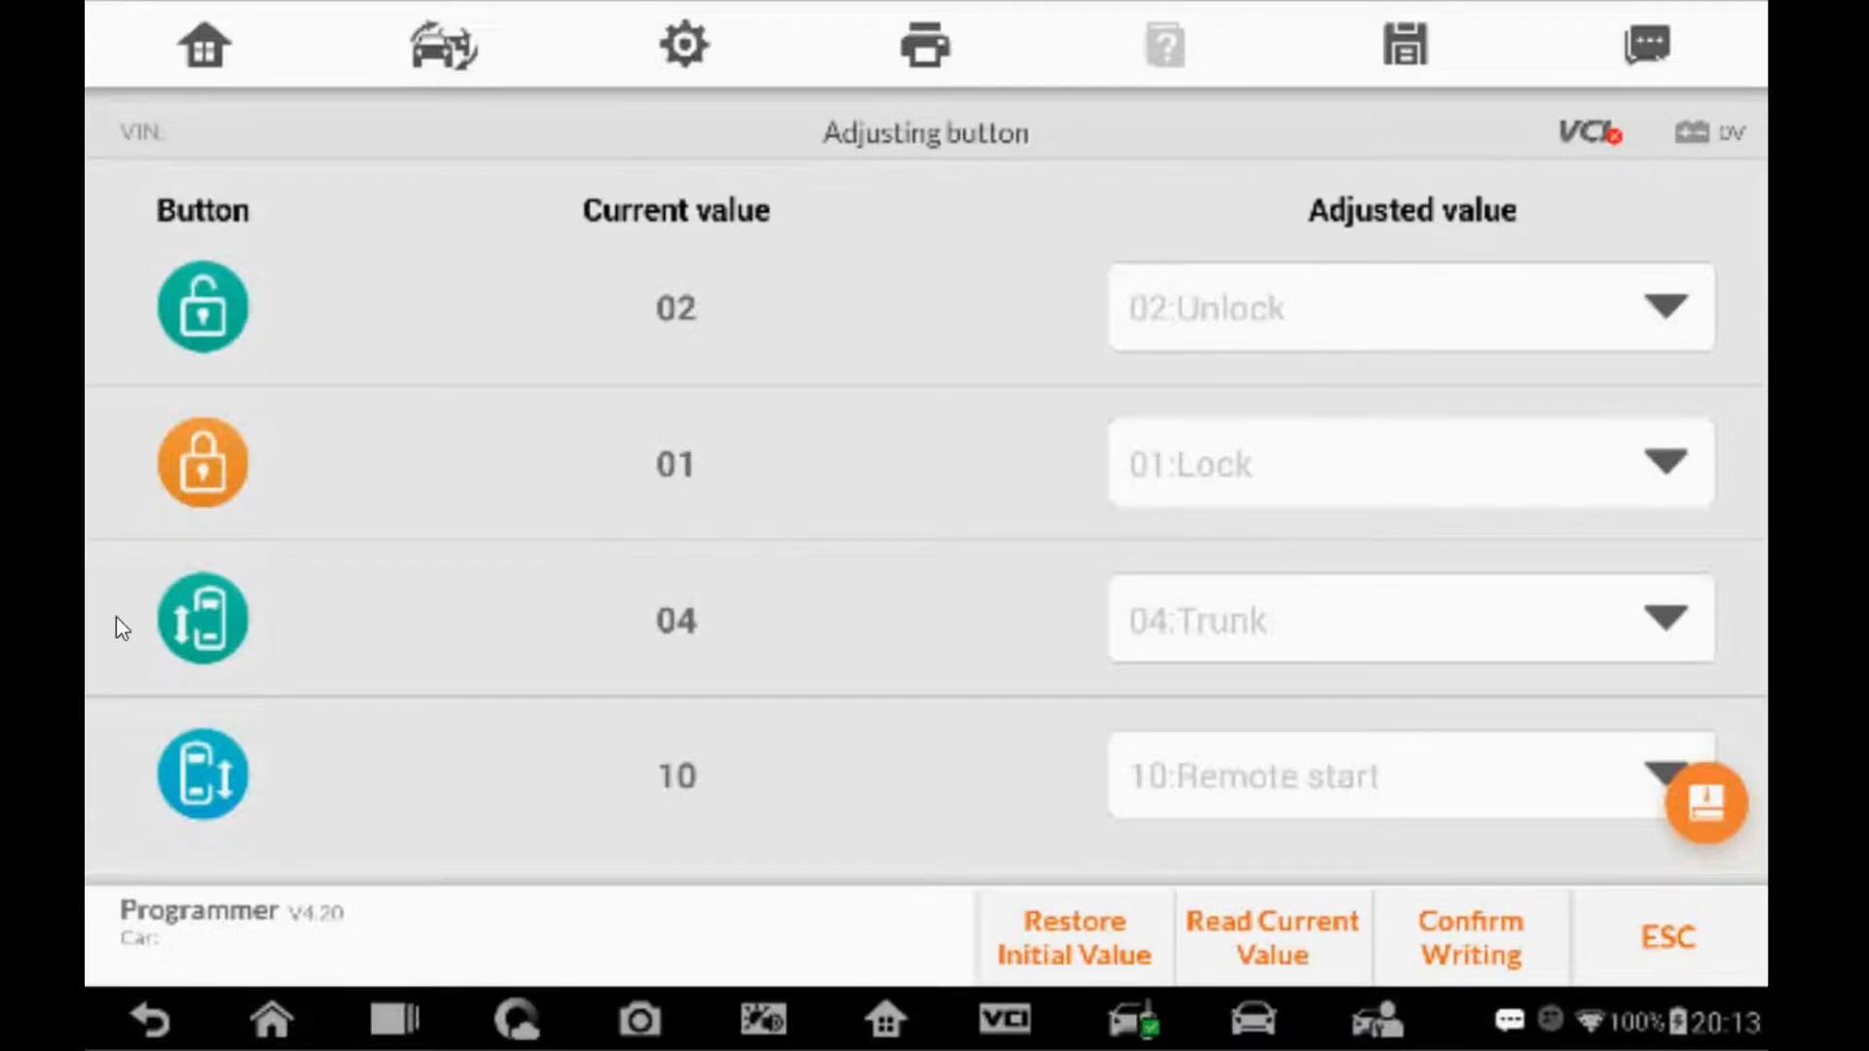
{"action": "mouse_move", "coordinate": [233, 330]}
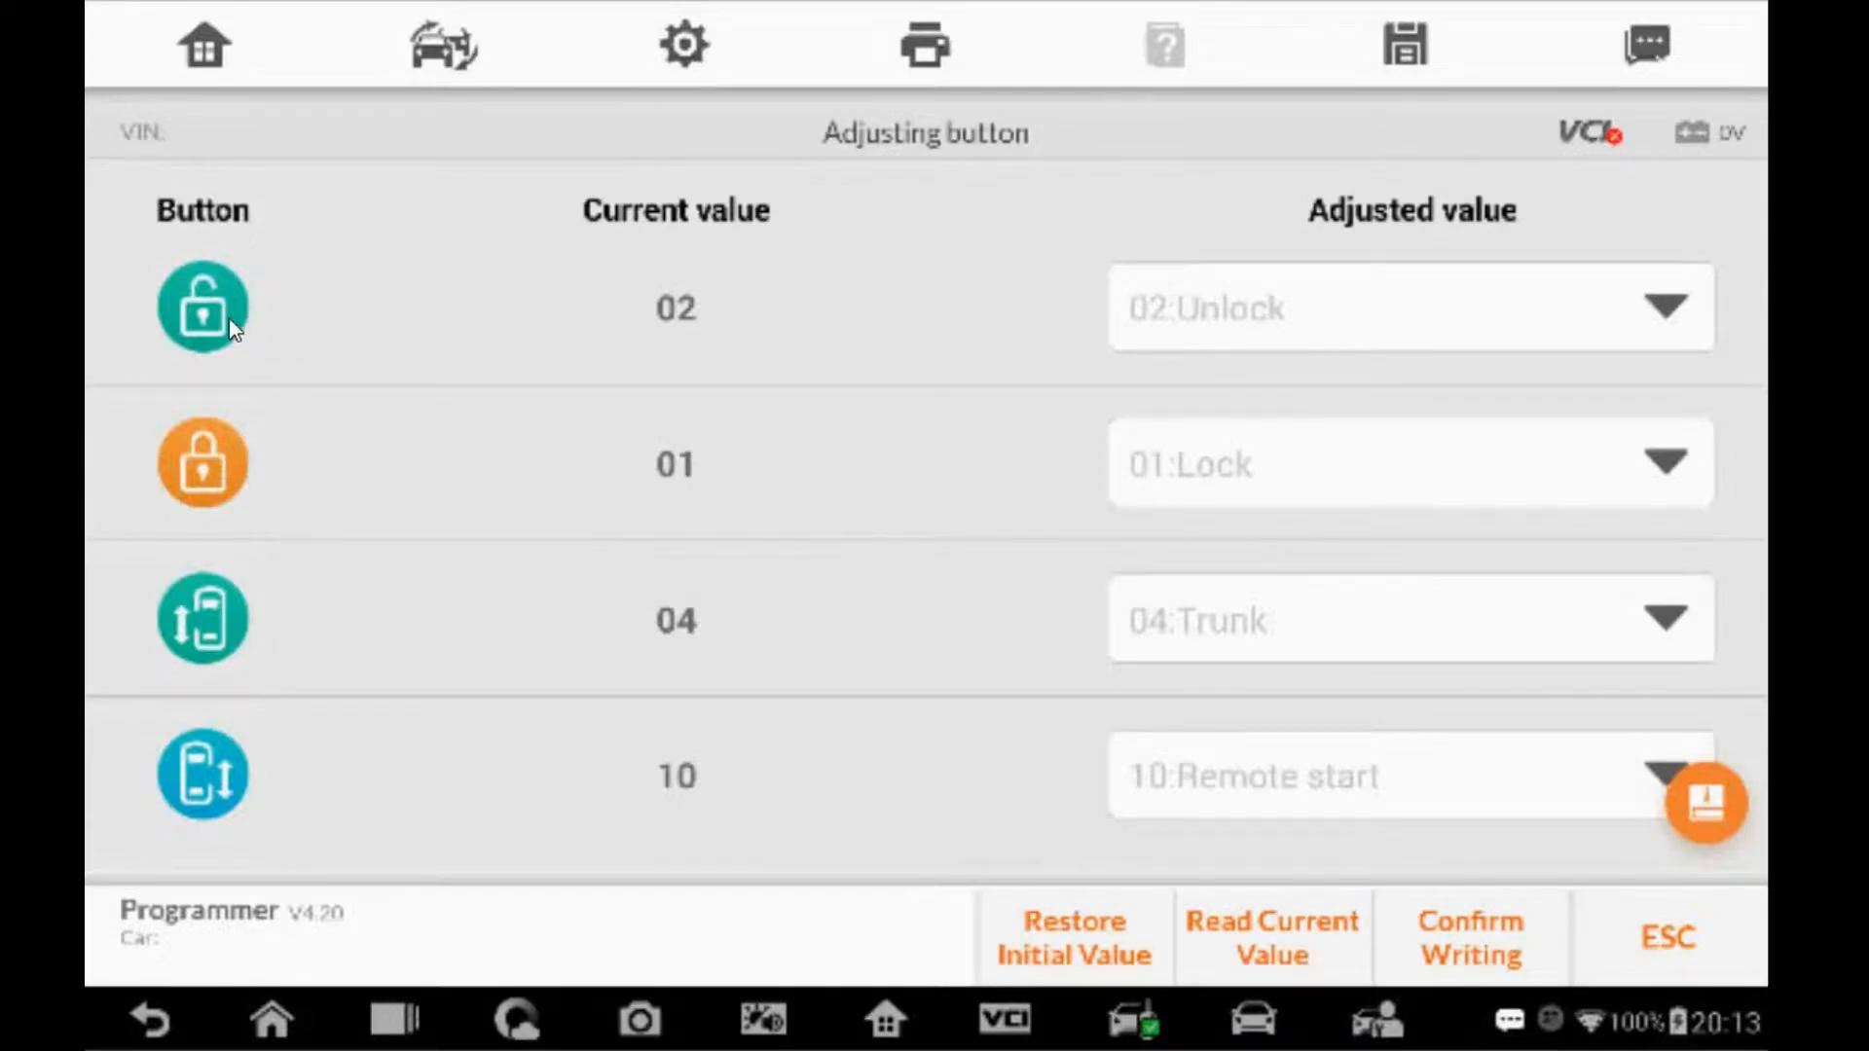
{"action": "mouse_move", "coordinate": [230, 345]}
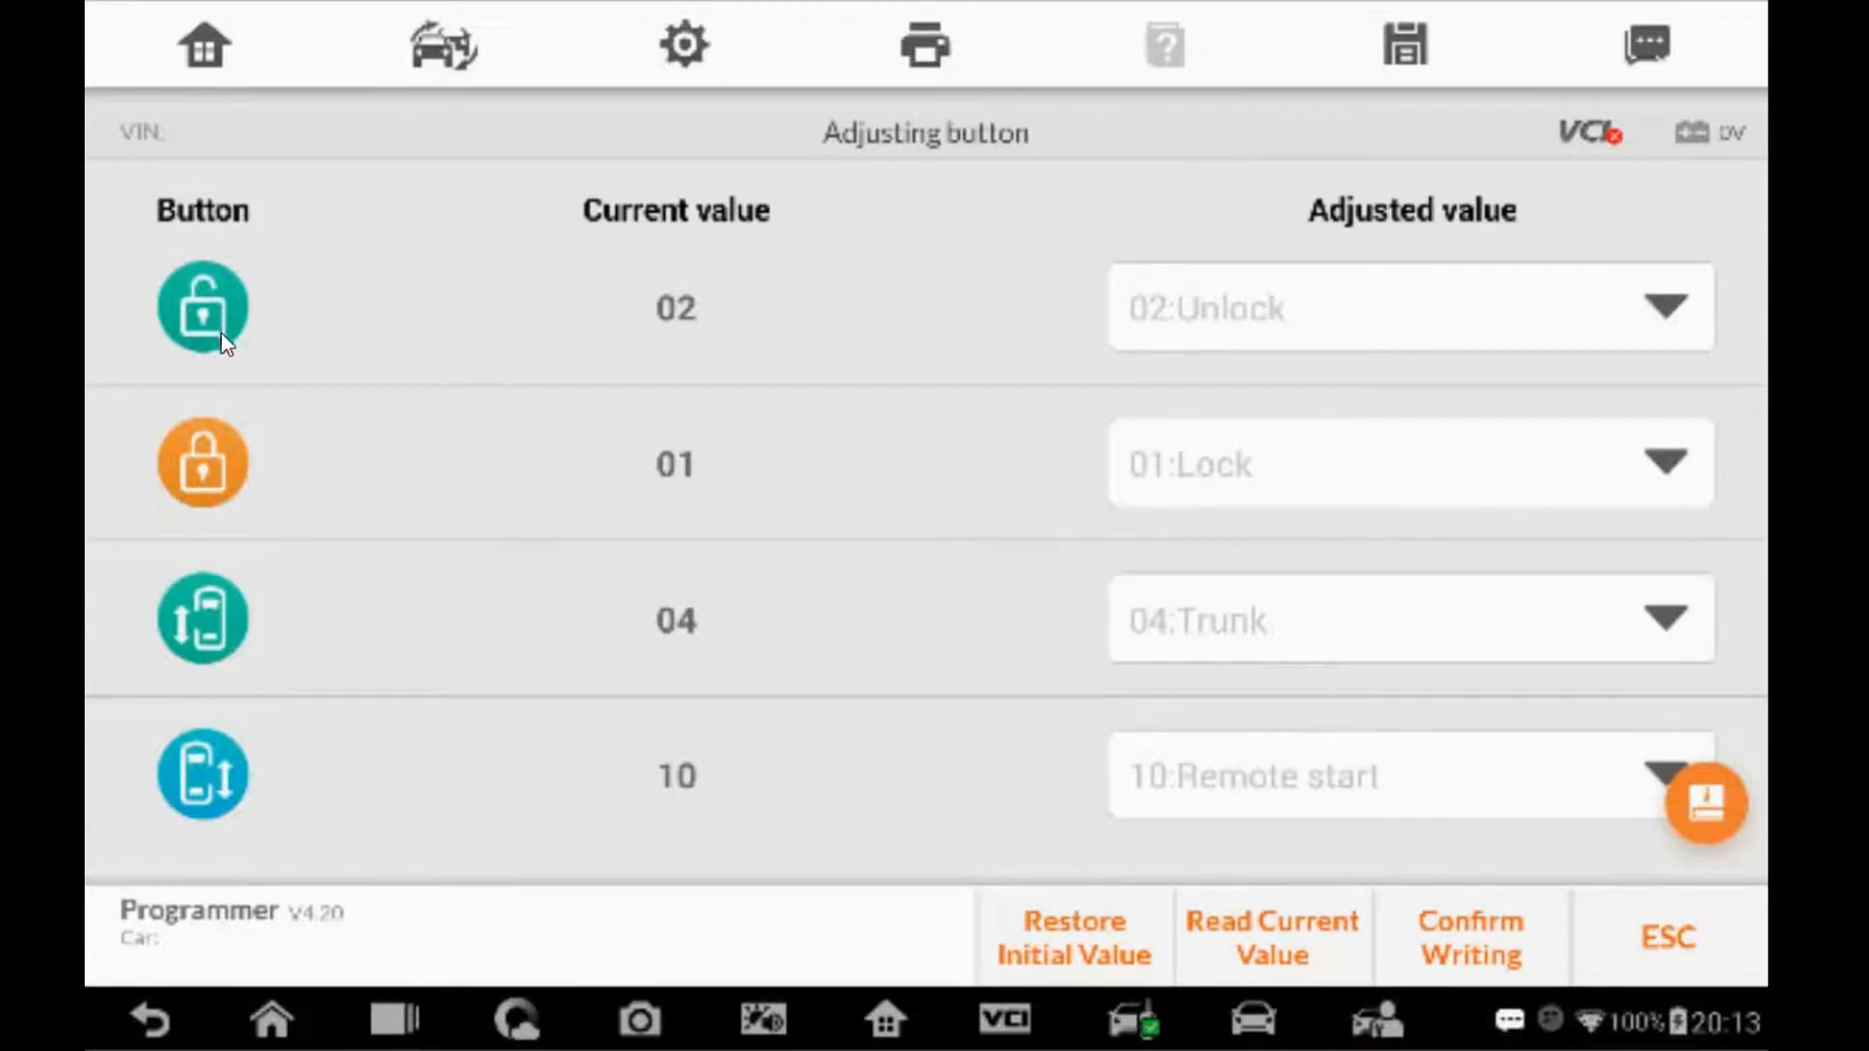
{"action": "mouse_move", "coordinate": [234, 706]}
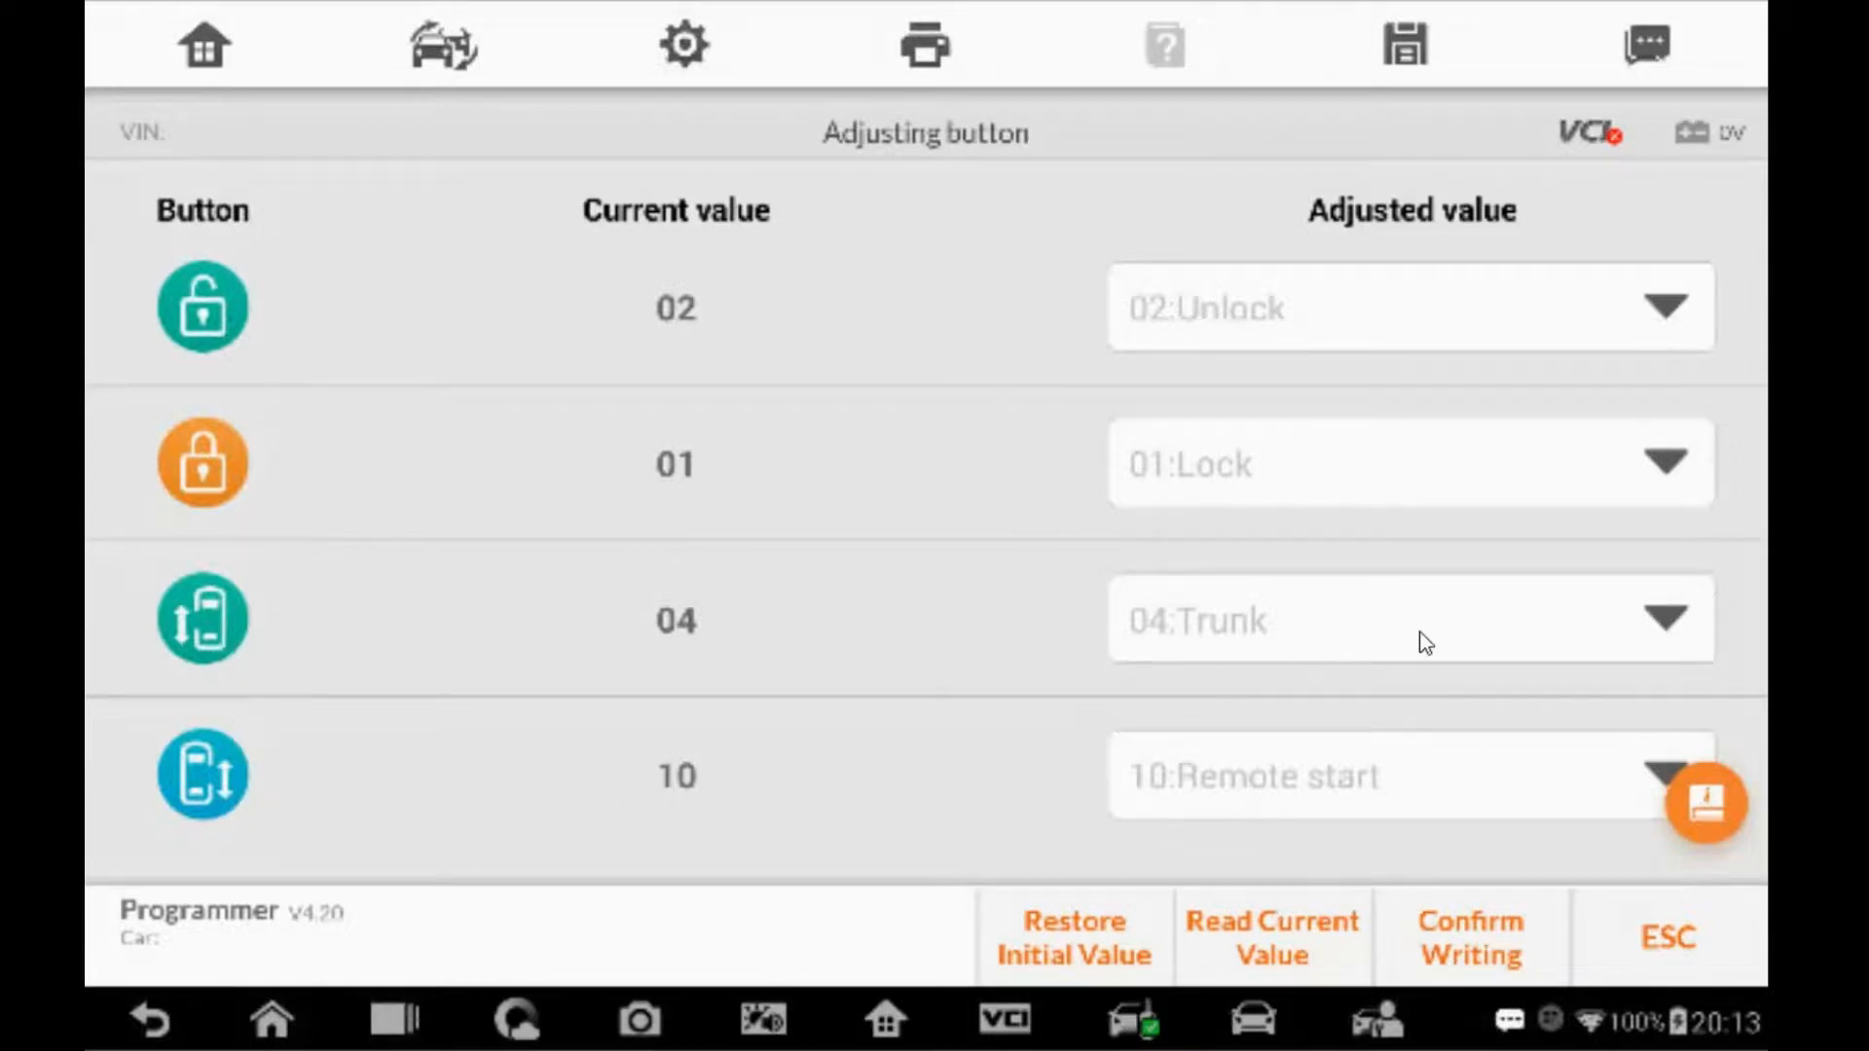
{"action": "mouse_move", "coordinate": [1344, 643]}
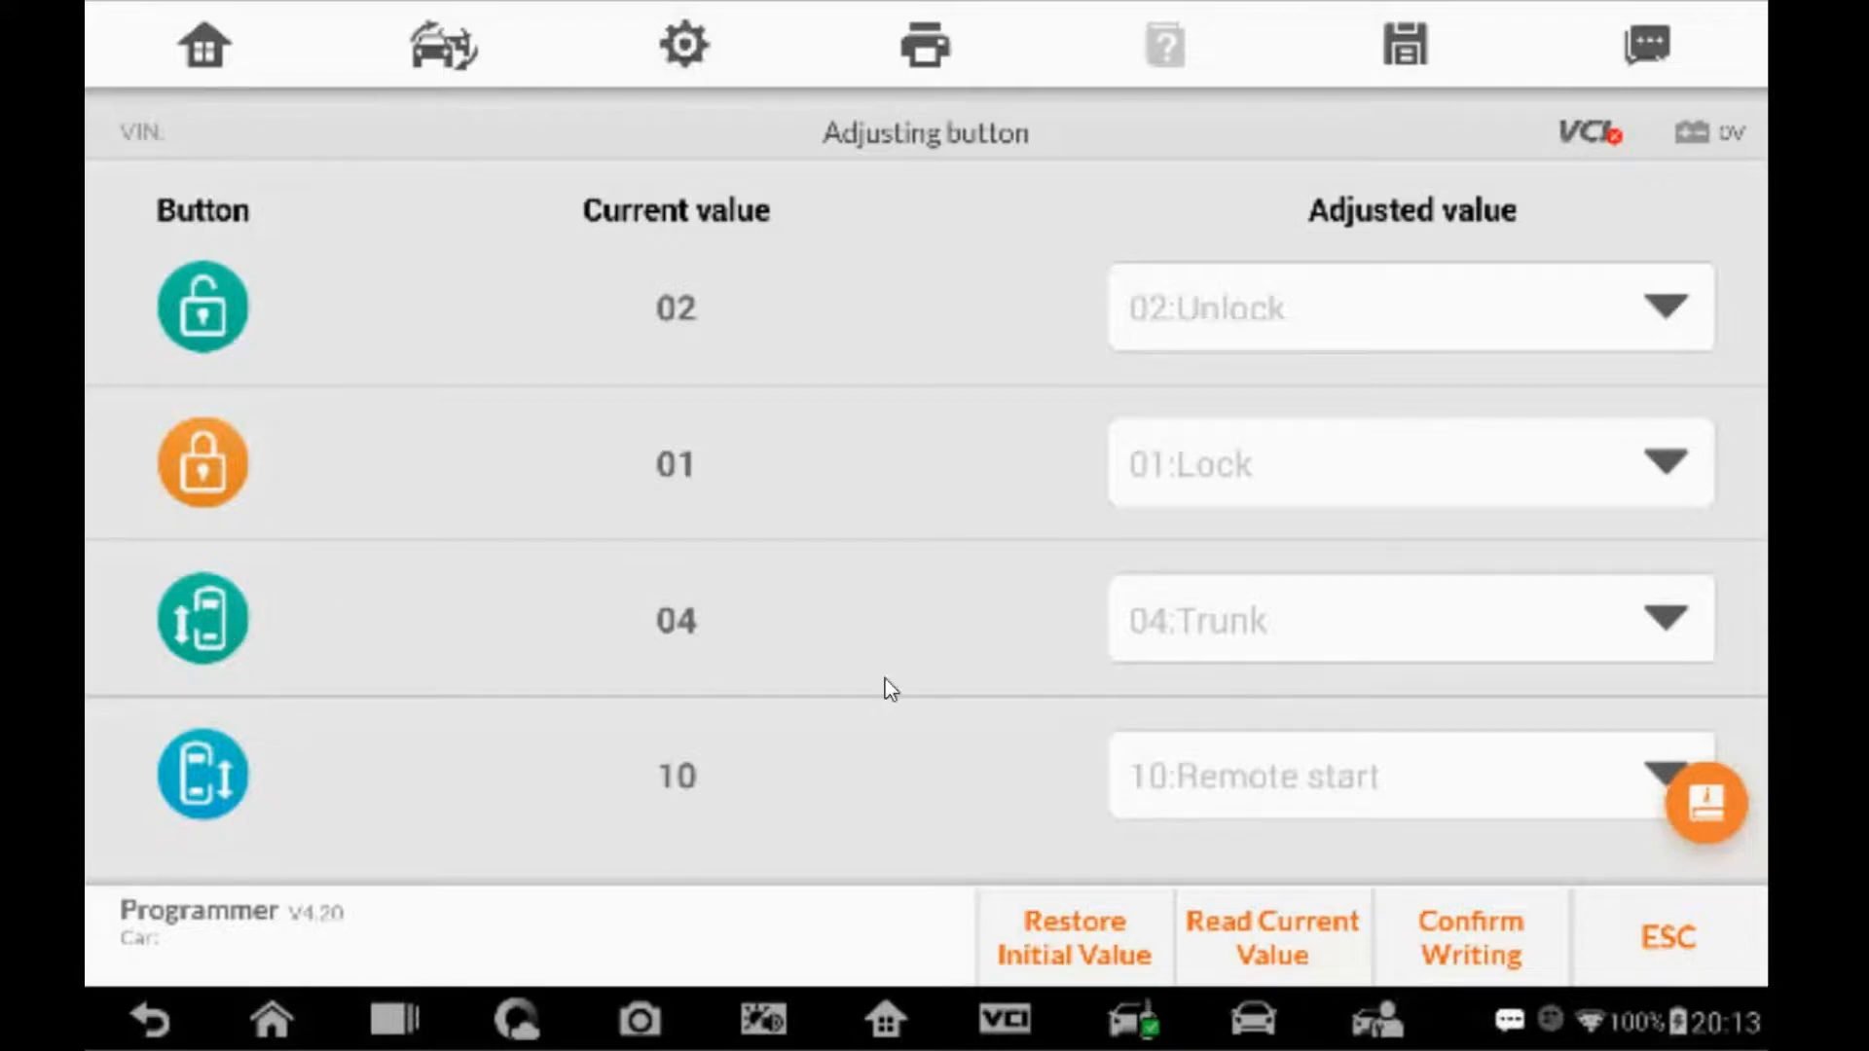
{"action": "mouse_move", "coordinate": [1418, 798]}
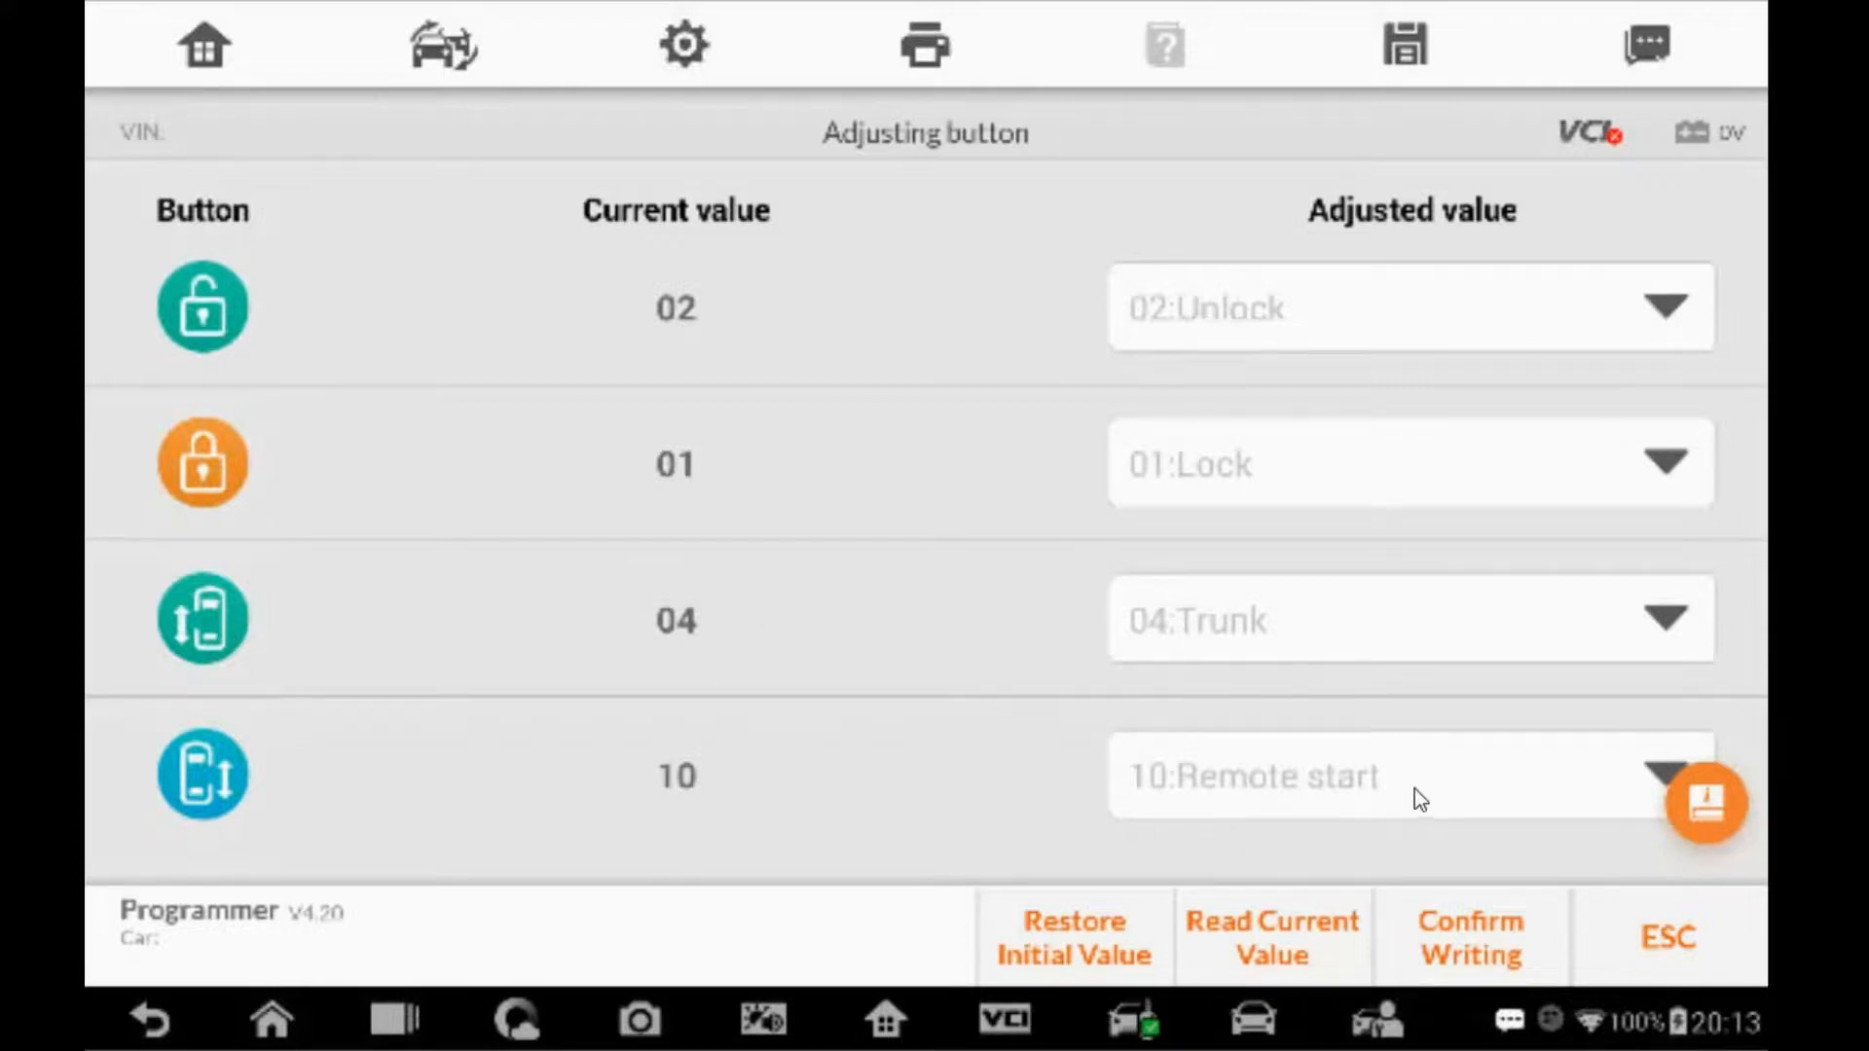
{"action": "scroll", "scroll_direction": "down", "scroll_amount": 3}
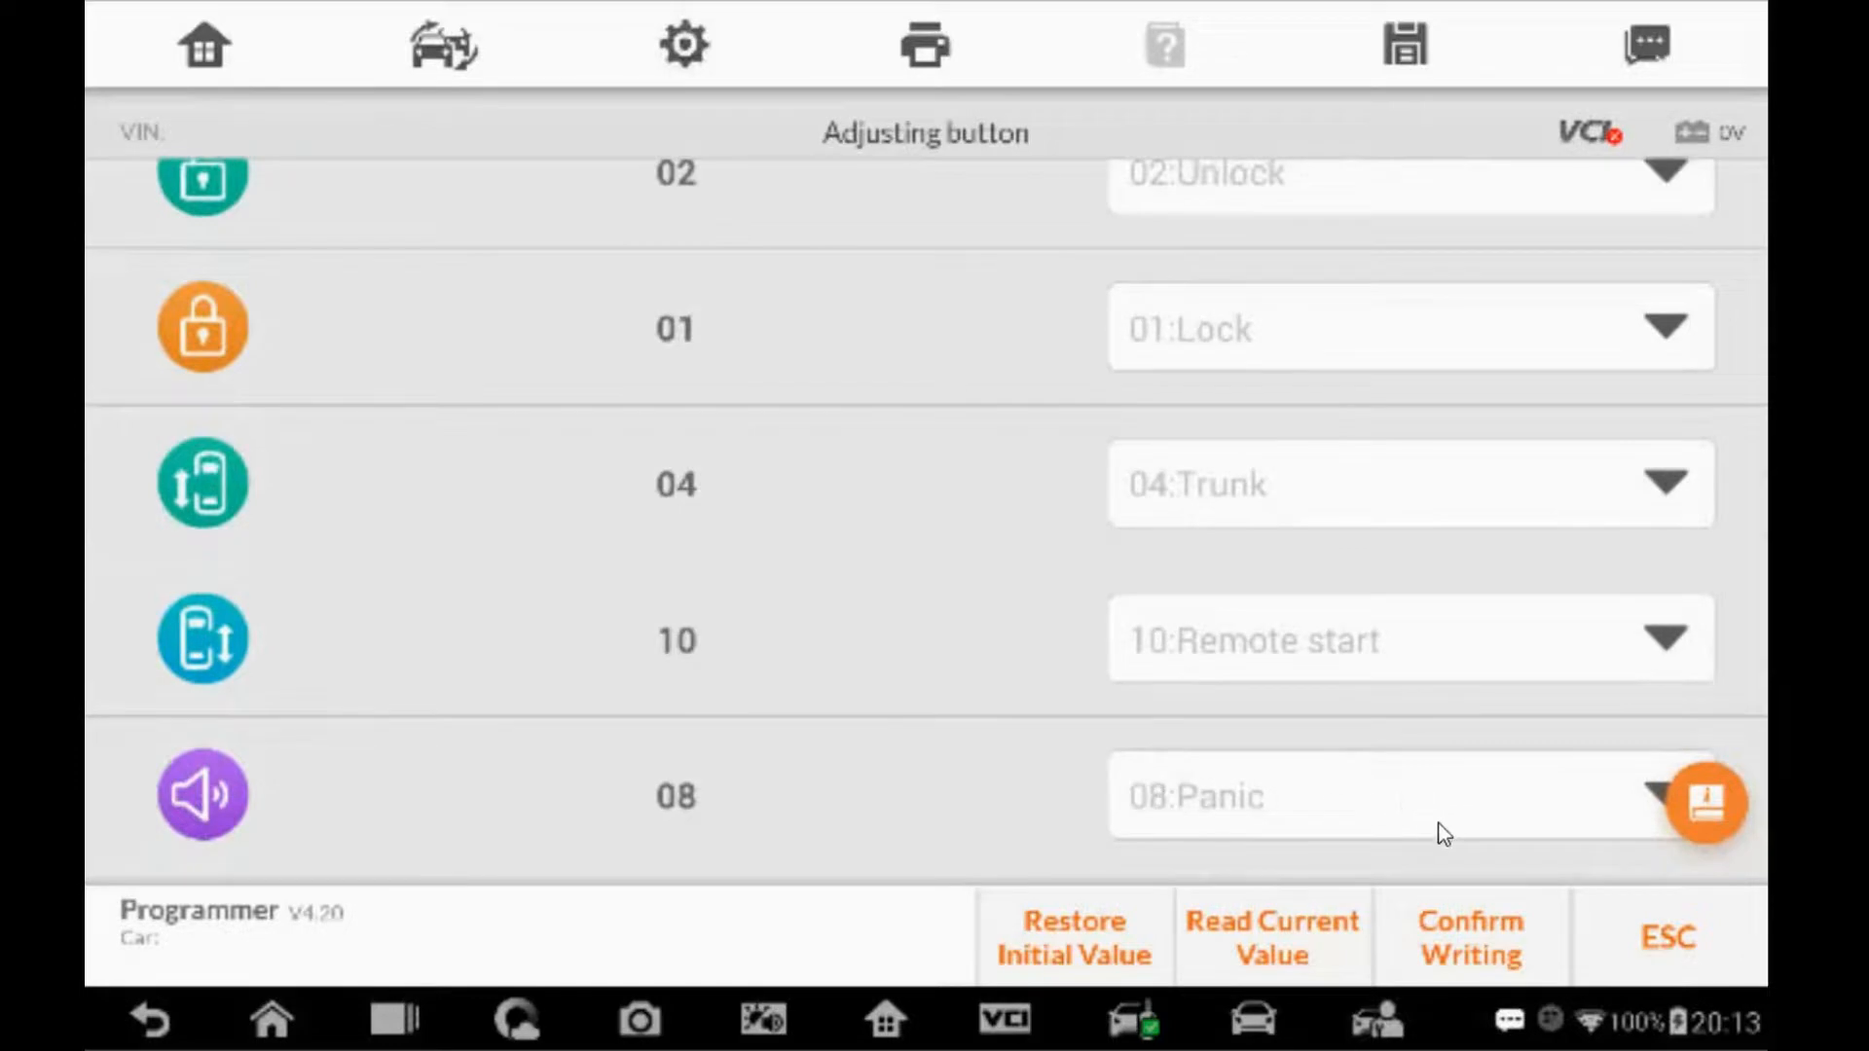
{"action": "scroll", "scroll_direction": "up", "scroll_amount": 3}
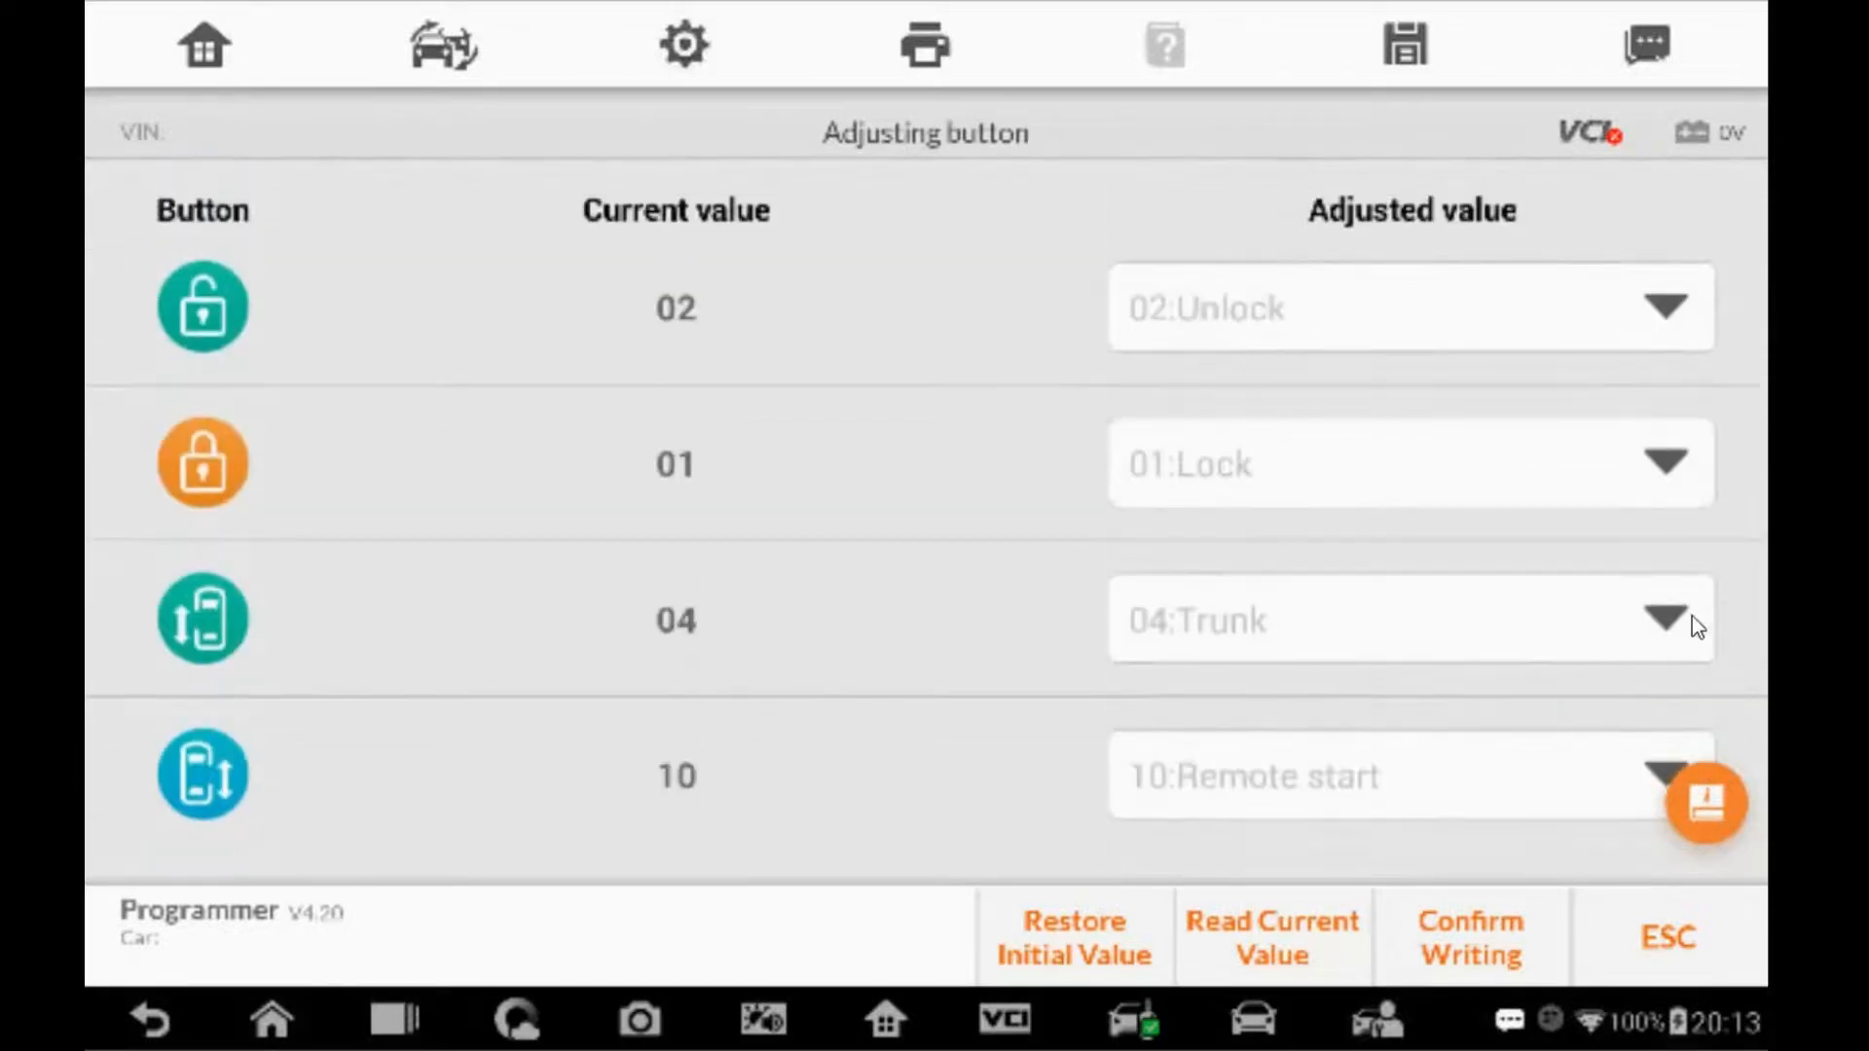
{"action": "left_click", "coordinate": [1666, 619]}
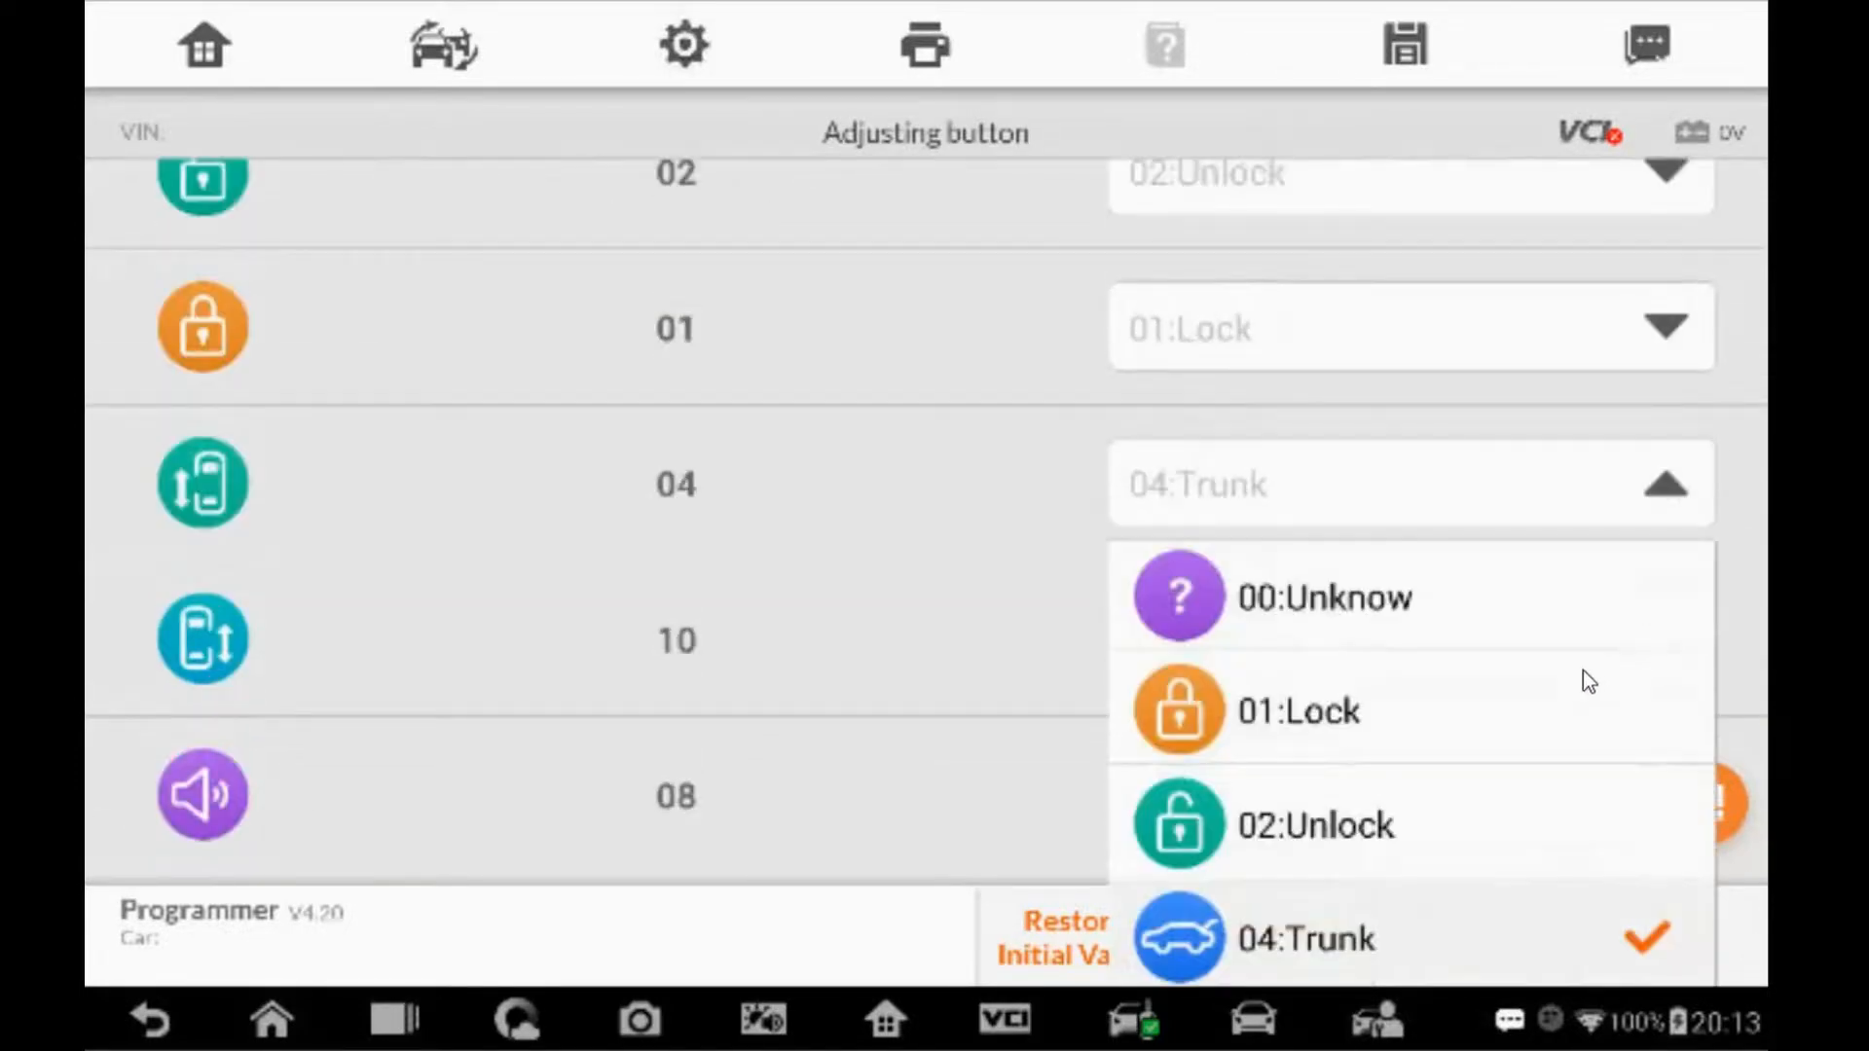
{"action": "scroll", "scroll_direction": "down", "scroll_amount": 3}
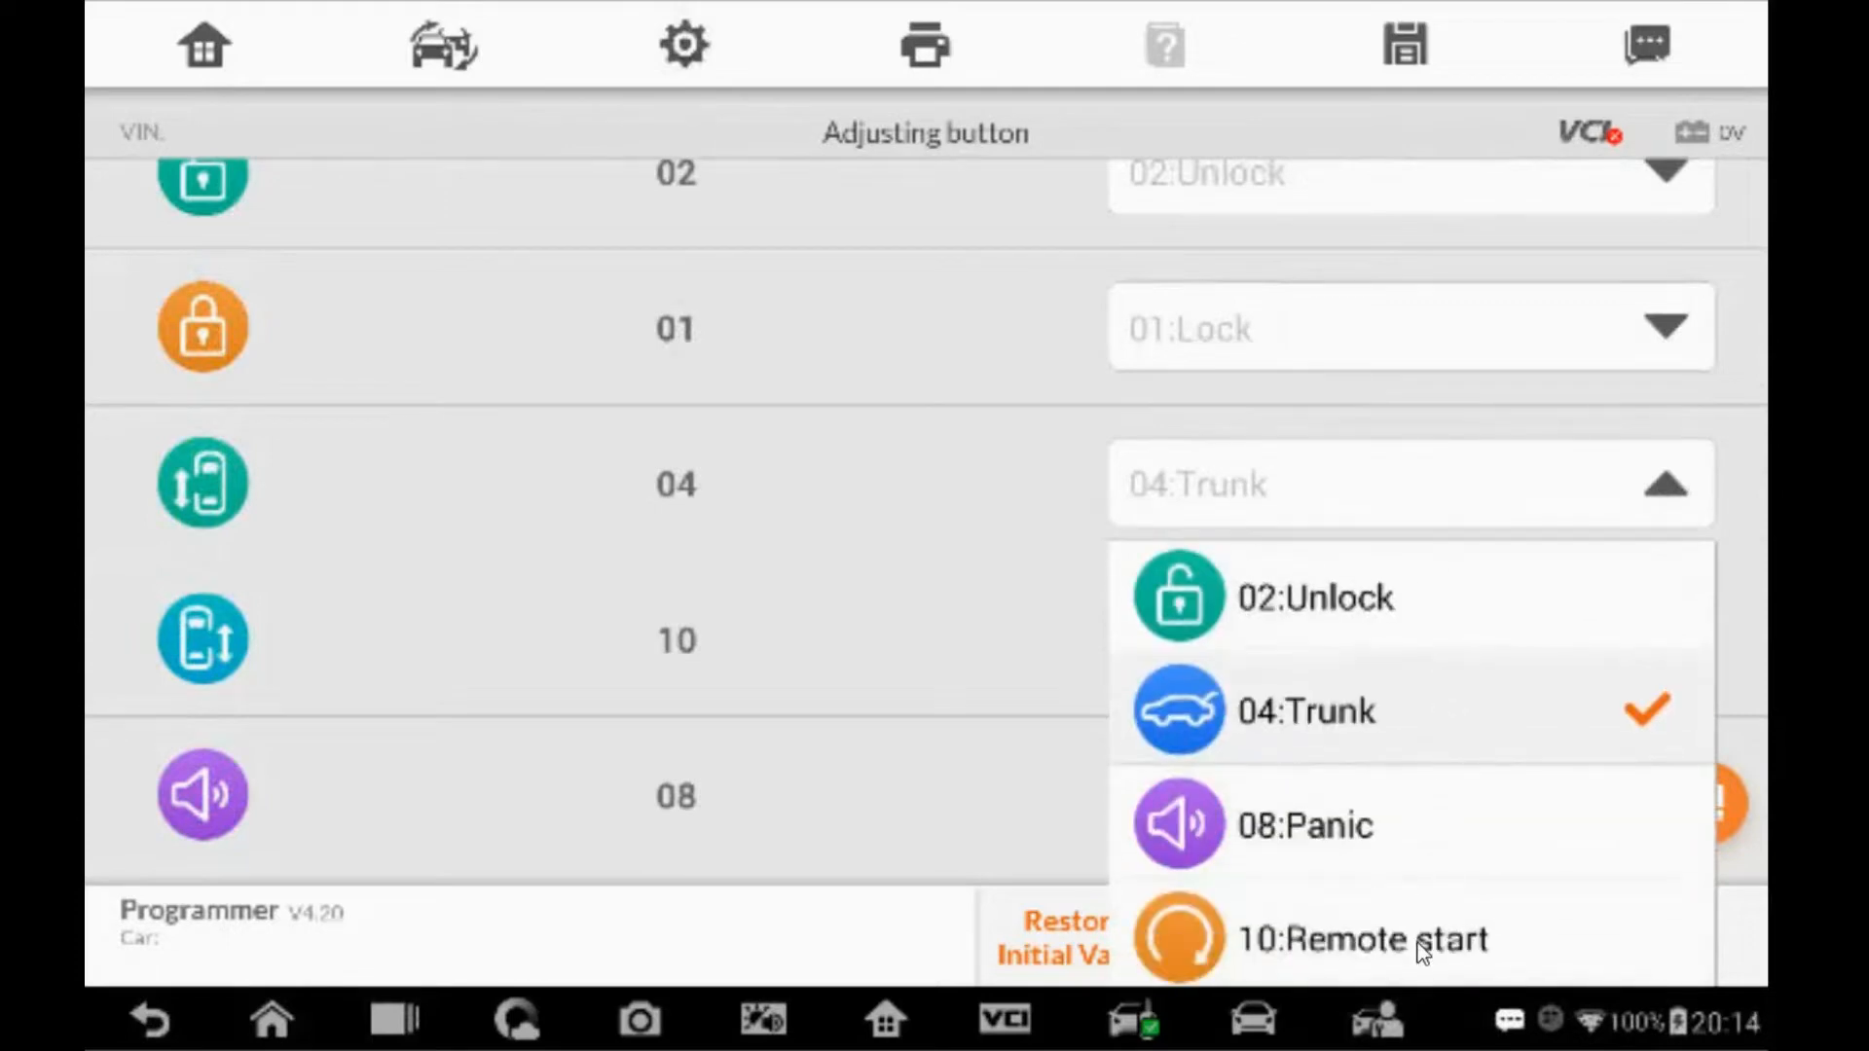
{"action": "left_click", "coordinate": [1359, 938]}
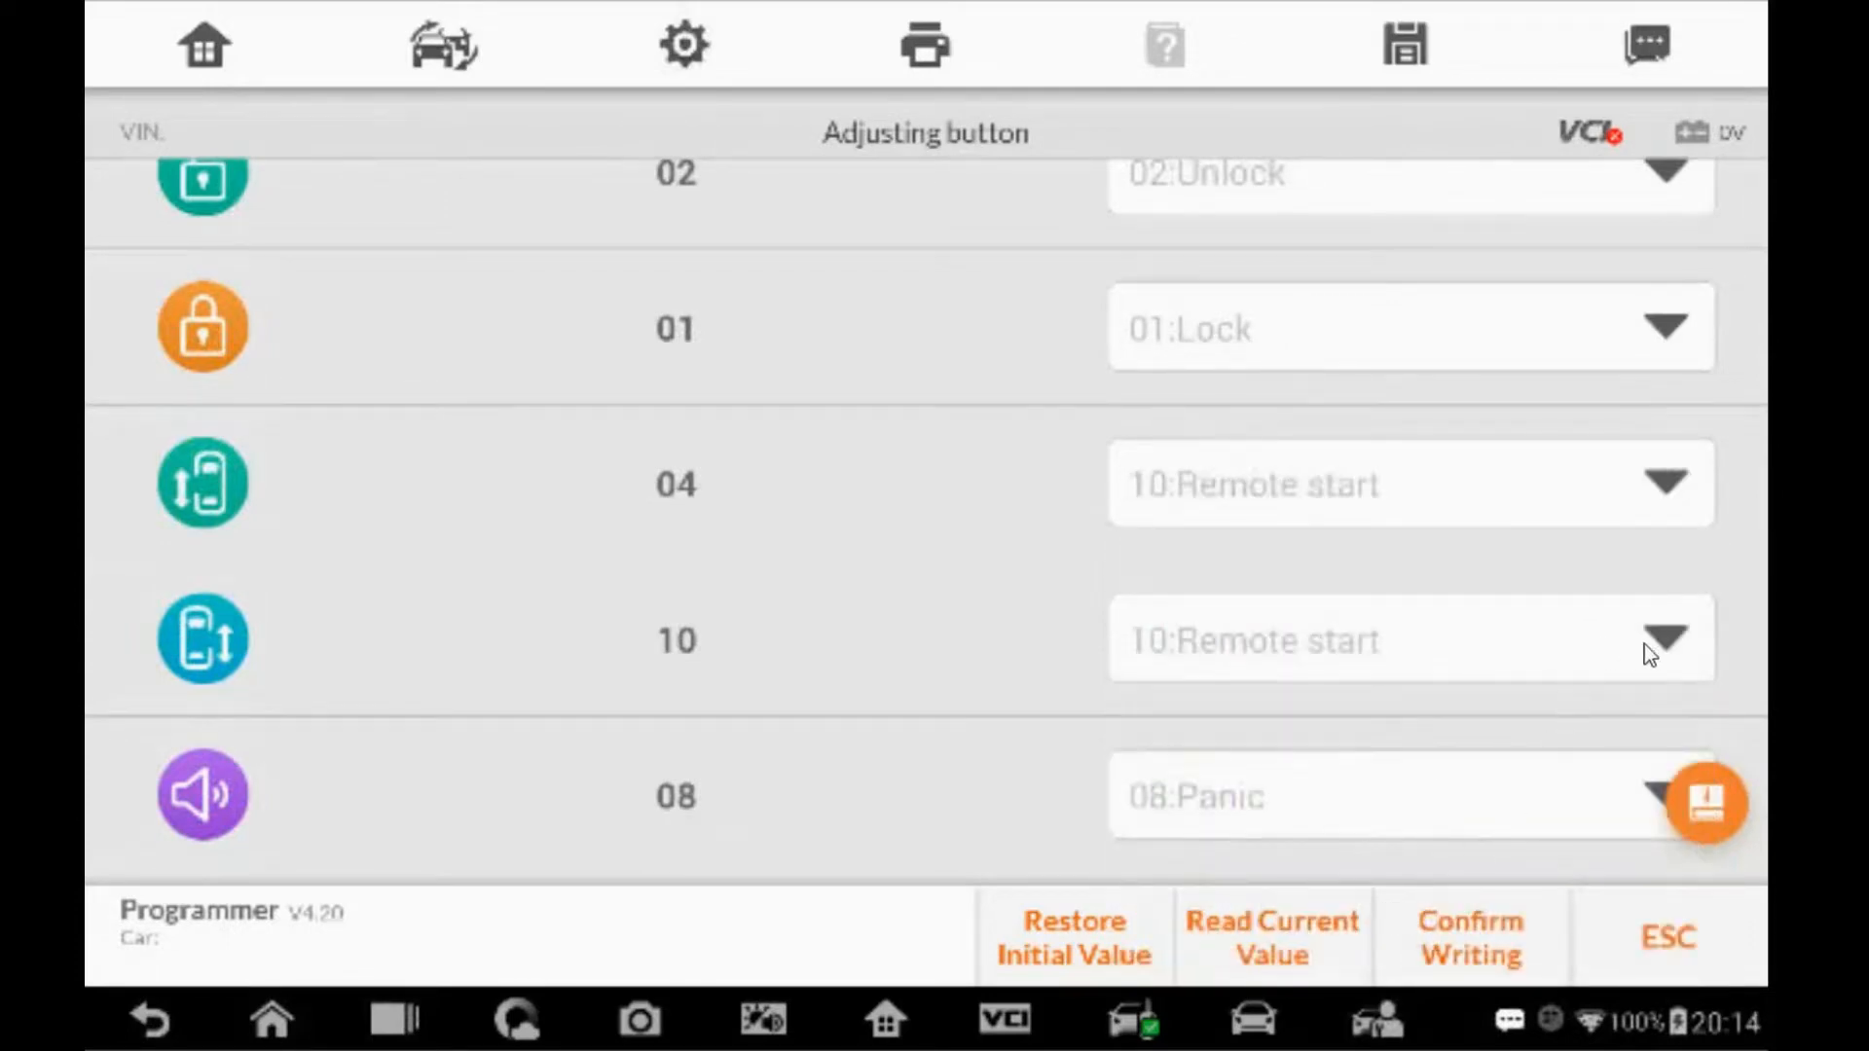
{"action": "left_click", "coordinate": [1657, 640]}
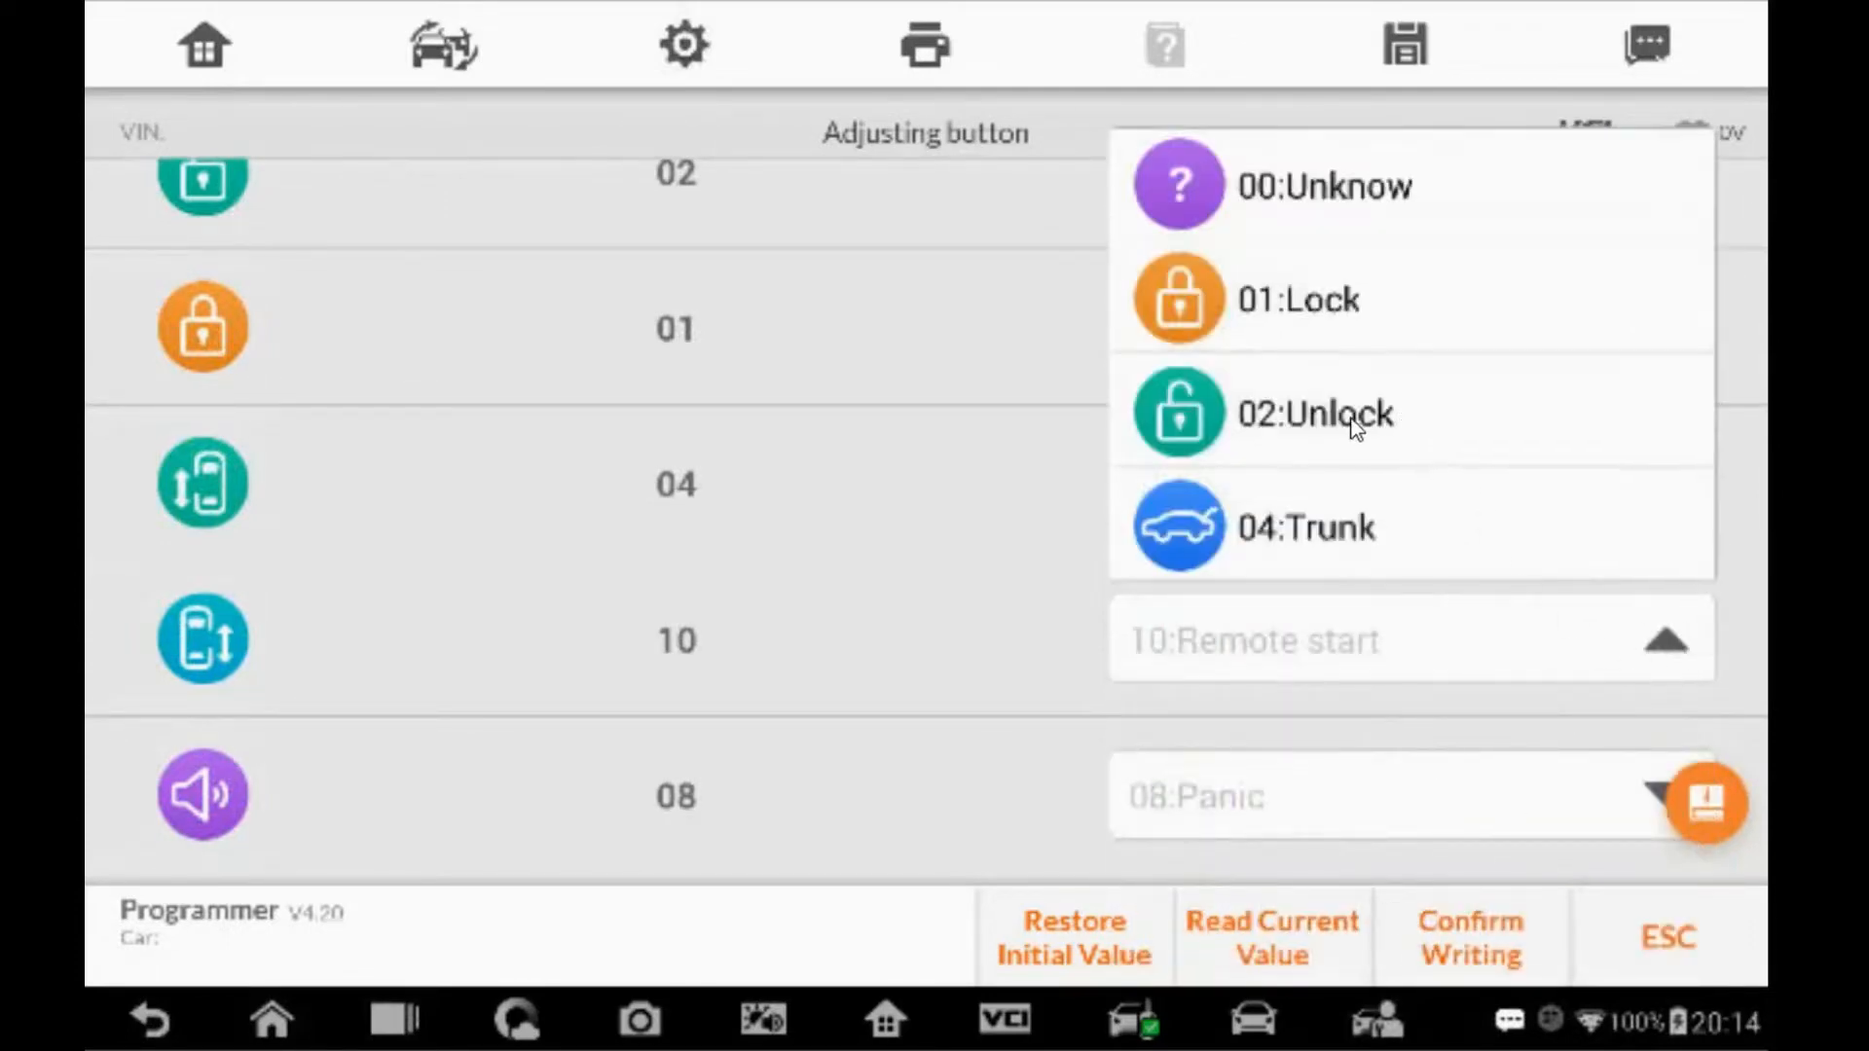
{"action": "left_click", "coordinate": [1312, 413]}
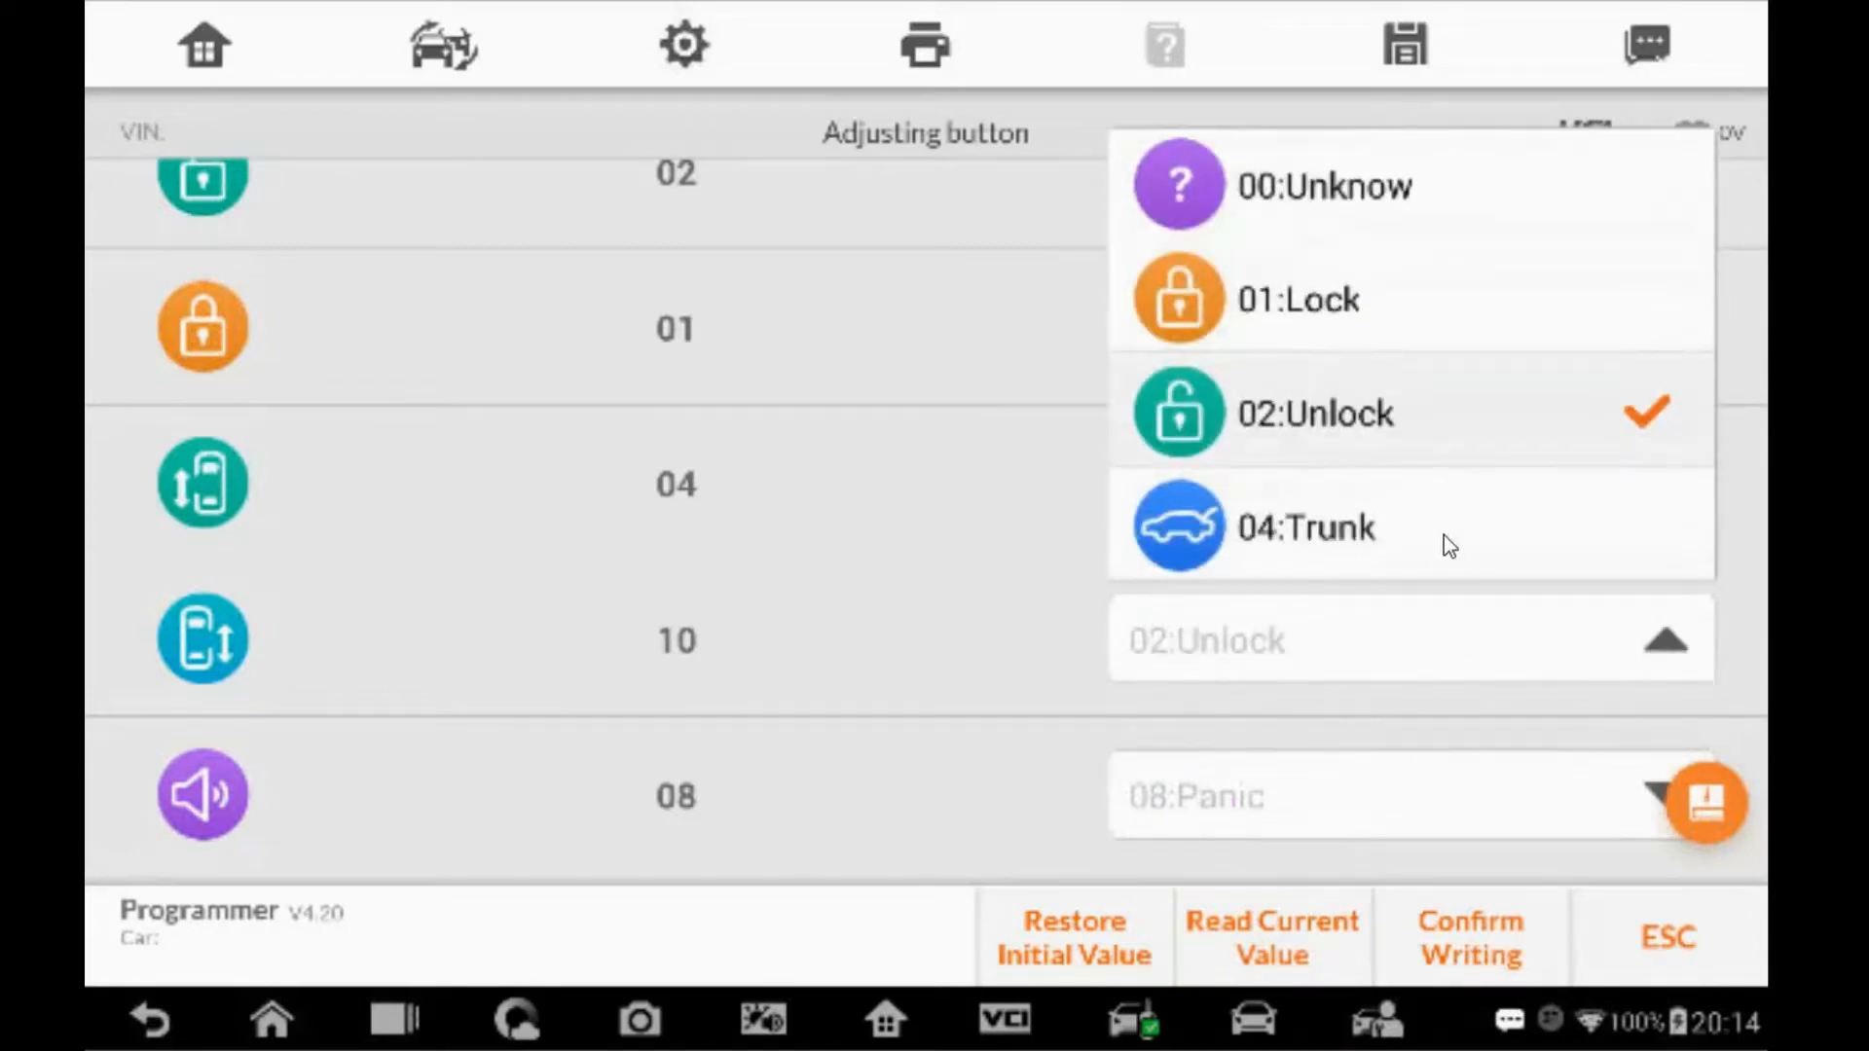
{"action": "left_click", "coordinate": [1316, 413]}
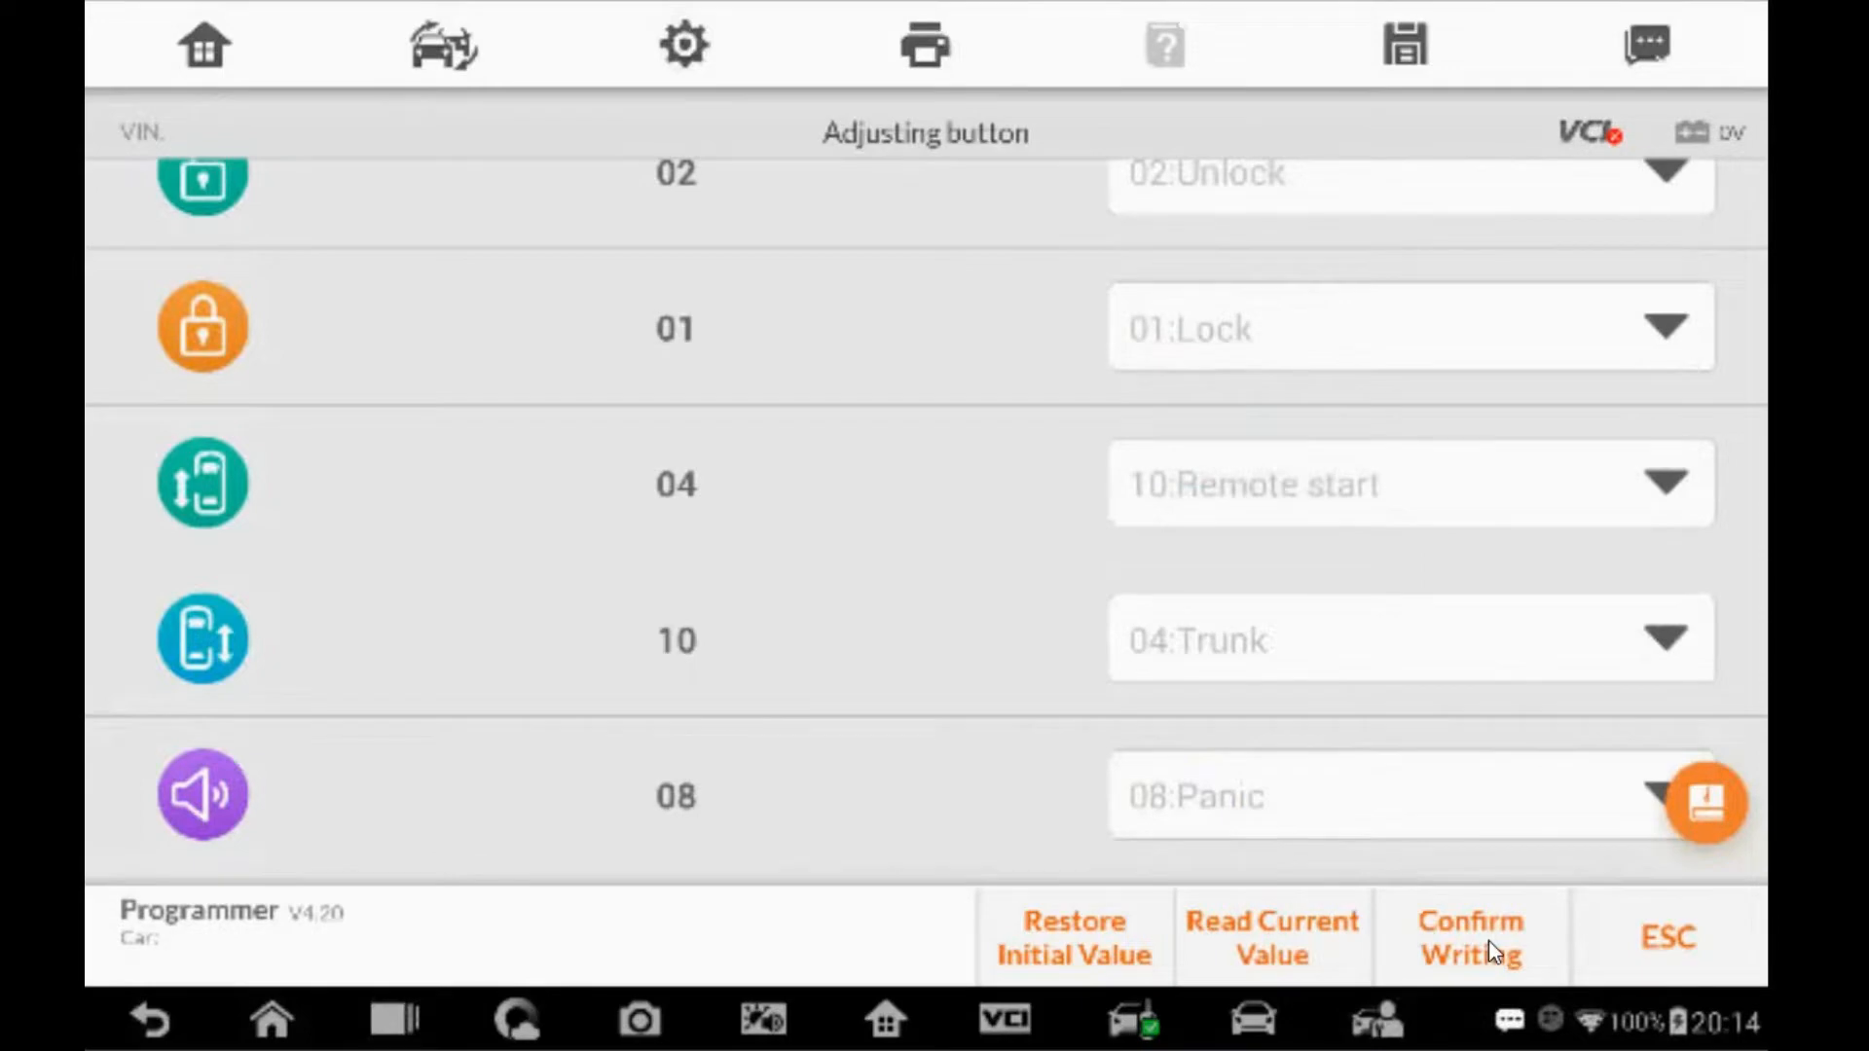
Step: Write the adjusted buttons to the key and confirm Remote start 10, Trunk 04
{"action": "left_click", "coordinate": [1470, 937]}
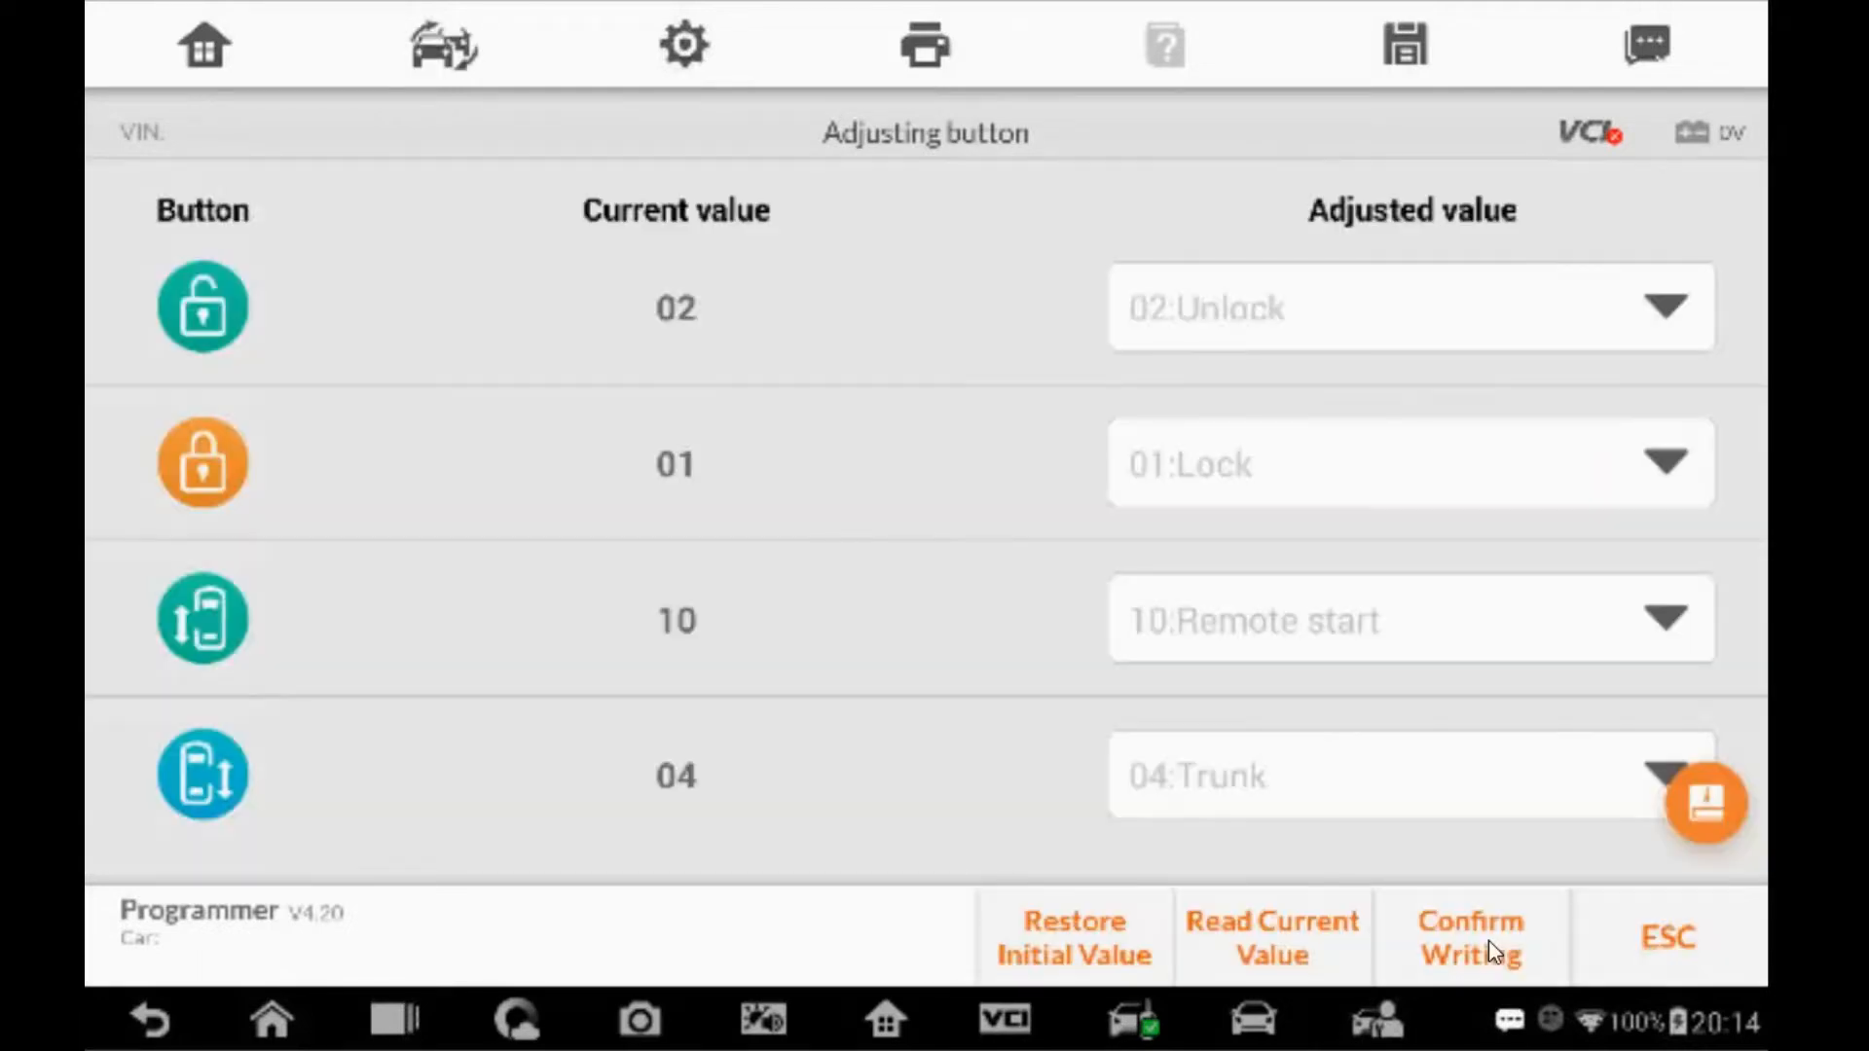
{"action": "mouse_move", "coordinate": [1209, 549]}
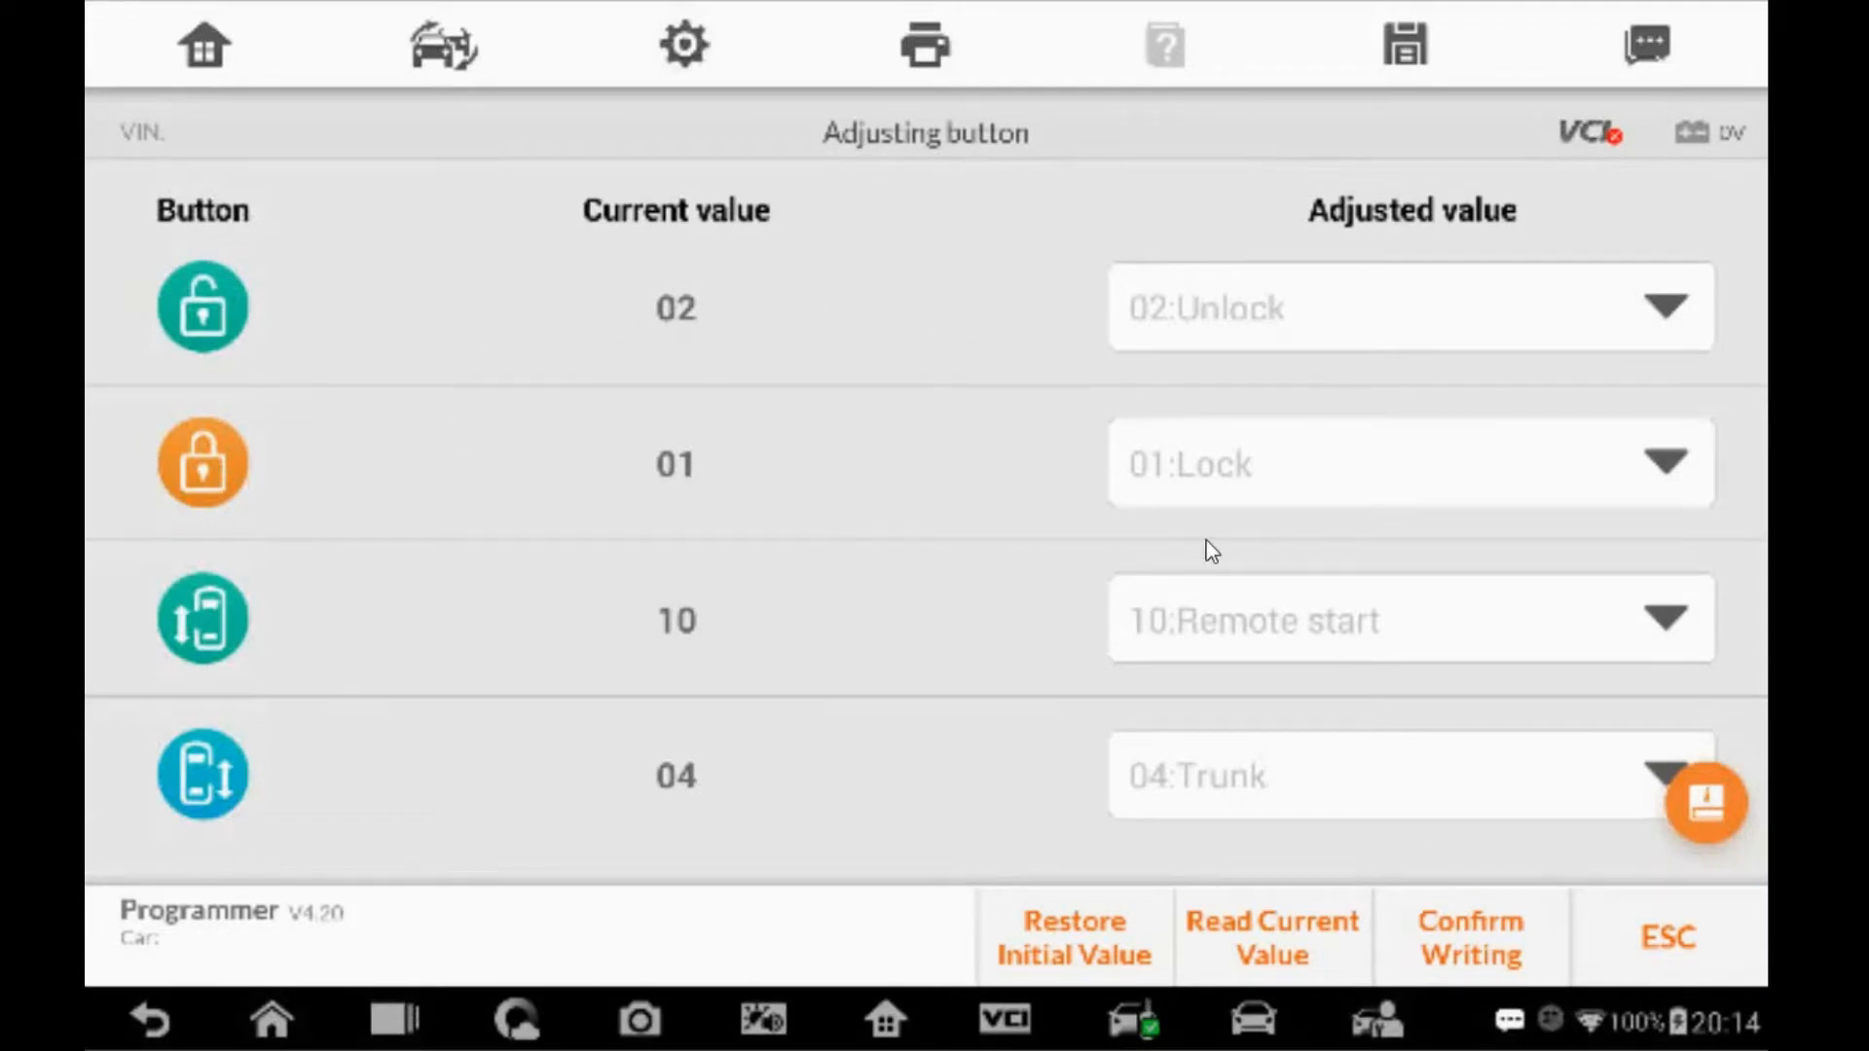
{"action": "mouse_move", "coordinate": [1421, 564]}
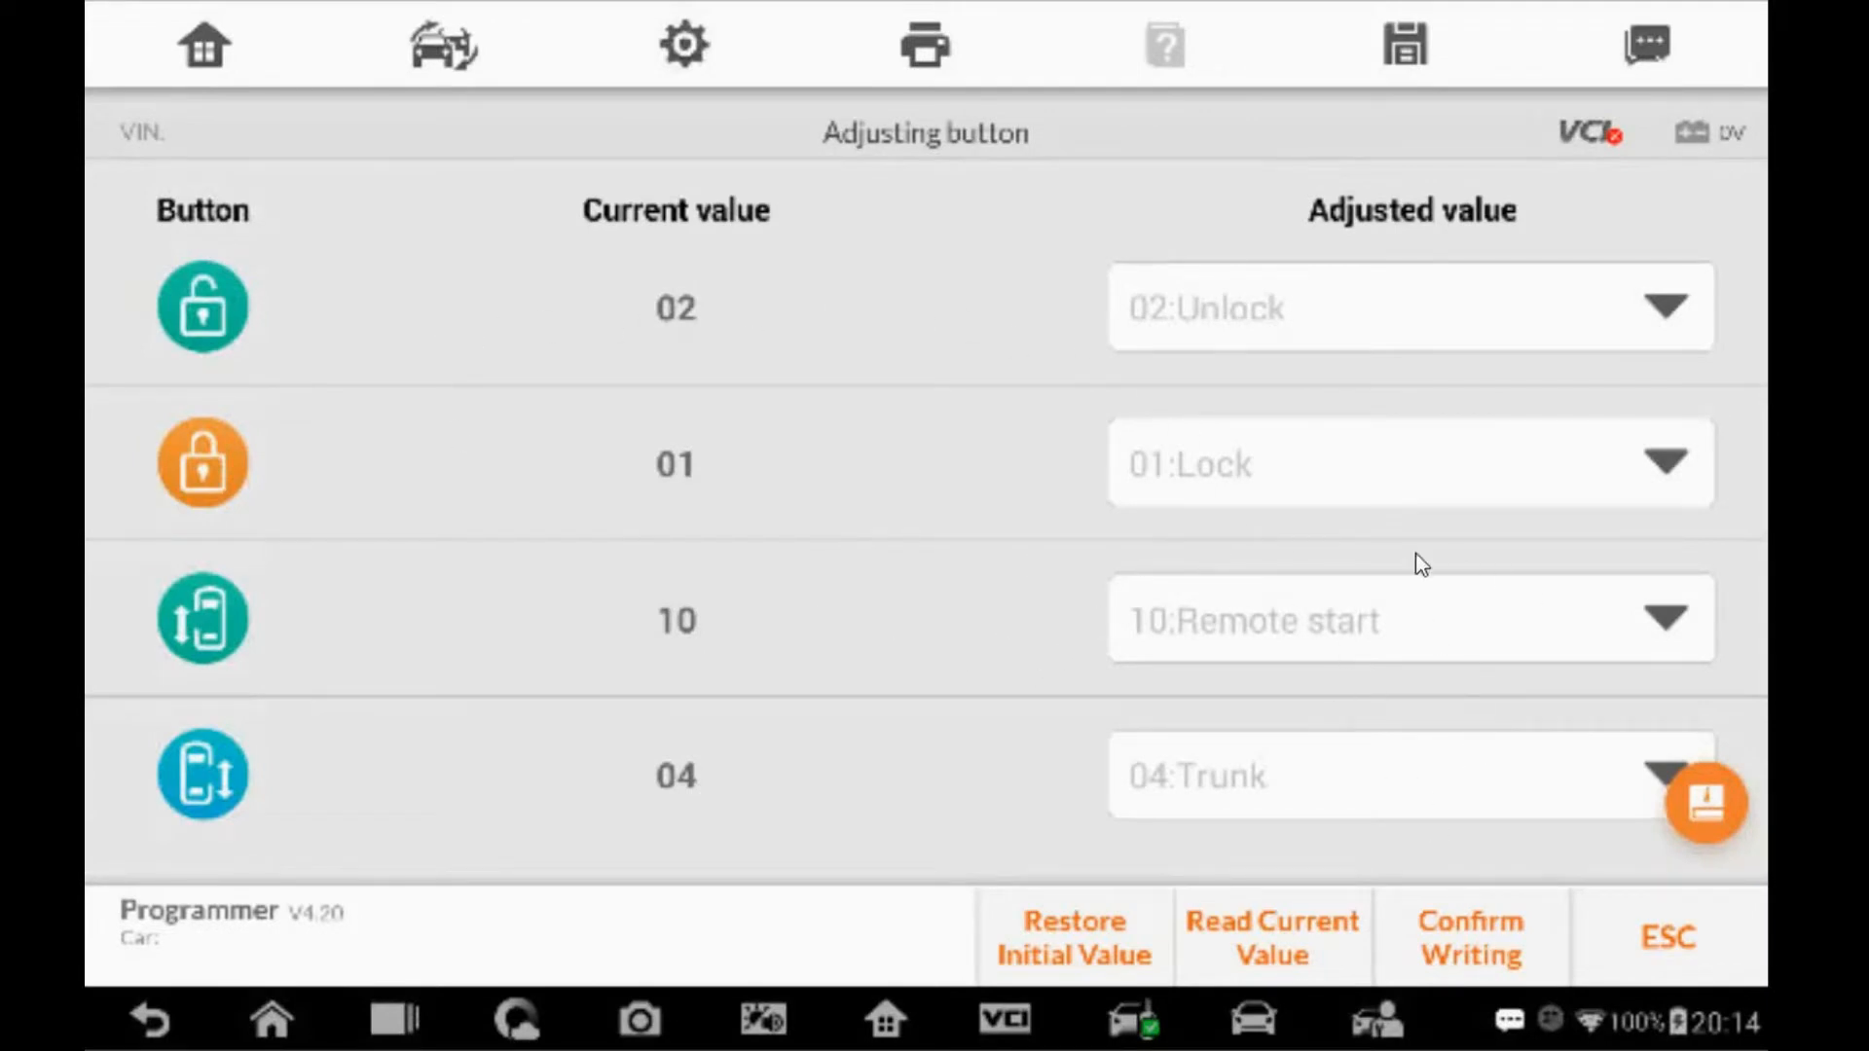
{"action": "scroll", "scroll_direction": "down", "scroll_amount": 3}
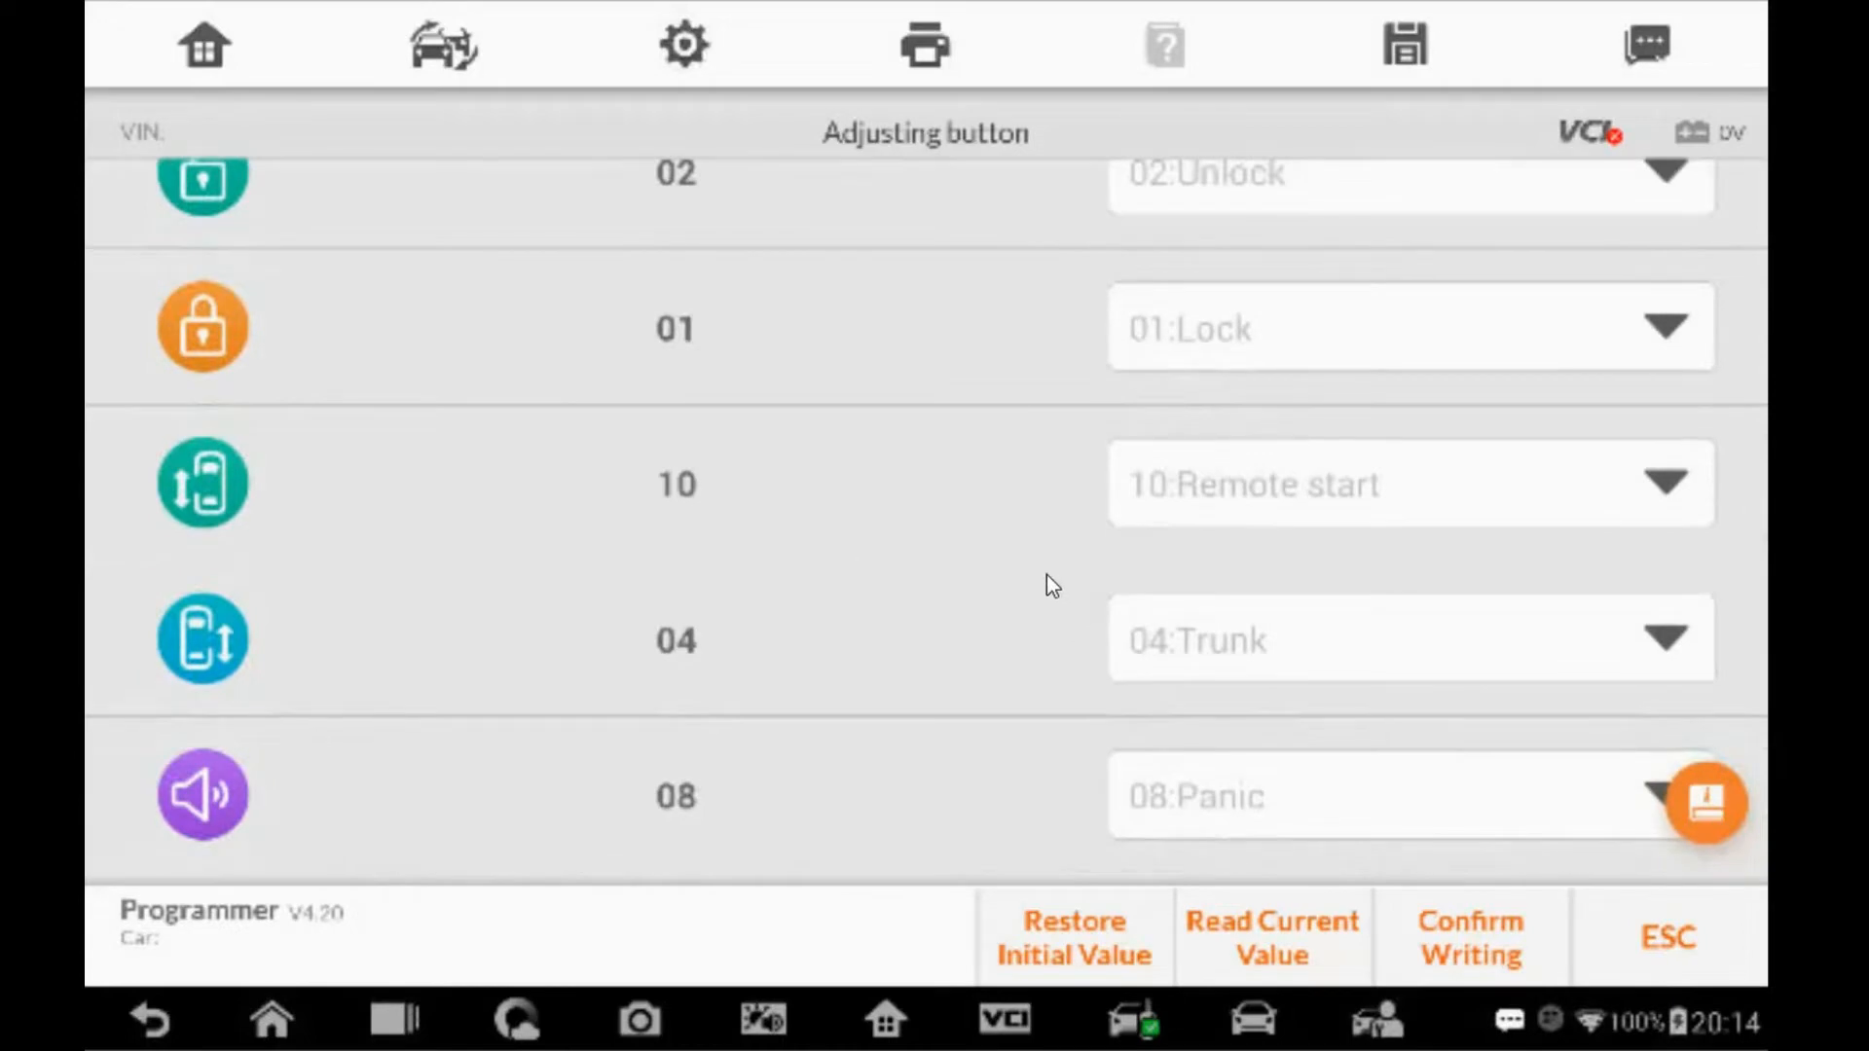
{"action": "scroll", "scroll_direction": "up", "scroll_amount": 3}
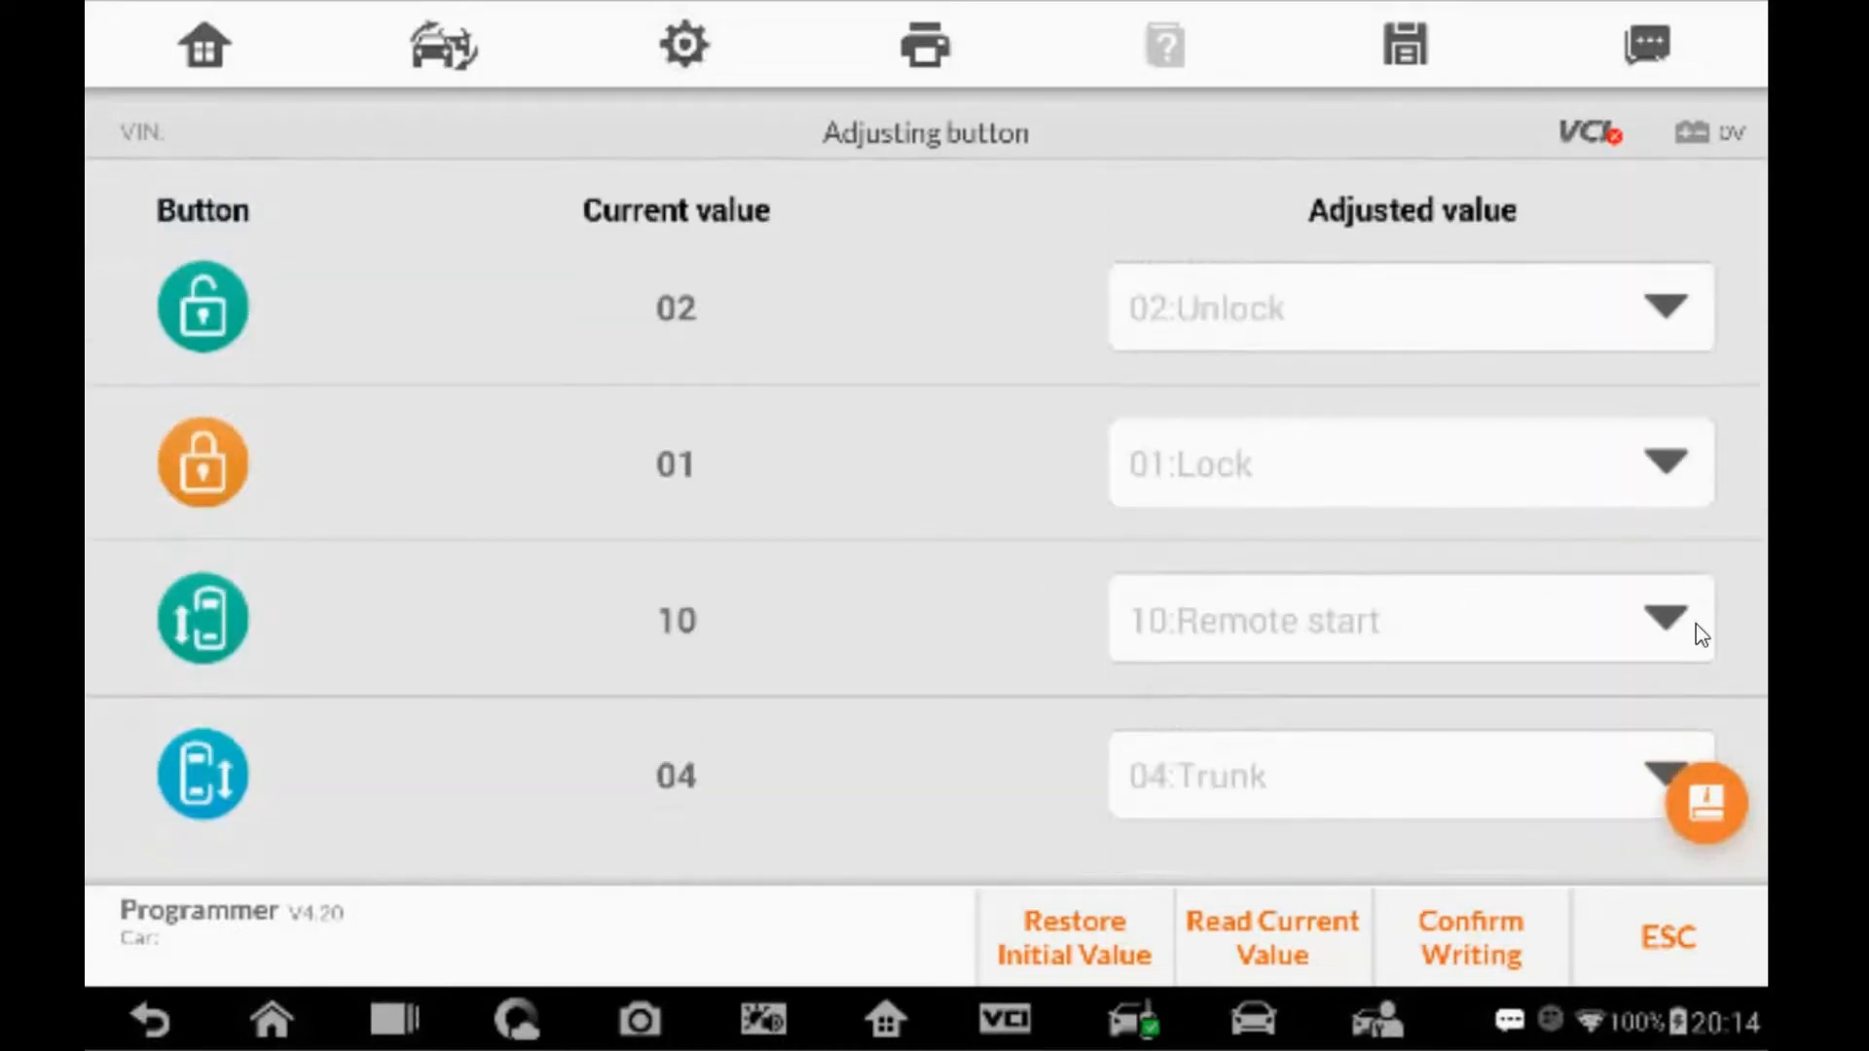
{"action": "scroll", "scroll_direction": "down", "scroll_amount": 3}
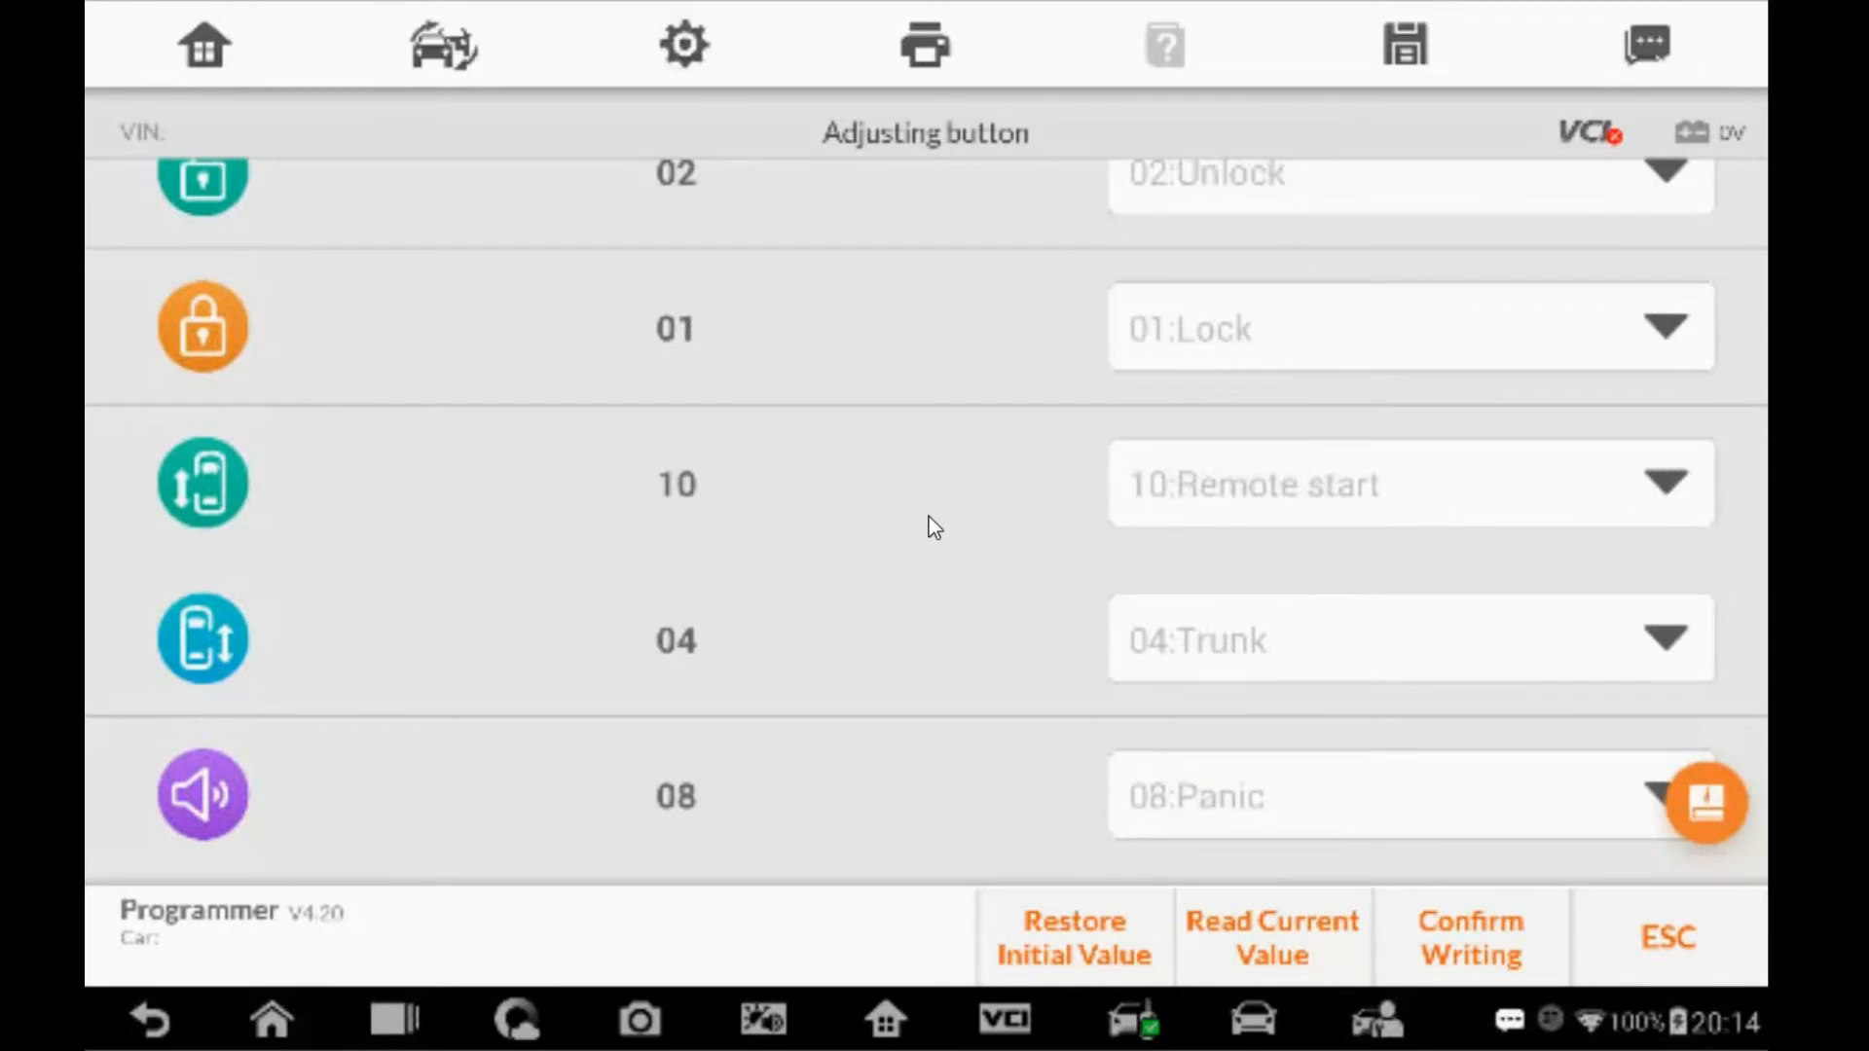
{"action": "mouse_move", "coordinate": [995, 537]}
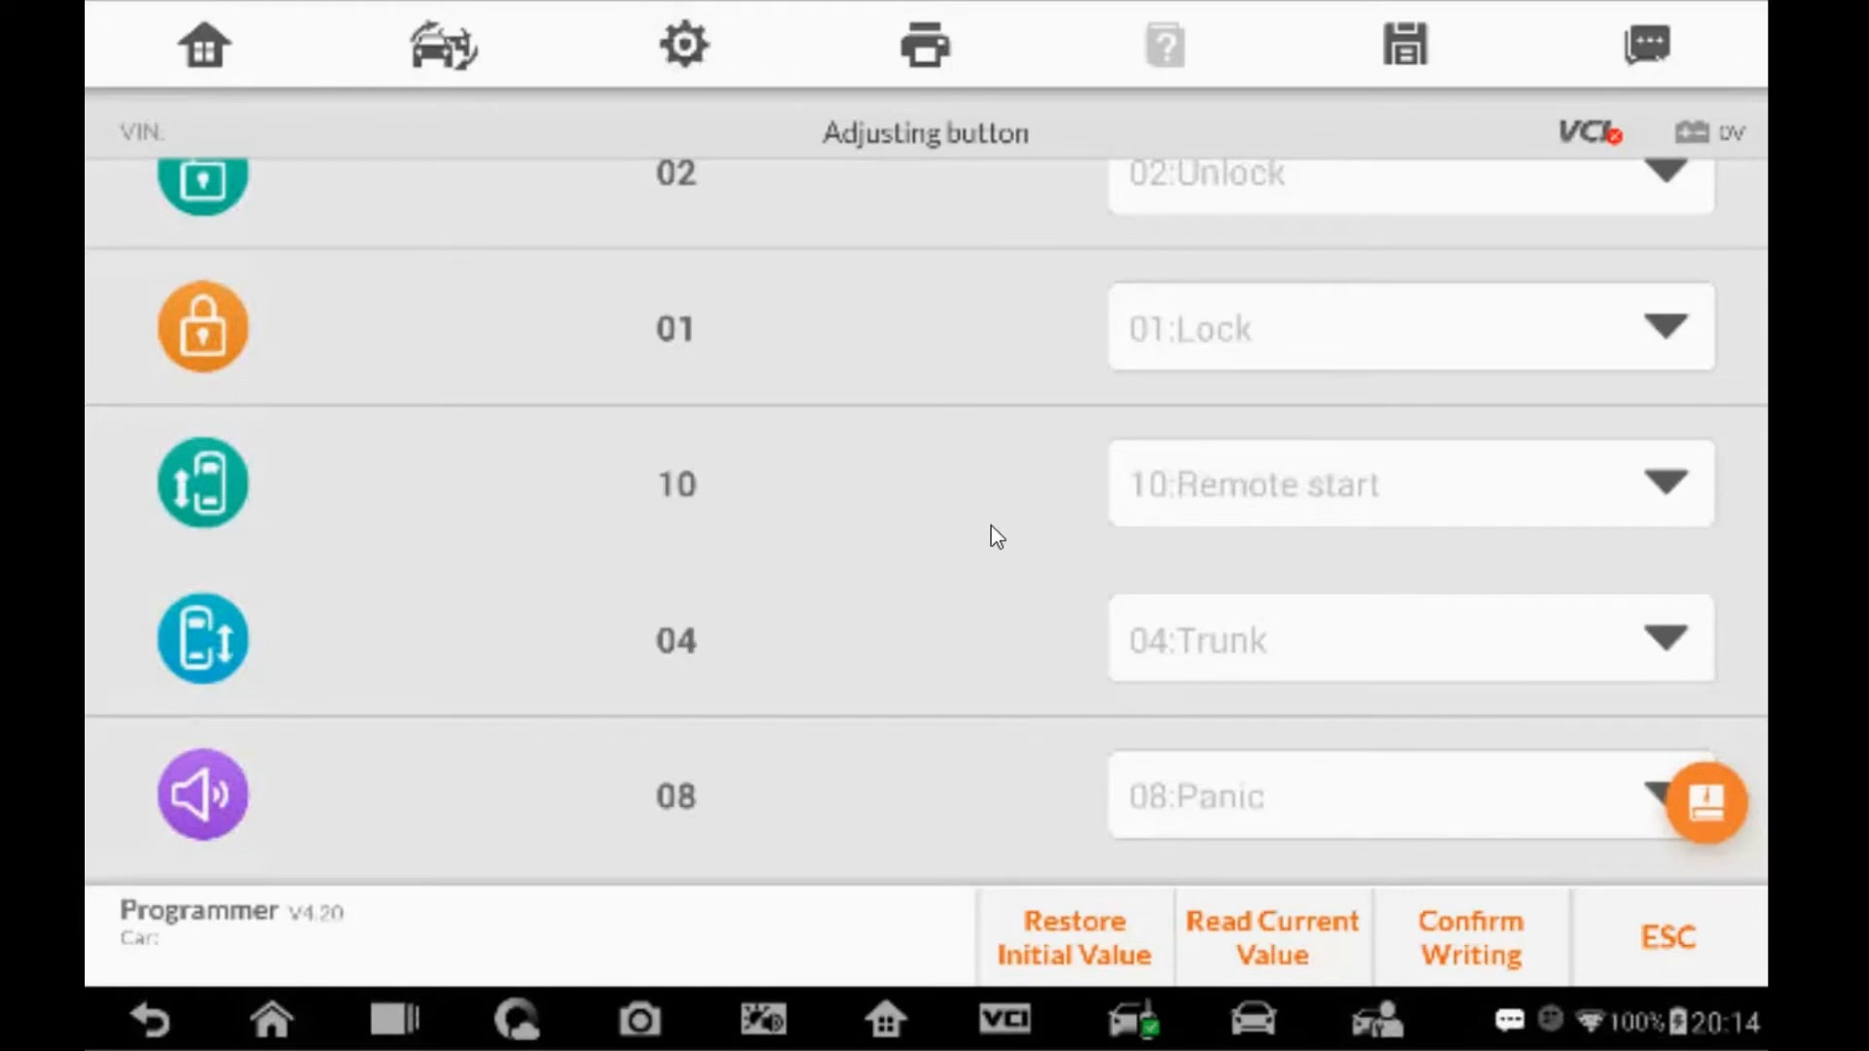
{"action": "scroll", "scroll_direction": "up", "scroll_amount": 3}
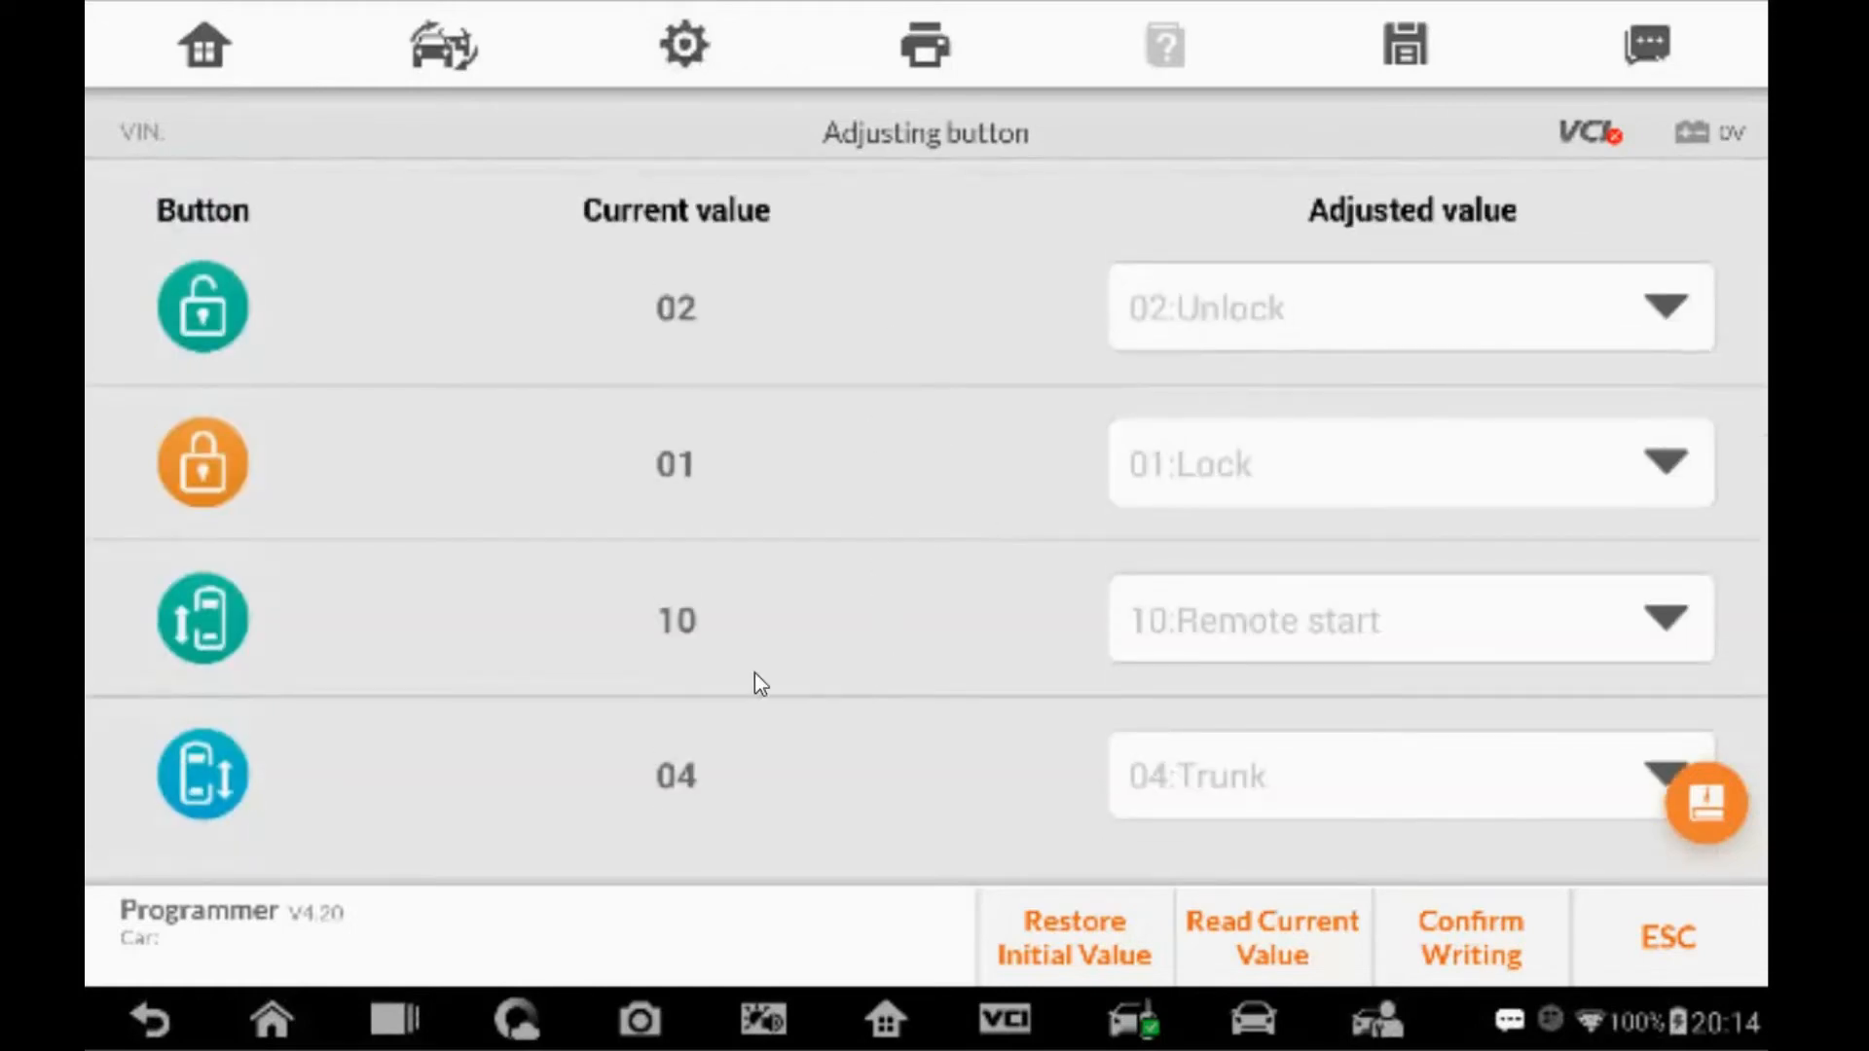
{"action": "mouse_move", "coordinate": [1597, 895]}
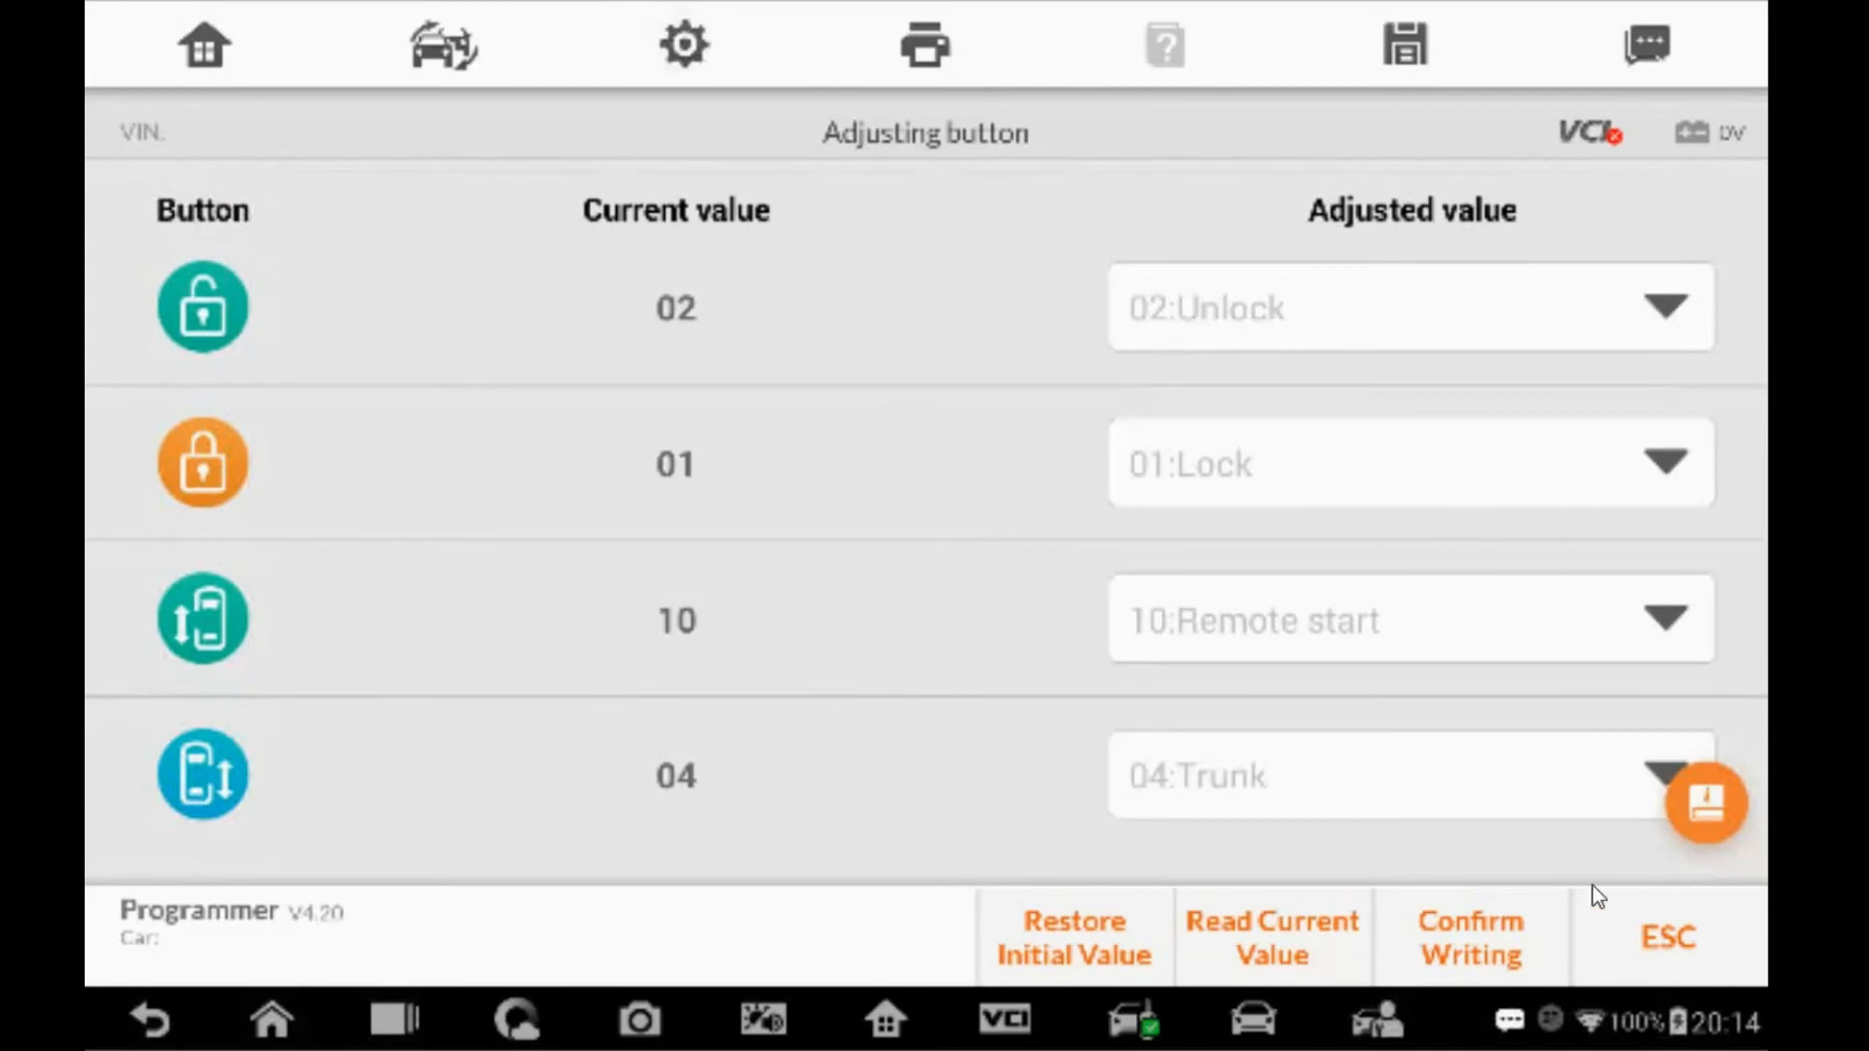
{"action": "mouse_move", "coordinate": [1687, 949]}
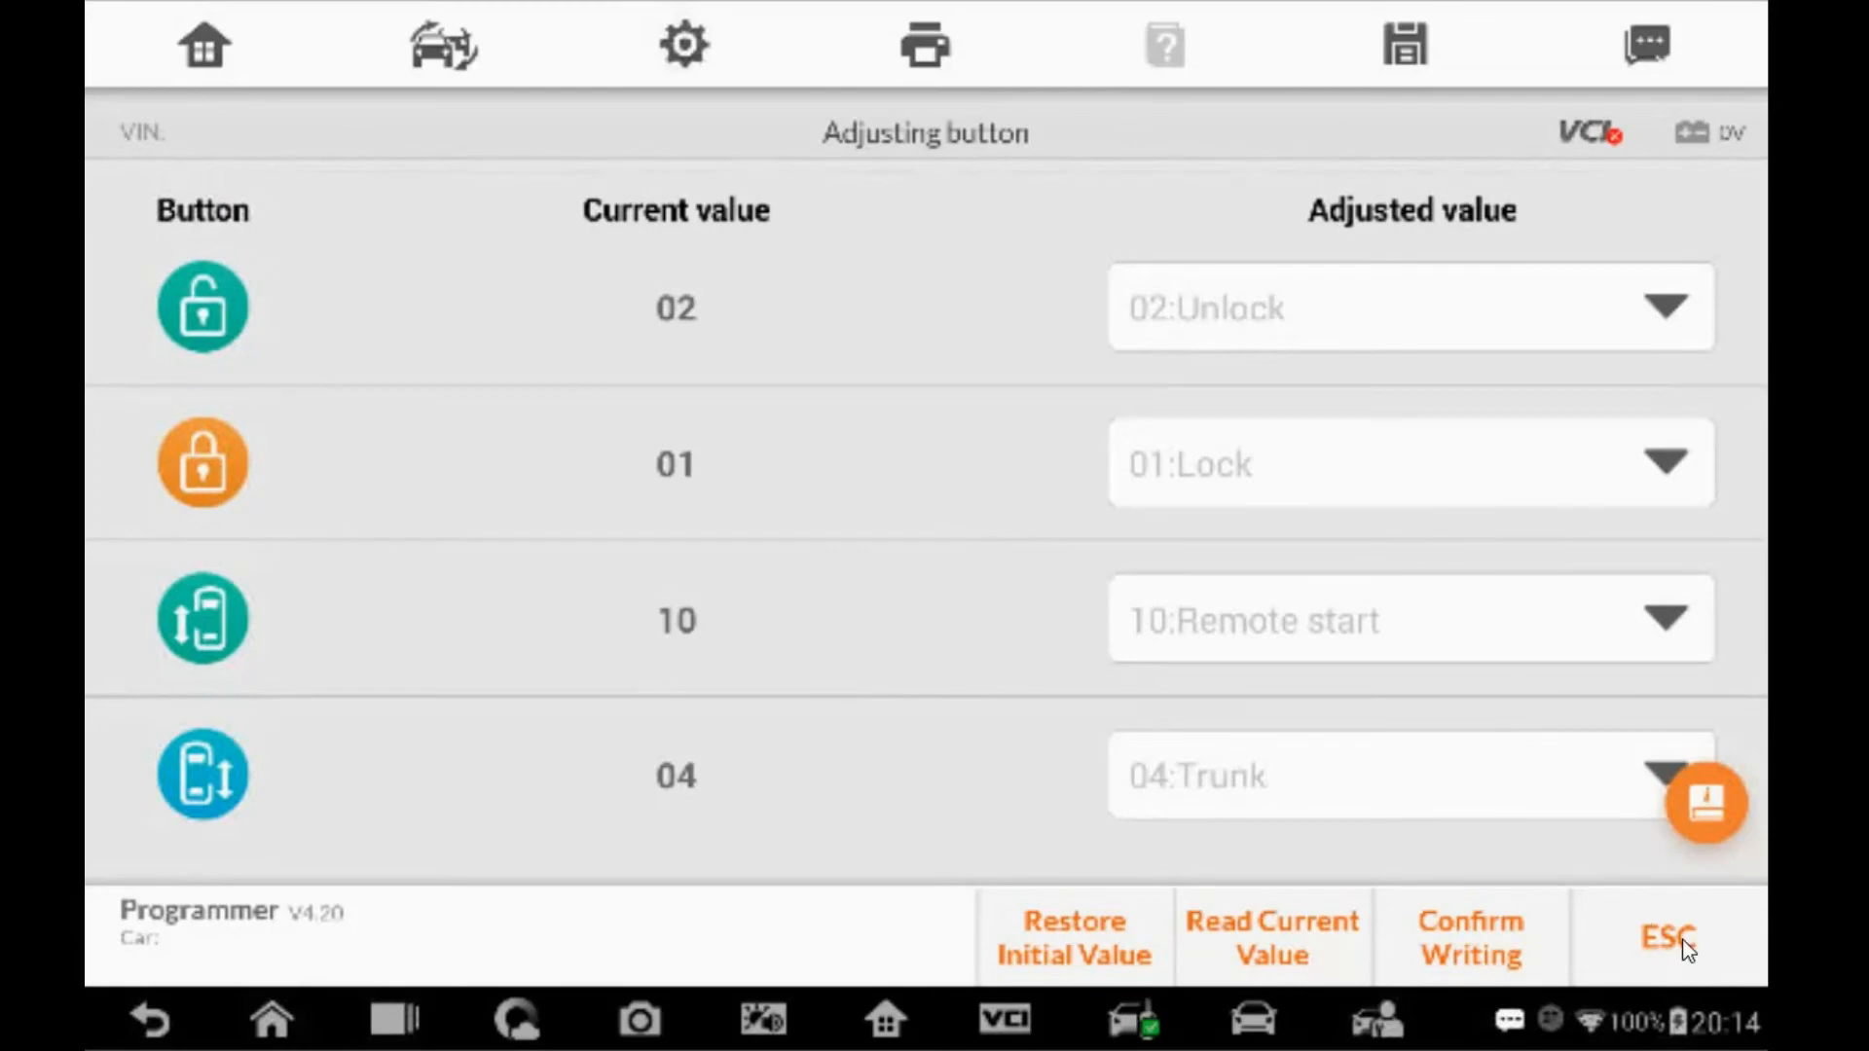